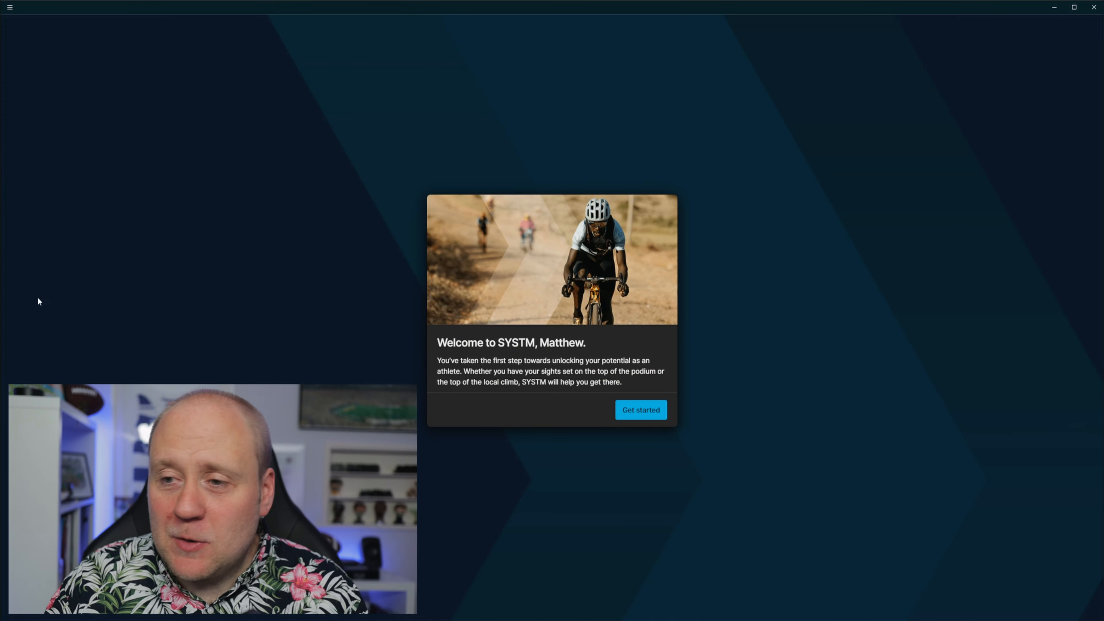
mouse_move(39, 335)
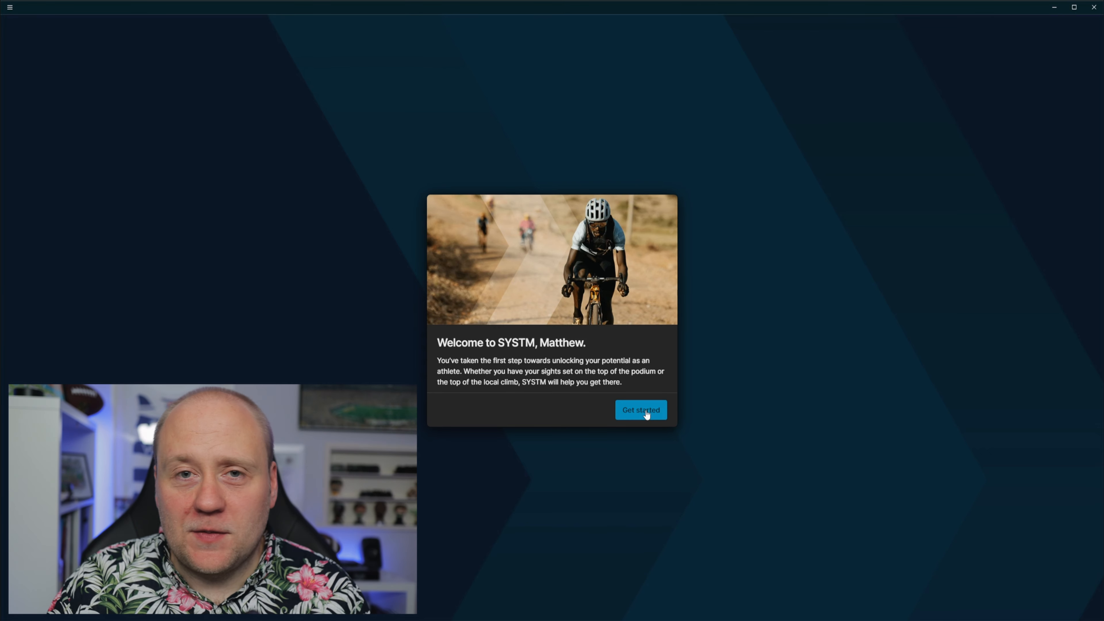
Start the profile setup and enter an FTP of 243 watts.
left_click(639, 410)
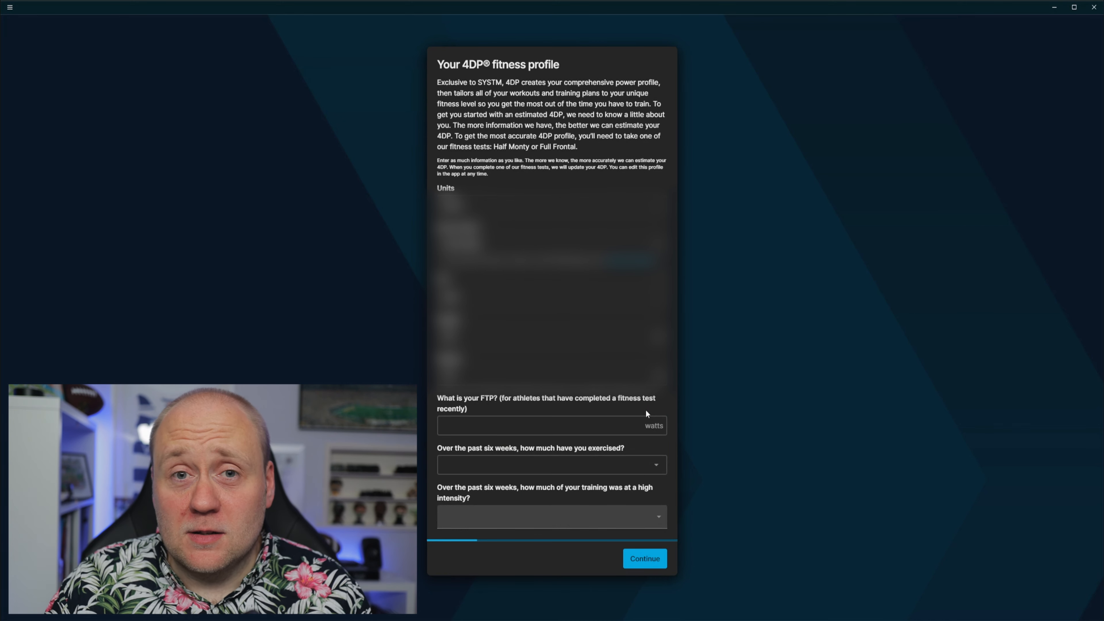
mouse_move(690, 358)
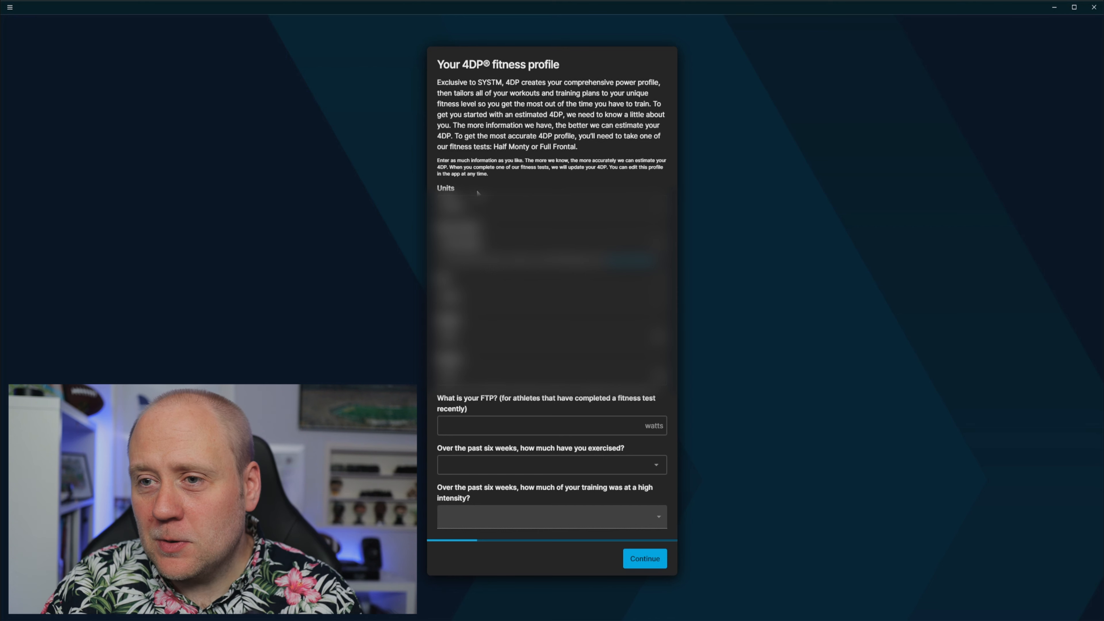
mouse_move(686, 248)
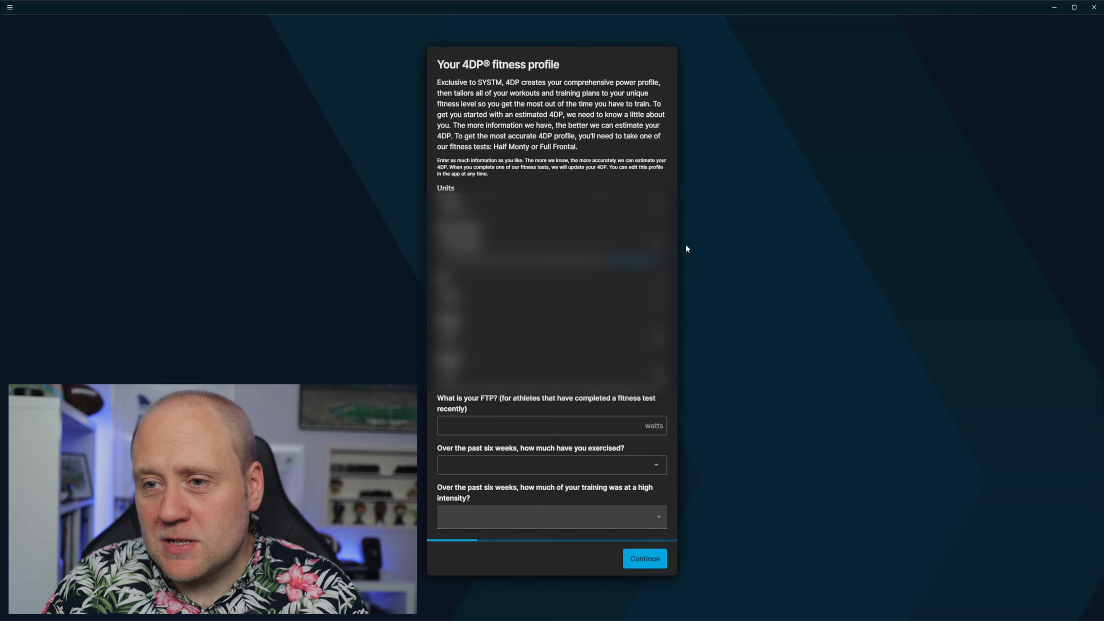
mouse_move(698, 309)
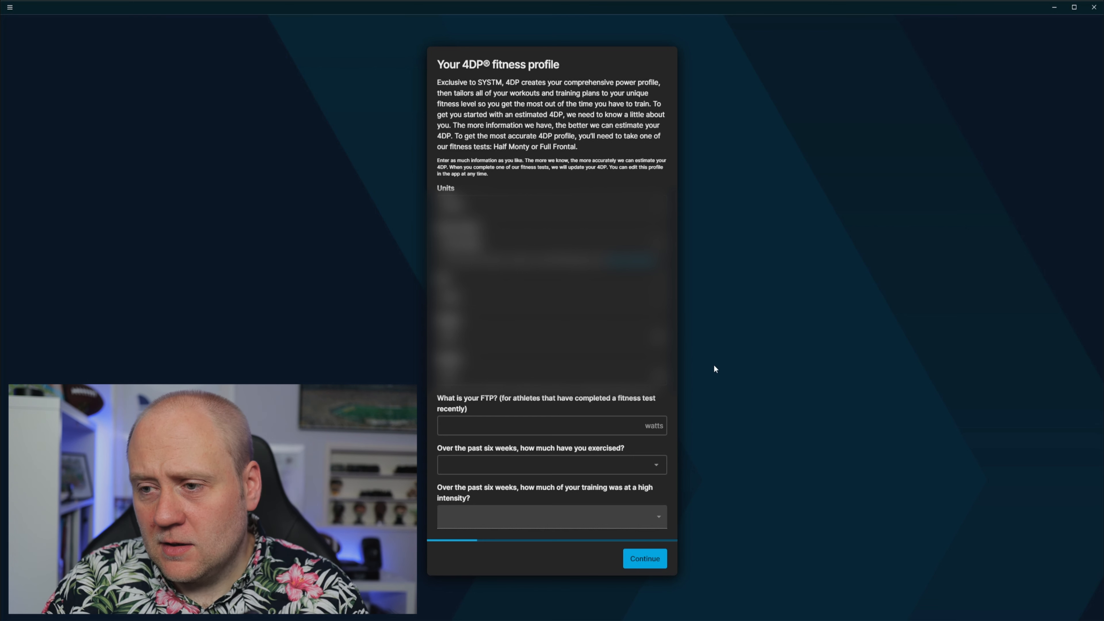
left_click(551, 425)
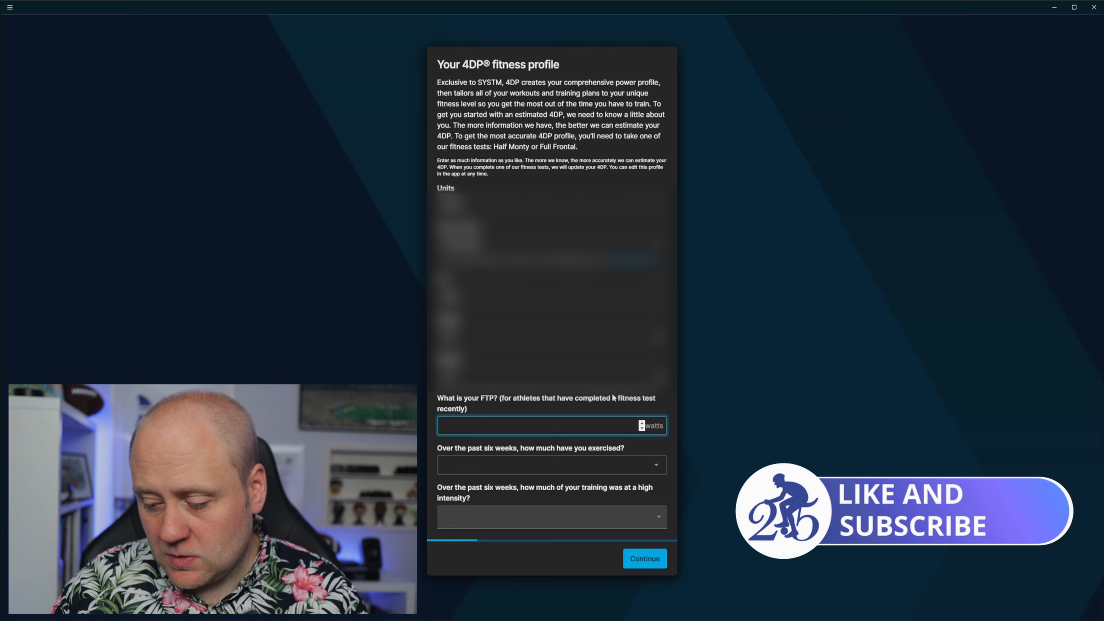
type("243")
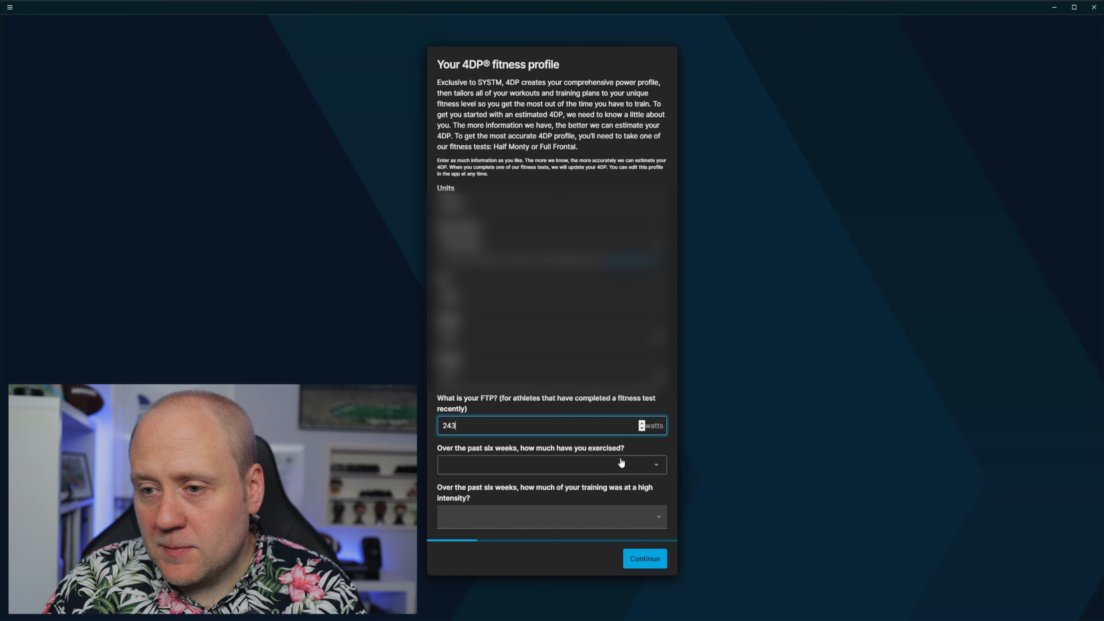
Choose 3-6 hours/week of exercise and About 25% high-intensity training.
left_click(552, 464)
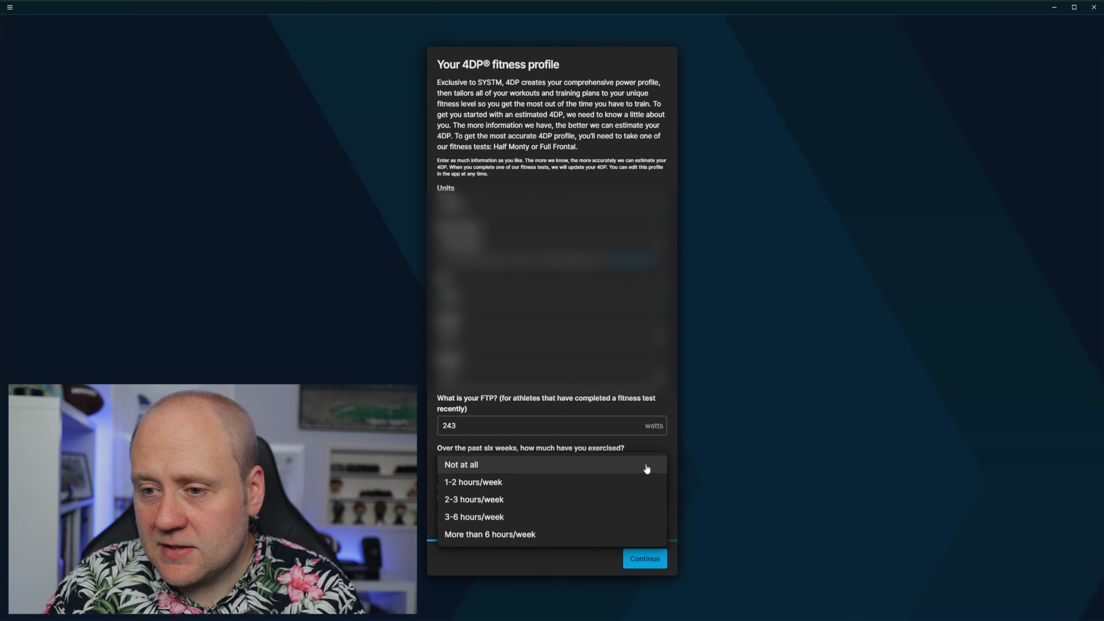
mouse_move(621, 489)
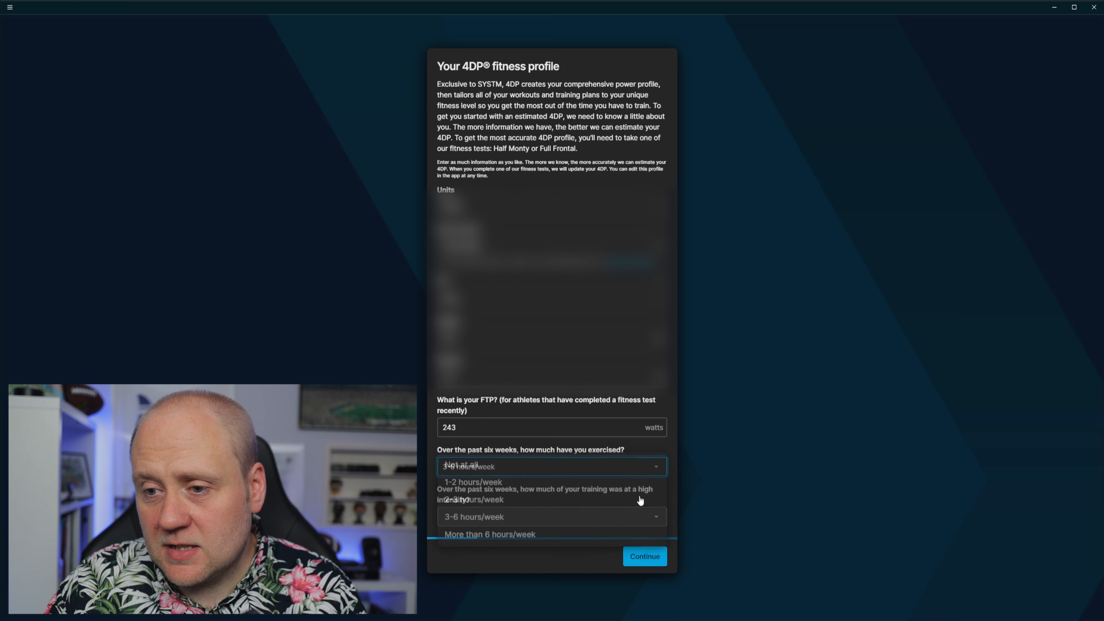
left_click(473, 516)
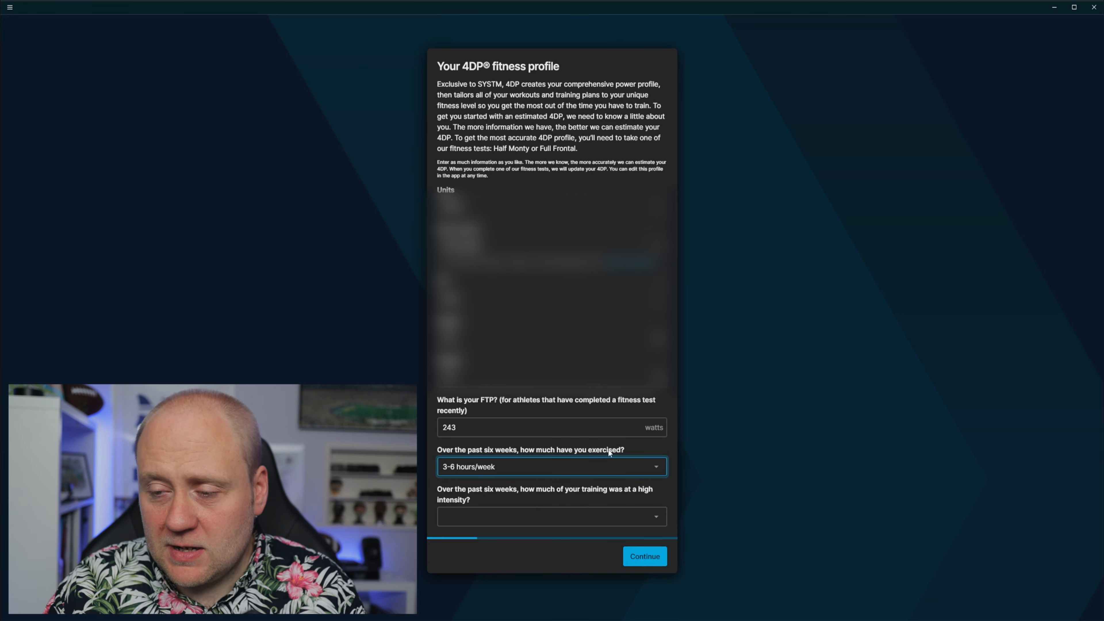
mouse_move(751, 392)
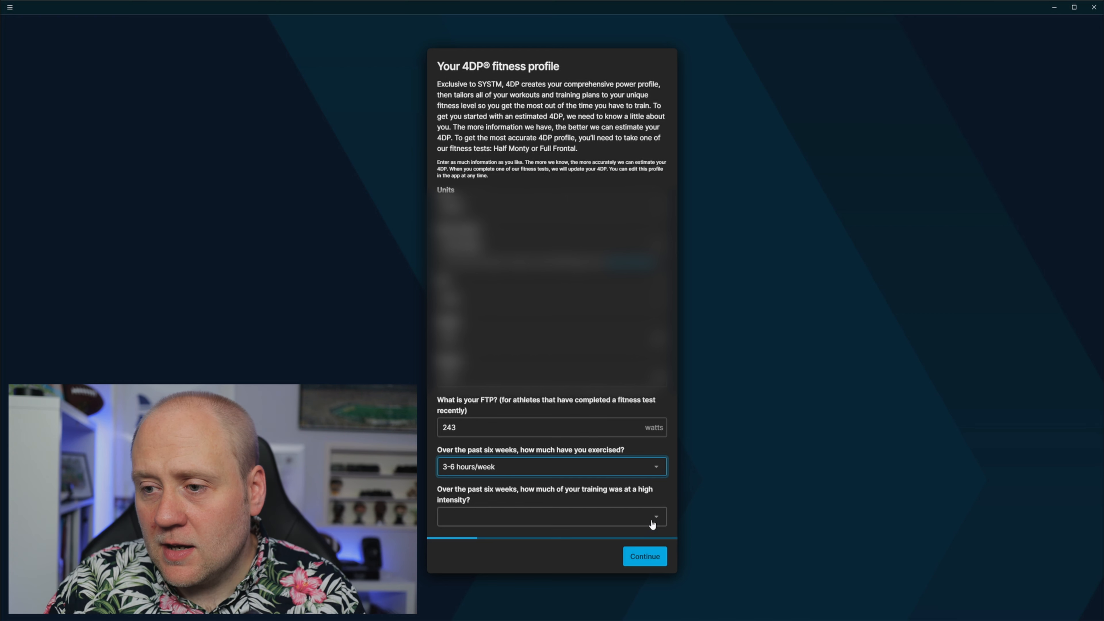
left_click(552, 516)
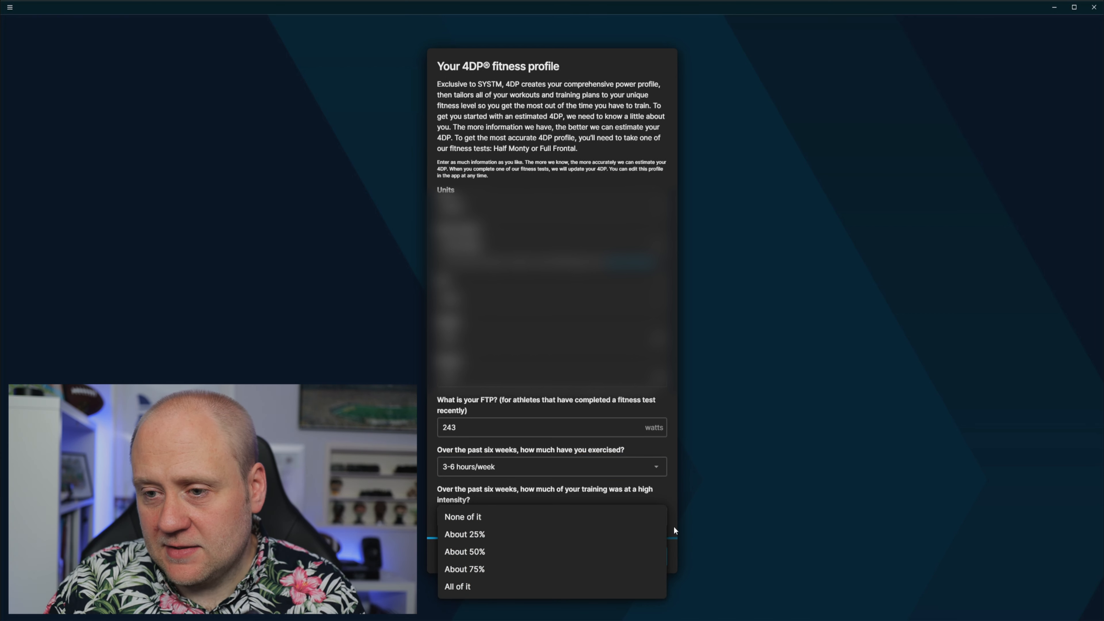
left_click(464, 534)
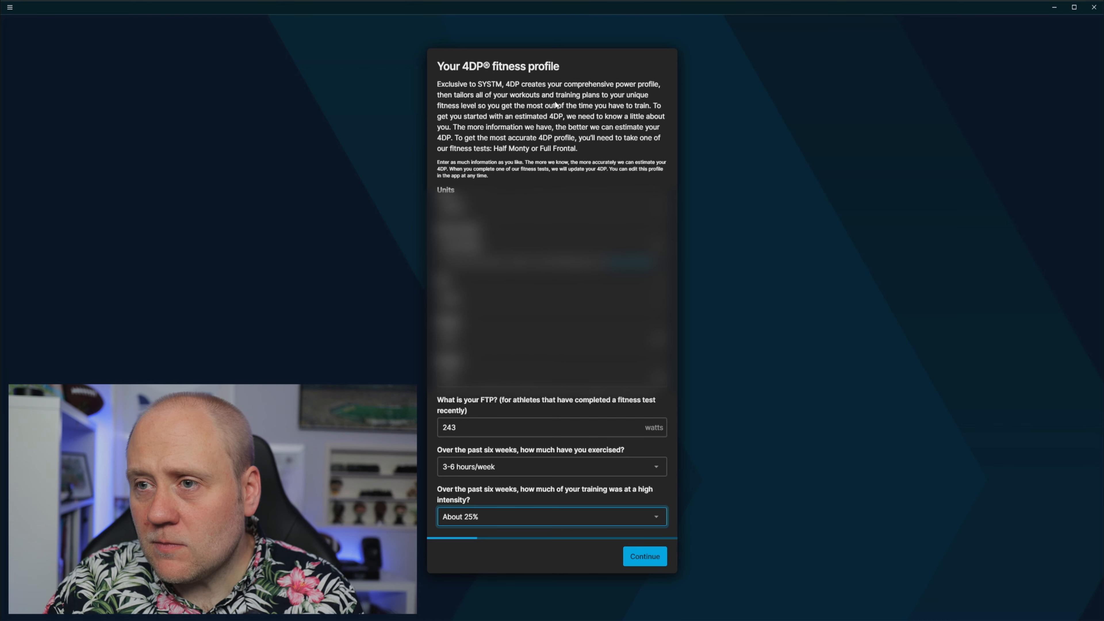
mouse_move(741, 123)
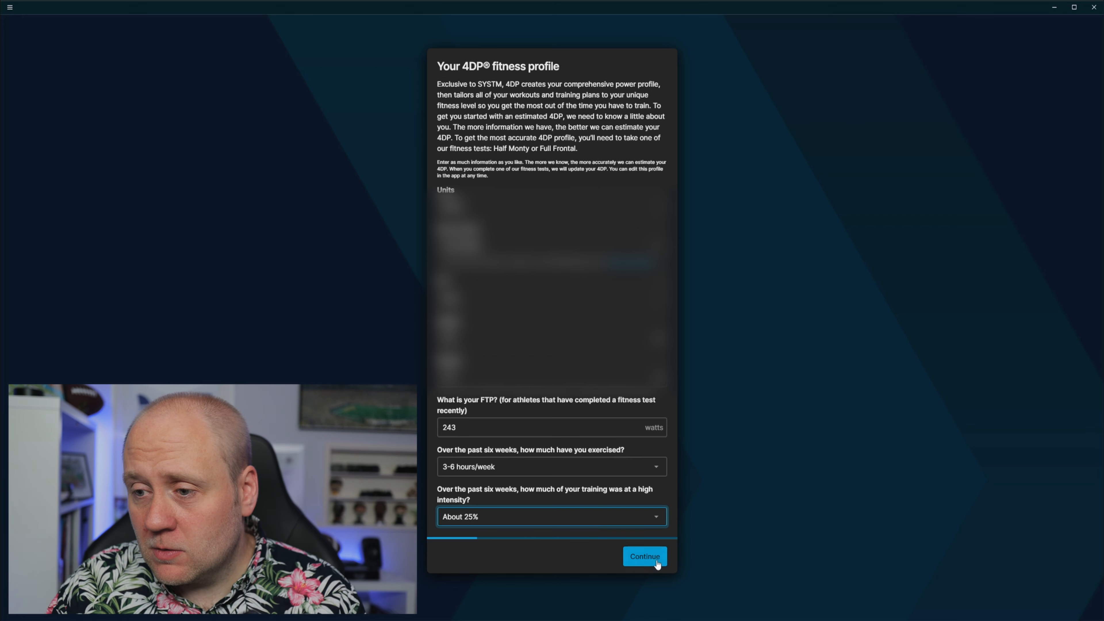
Submit the 4DP fitness profile, bringing up the 14-day intro plan offer.
left_click(643, 556)
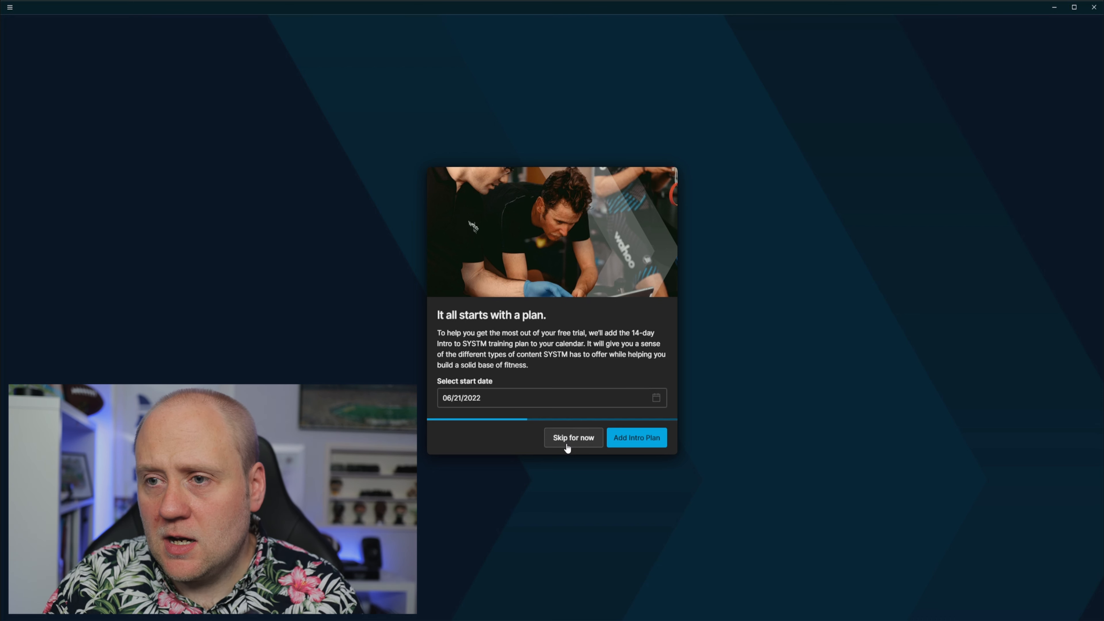
Skip adding the intro training plan for now.
left_click(573, 437)
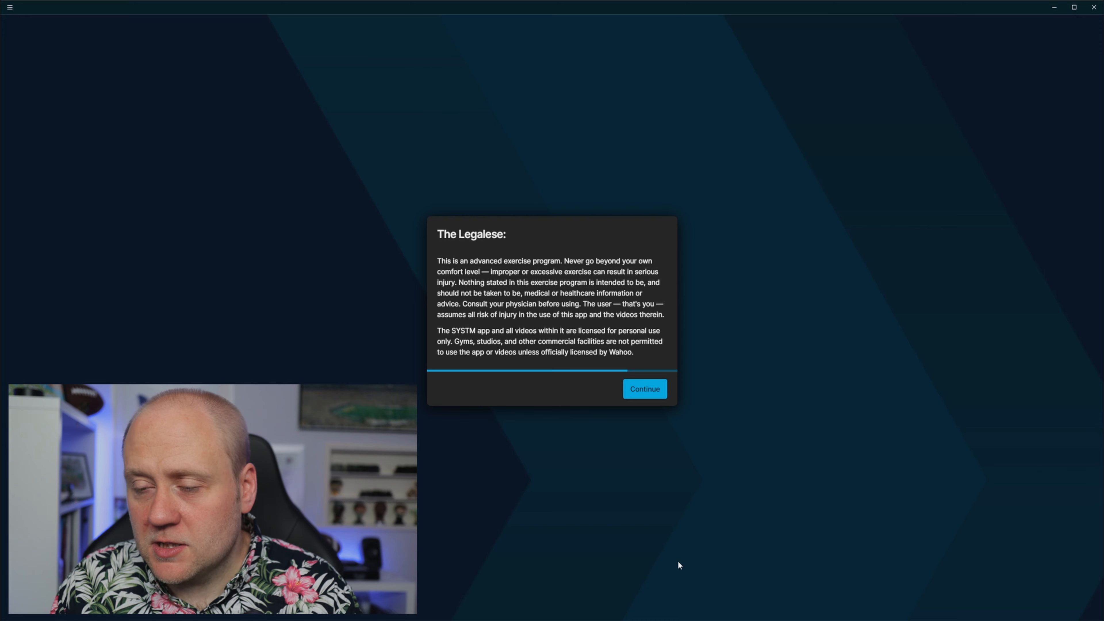
mouse_move(668, 415)
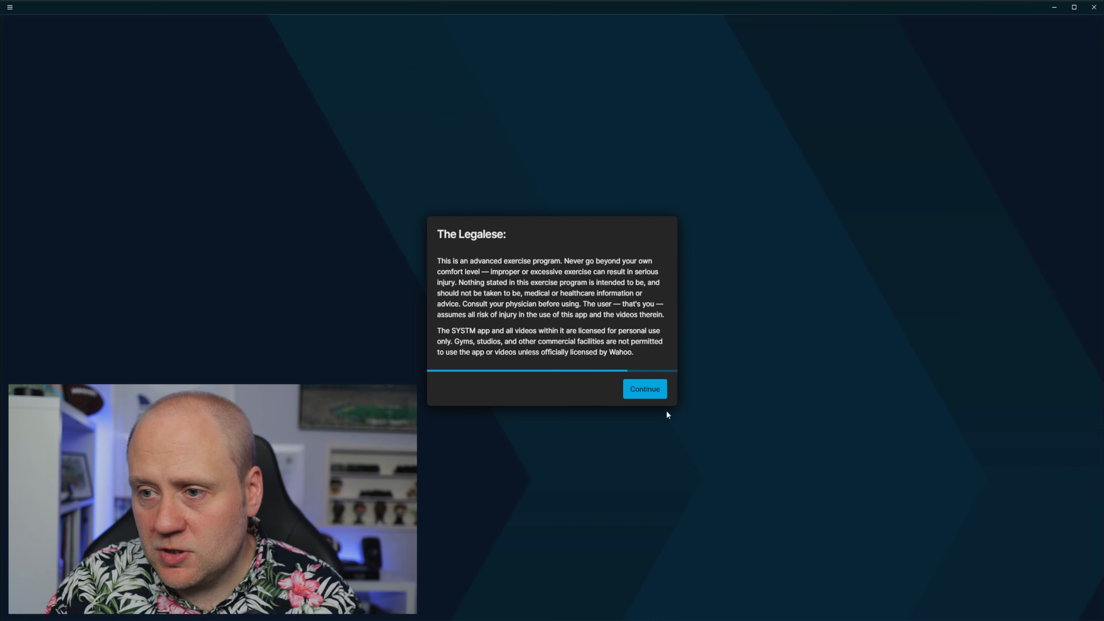
Accept the legal disclaimer to reach the home dashboard.
left_click(643, 389)
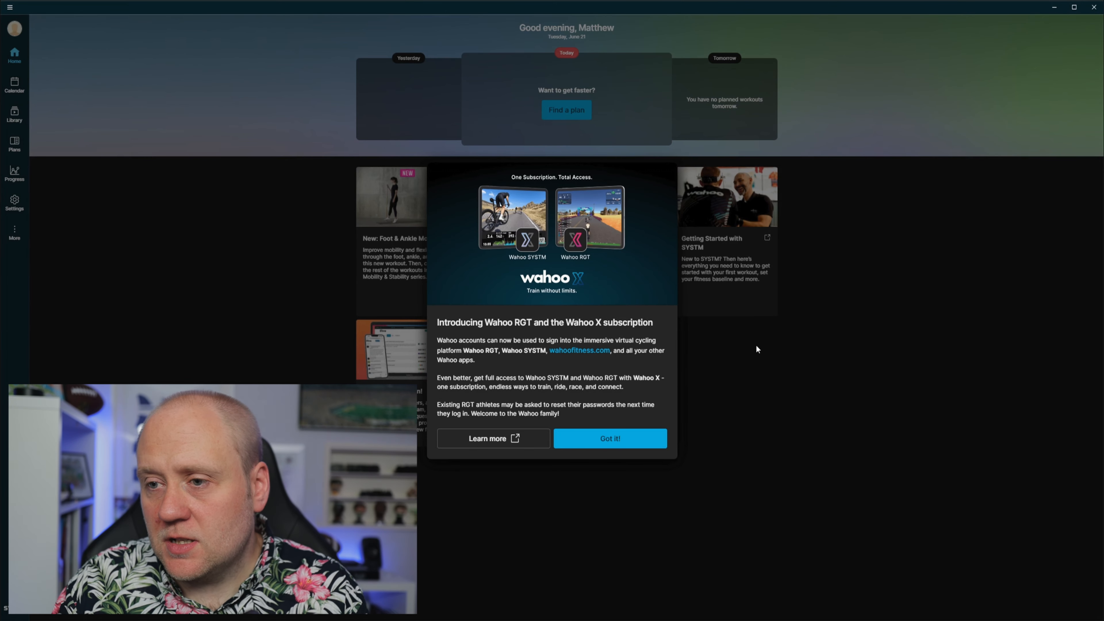
mouse_move(610, 438)
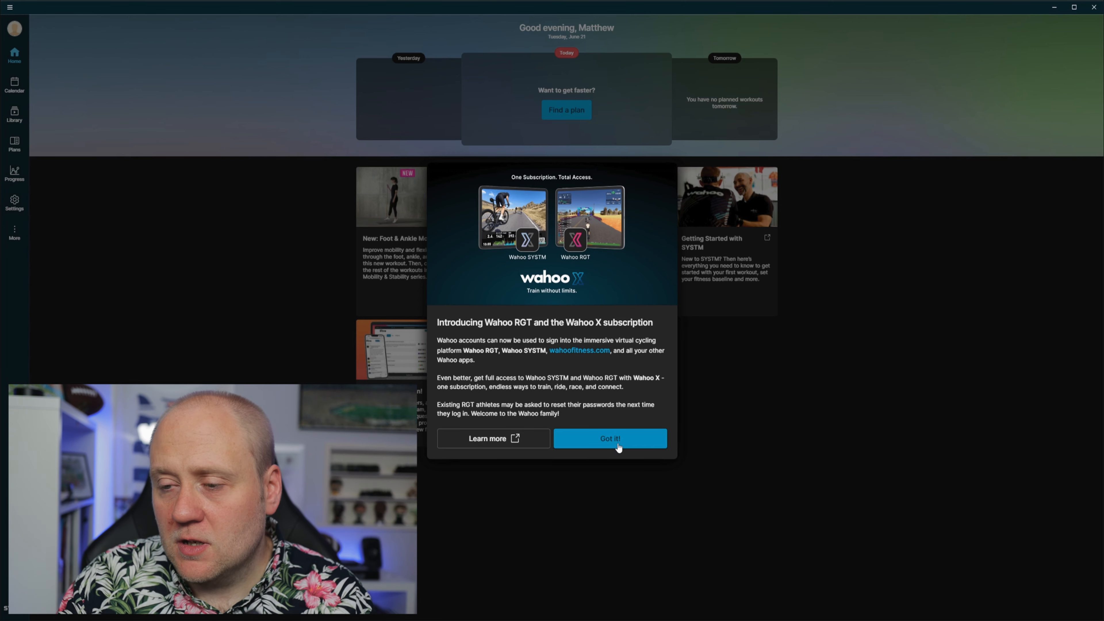
Dismiss the Wahoo X subscription announcement.
left_click(609, 438)
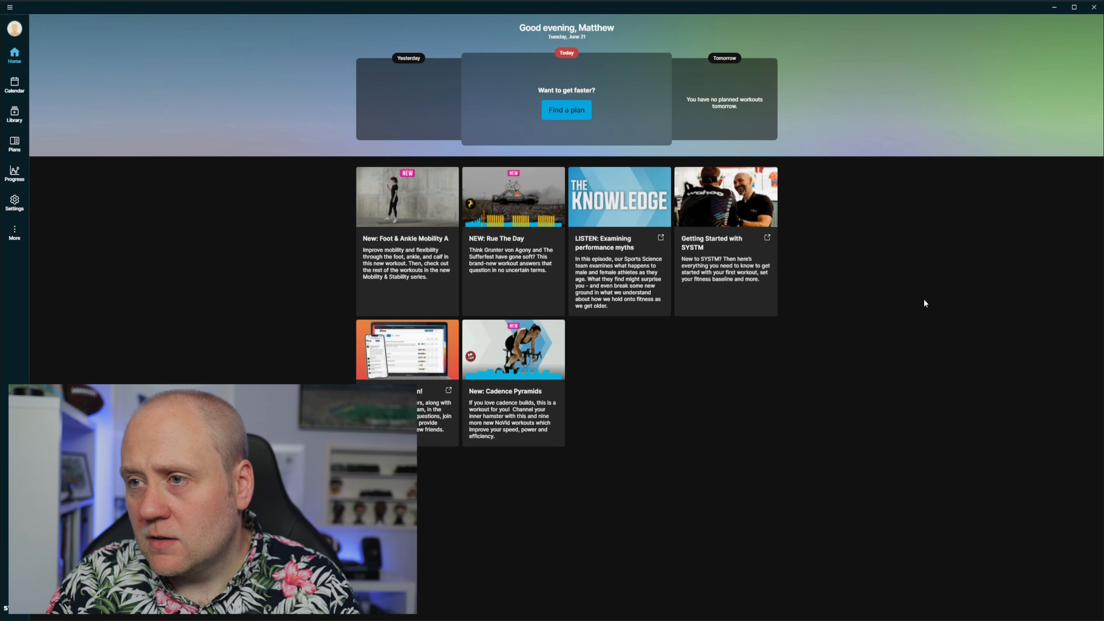
mouse_move(458, 34)
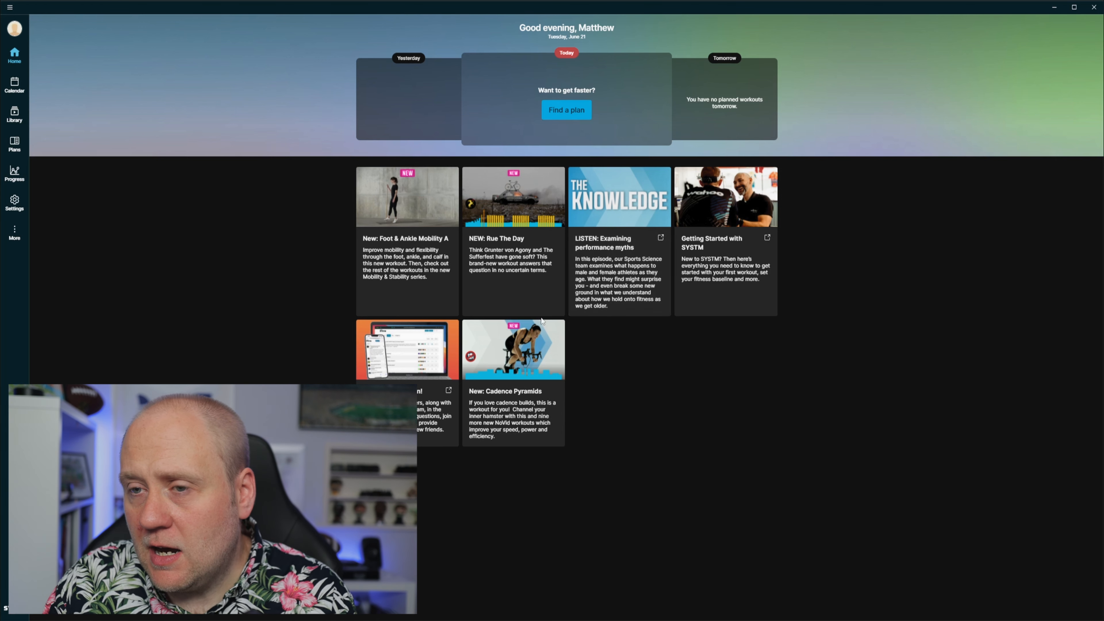
mouse_move(549, 303)
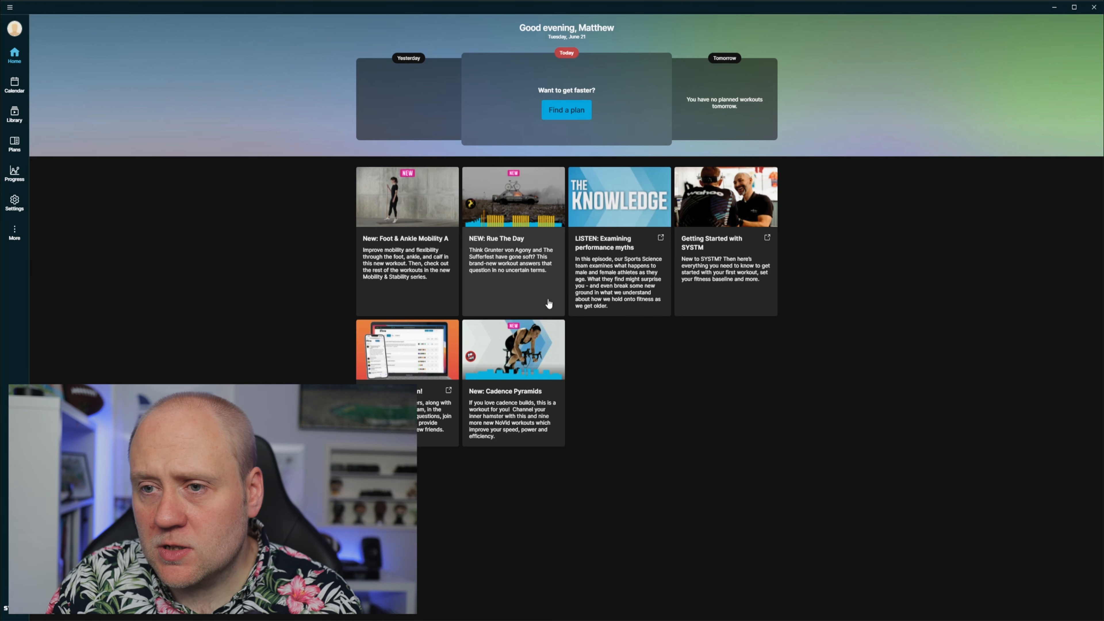
mouse_move(286, 257)
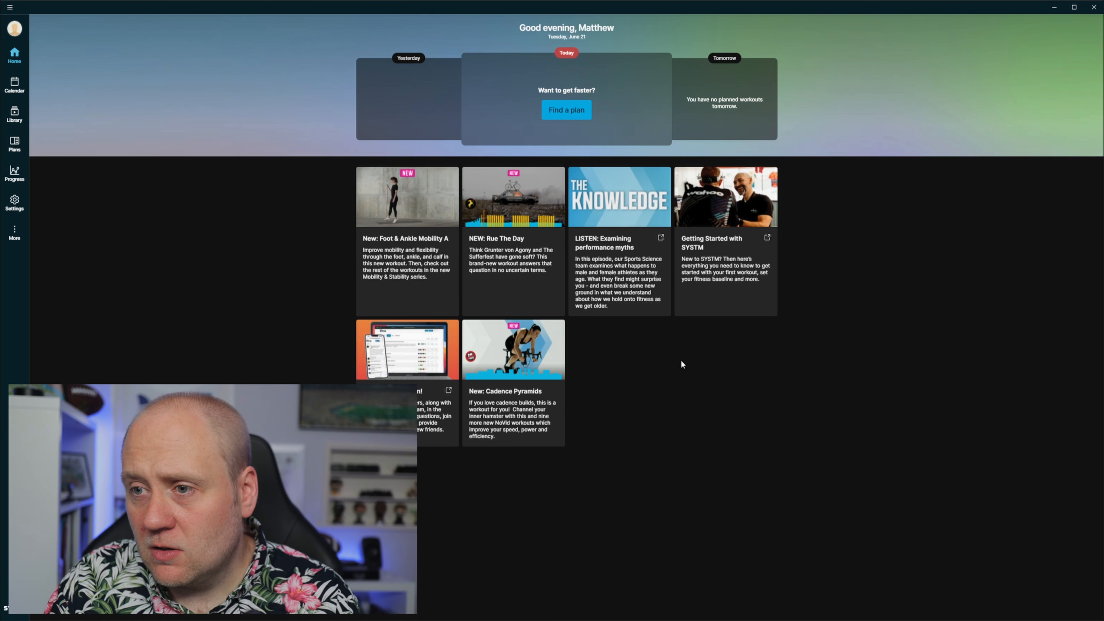
mouse_move(629, 300)
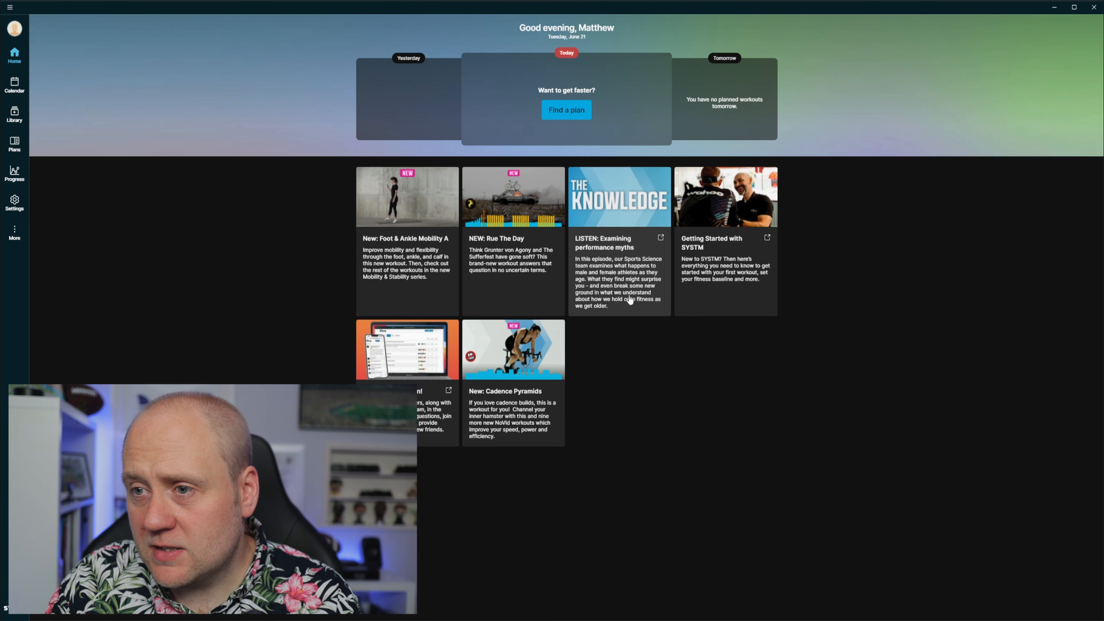
mouse_move(736, 241)
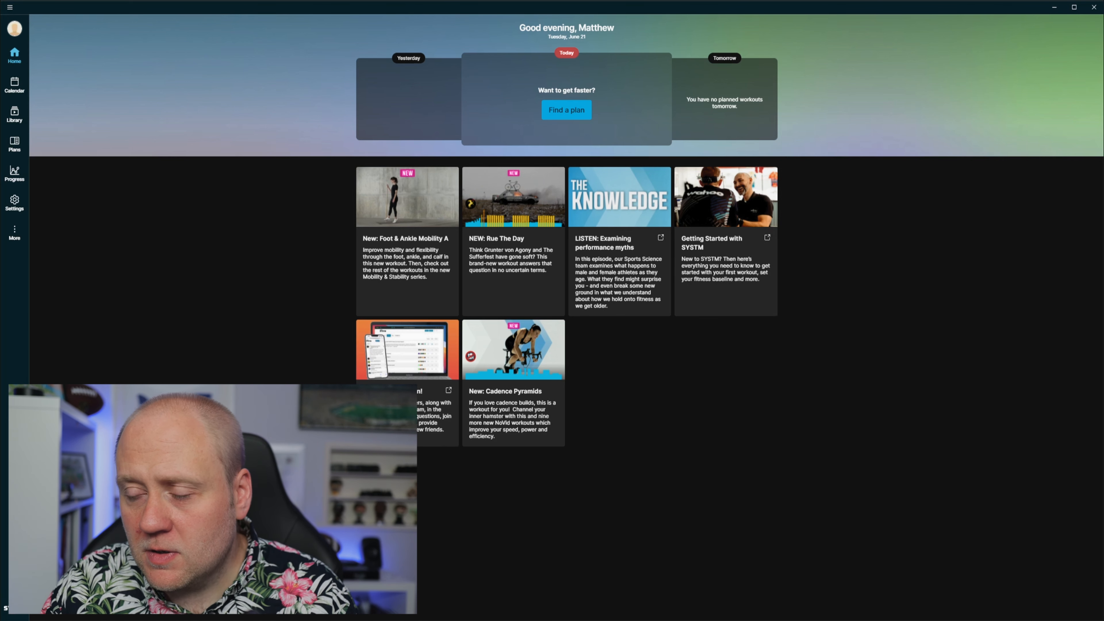
mouse_move(659, 294)
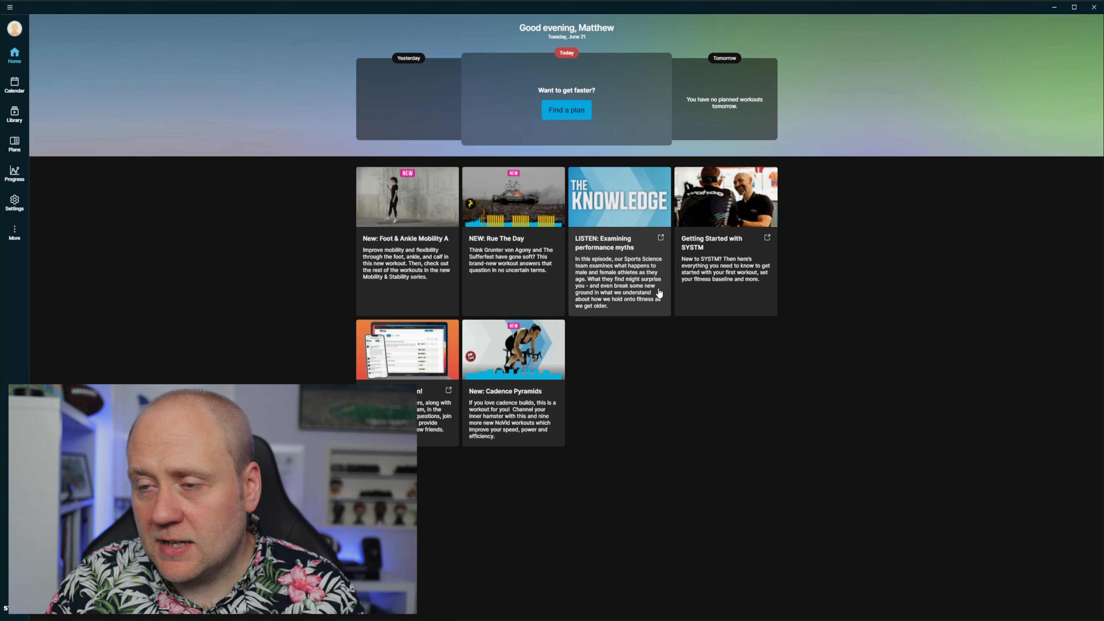
mouse_move(148, 153)
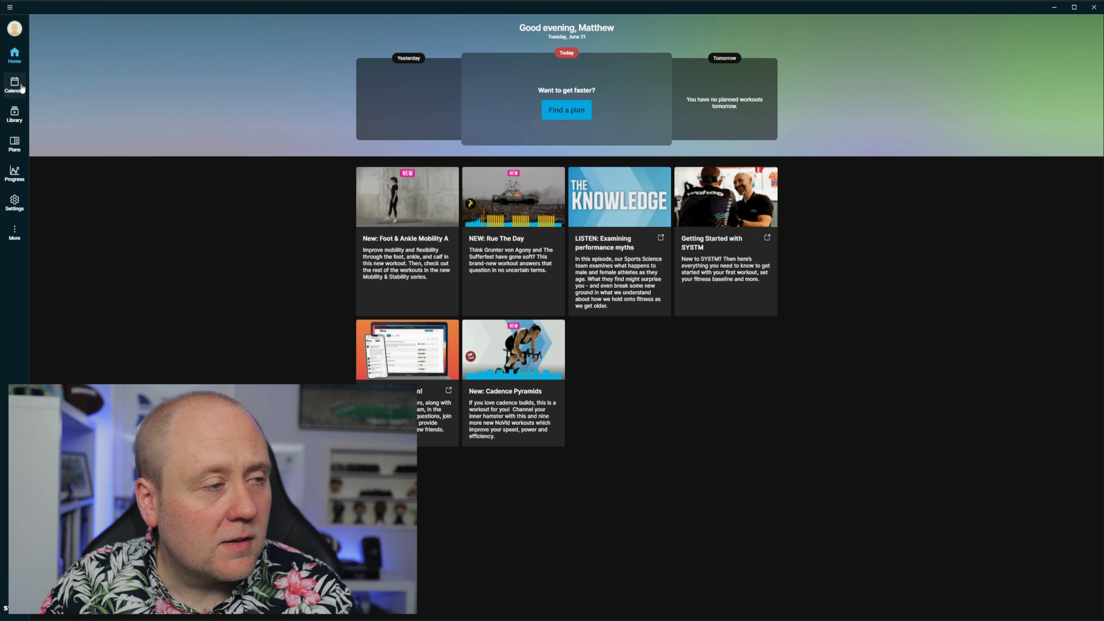
Show the June 2022 training calendar from the sidebar.
left_click(14, 85)
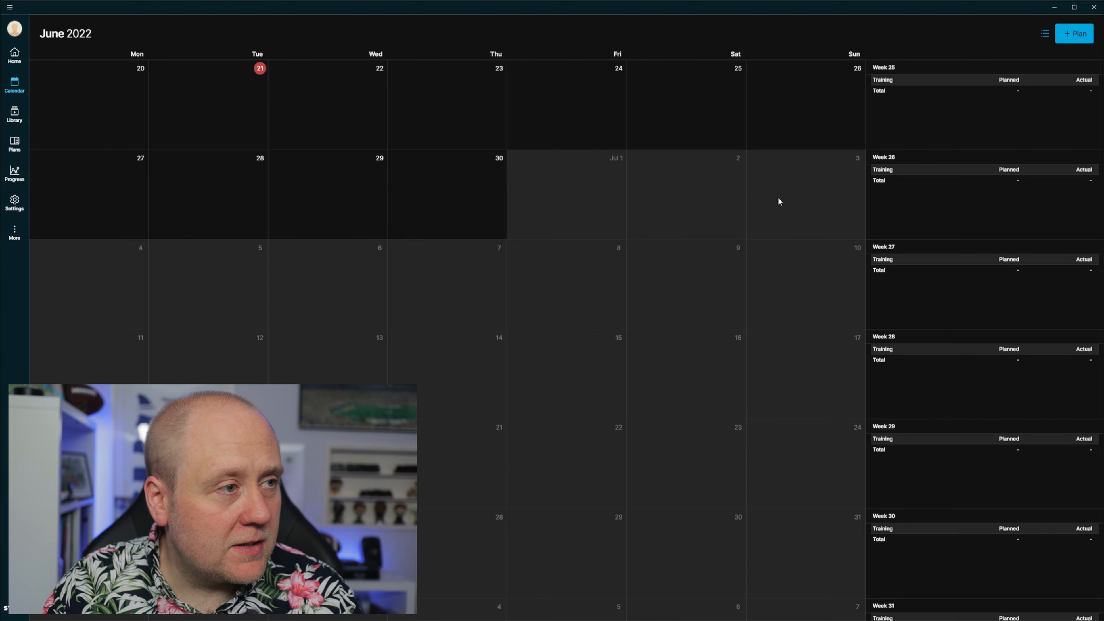
Switch to the workout library from the sidebar.
left_click(14, 114)
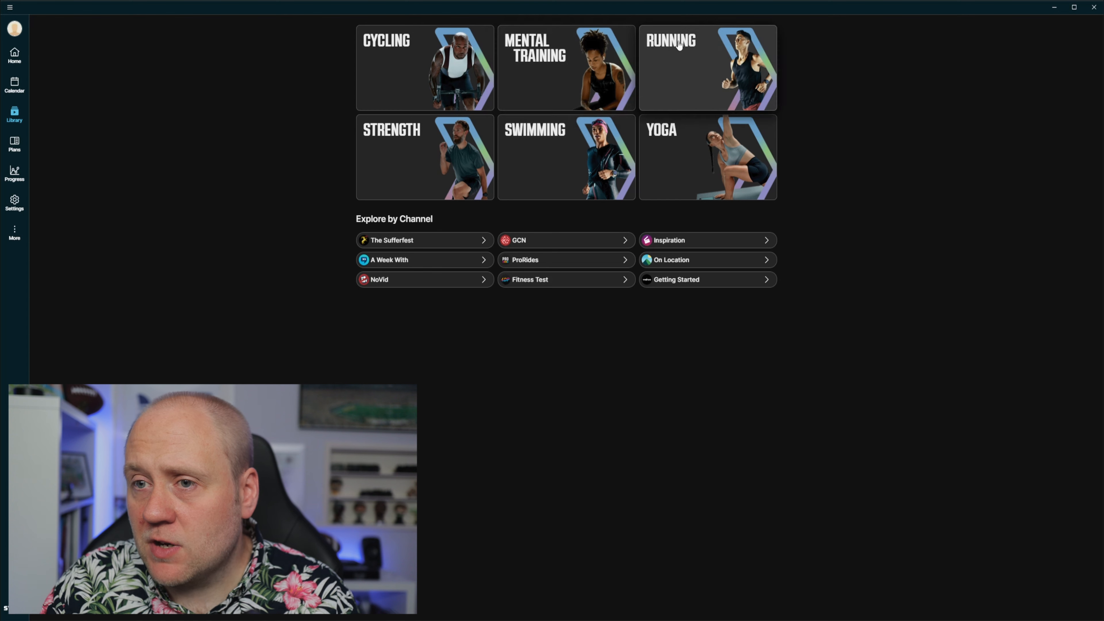
mouse_move(609, 198)
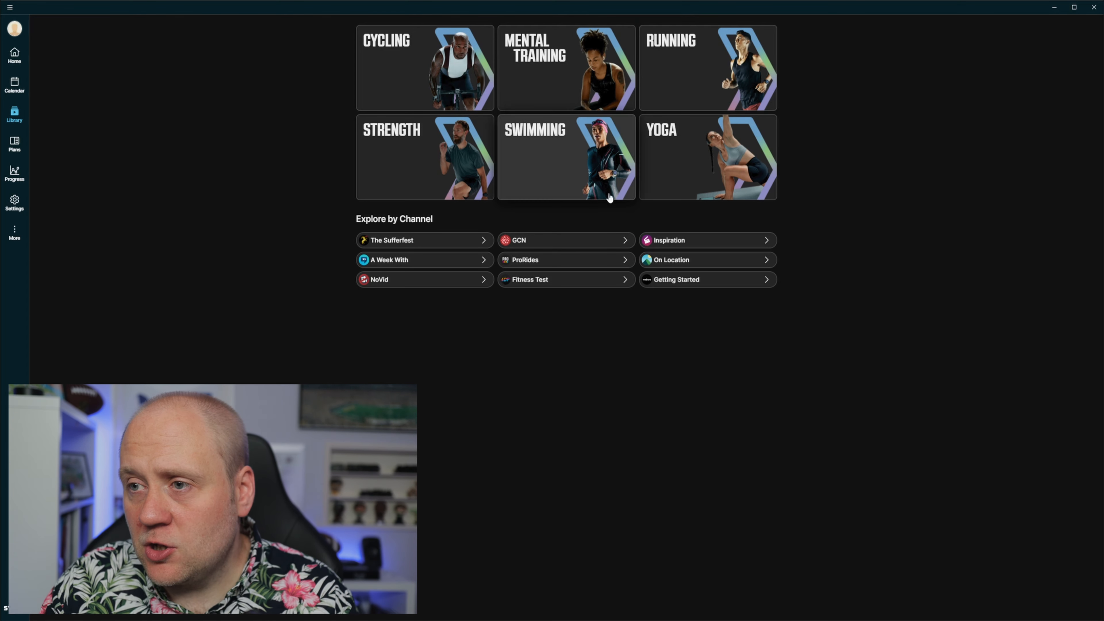
mouse_move(582, 217)
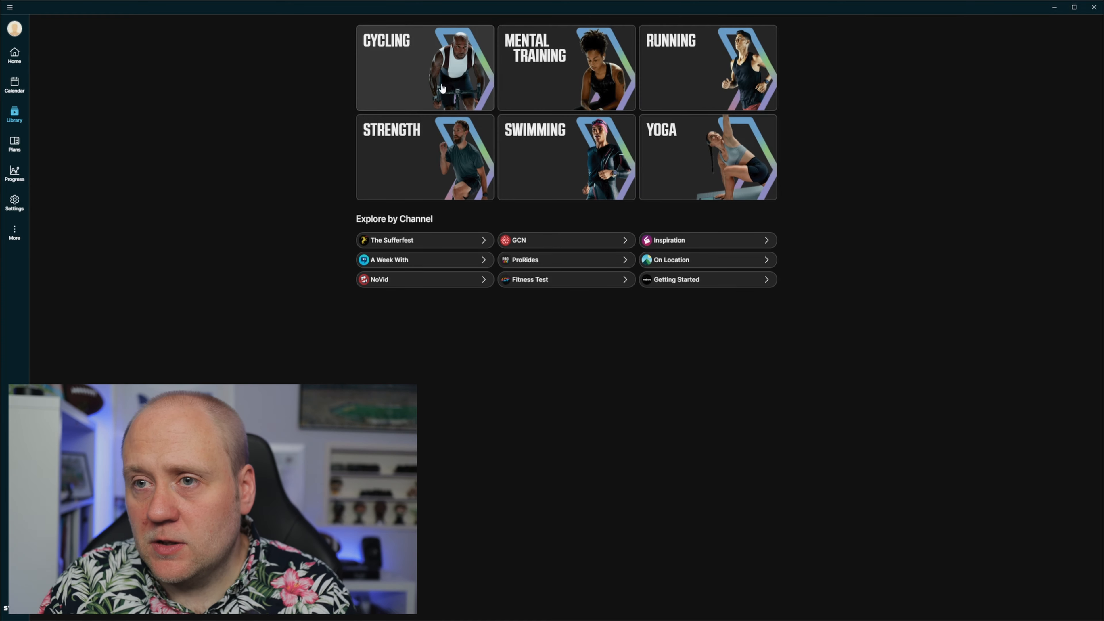
Browse the Cycling category listing 314 workouts.
left_click(425, 68)
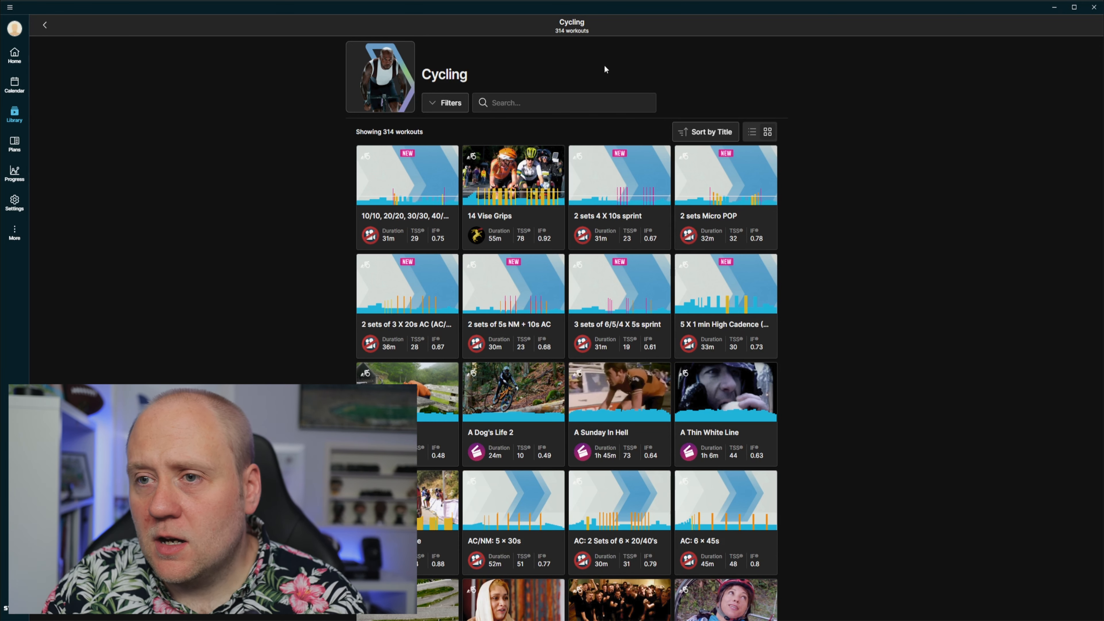
Show the filter options and briefly try the Fitness Test filter.
left_click(444, 102)
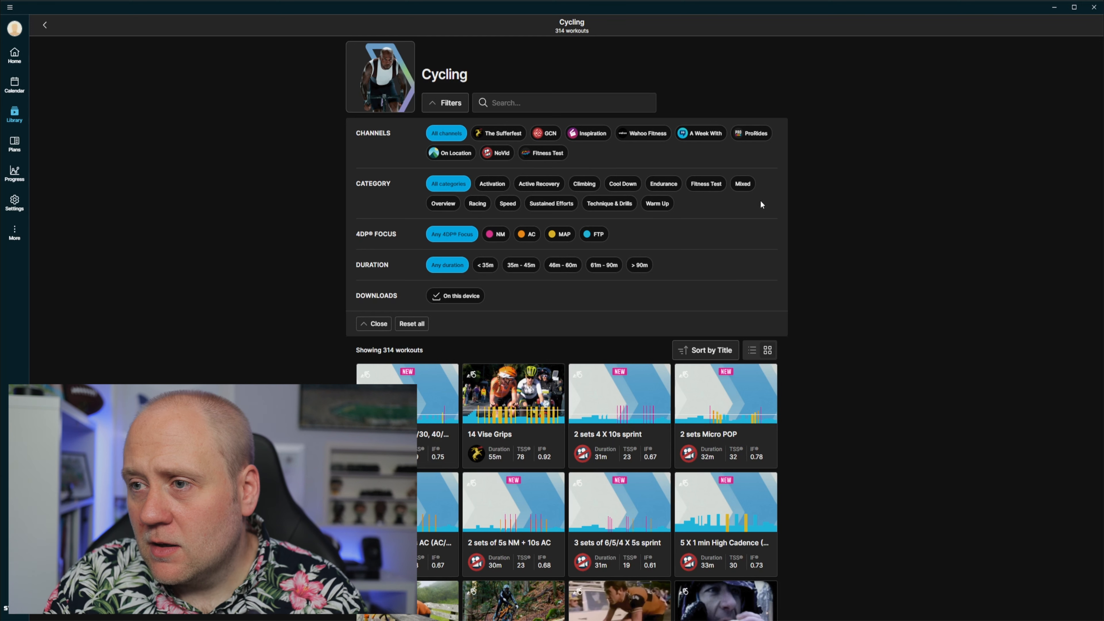
left_click(705, 184)
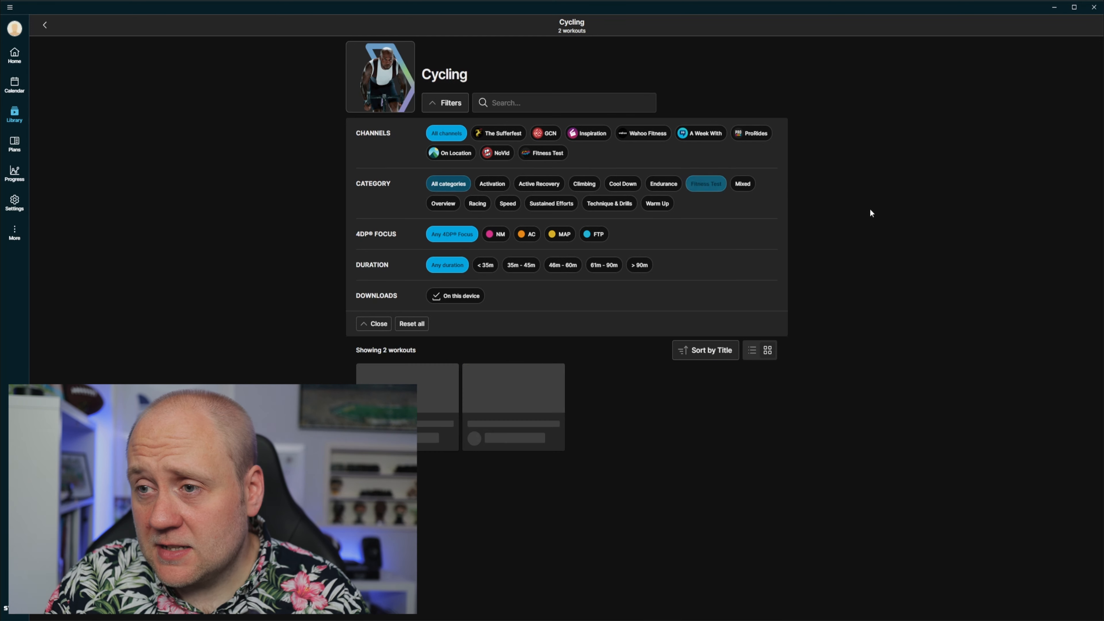
left_click(705, 183)
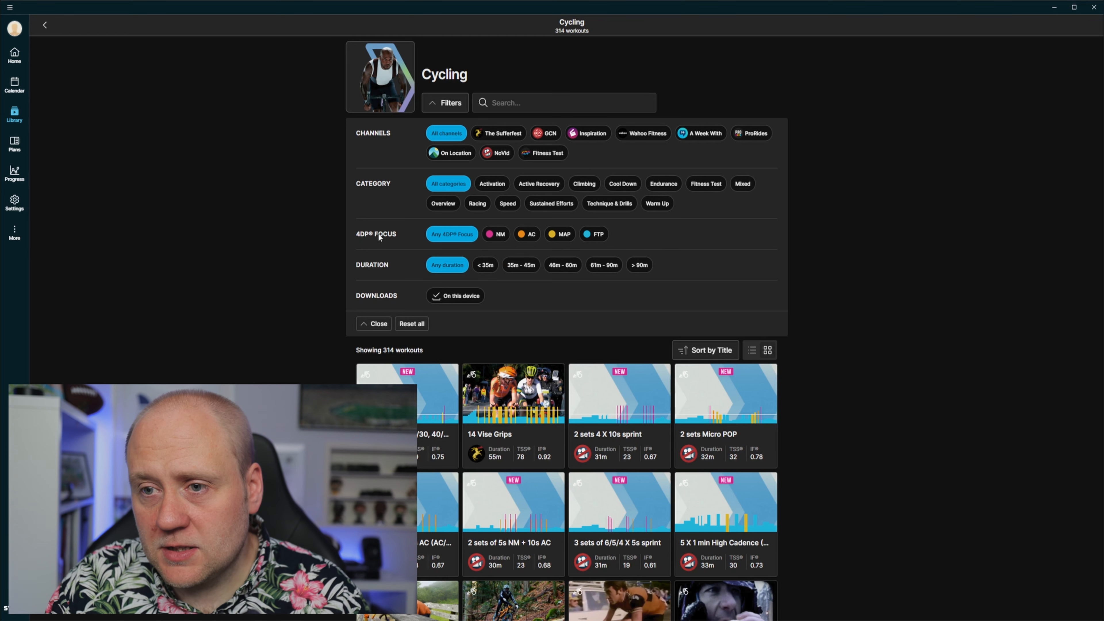
mouse_move(499, 248)
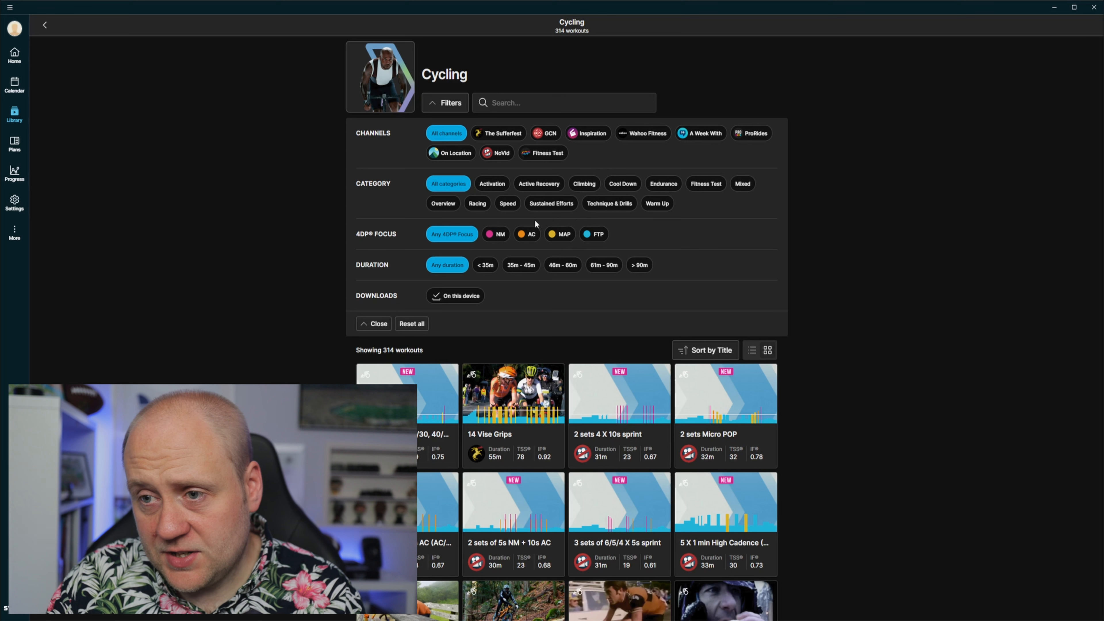
mouse_move(632, 232)
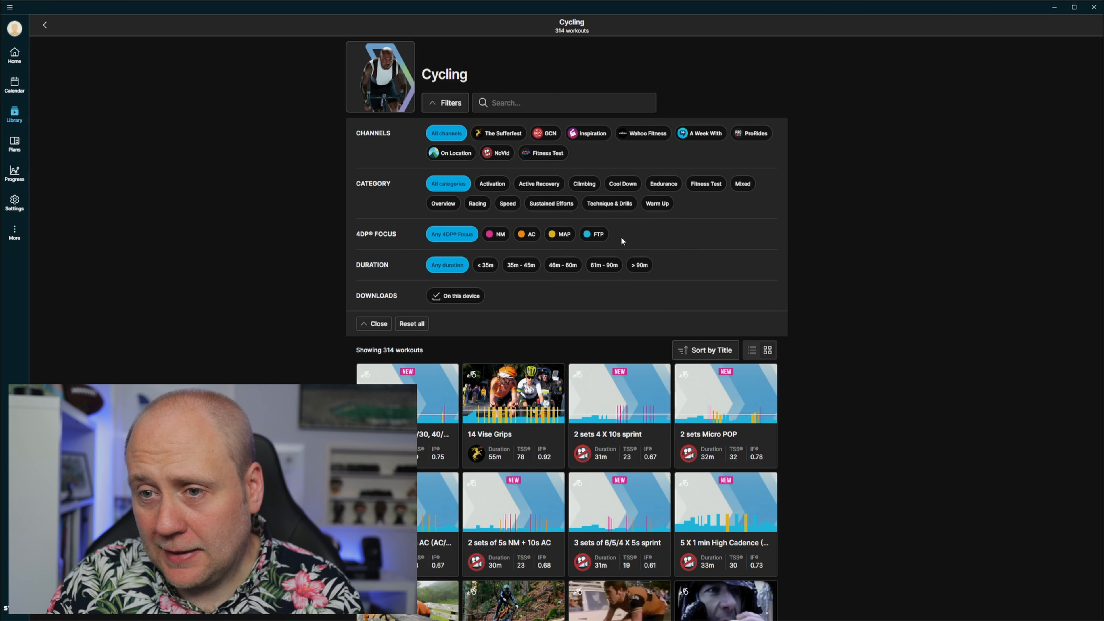
mouse_move(596, 278)
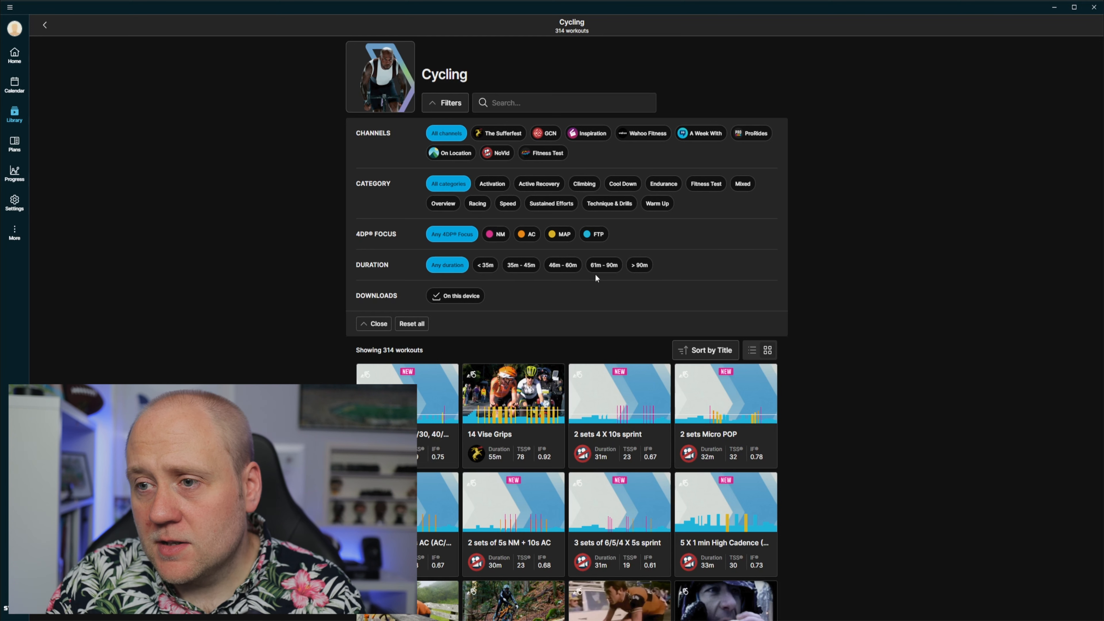
Try the 46–60 minute duration filter, clear it, and browse all 314 workouts.
left_click(562, 264)
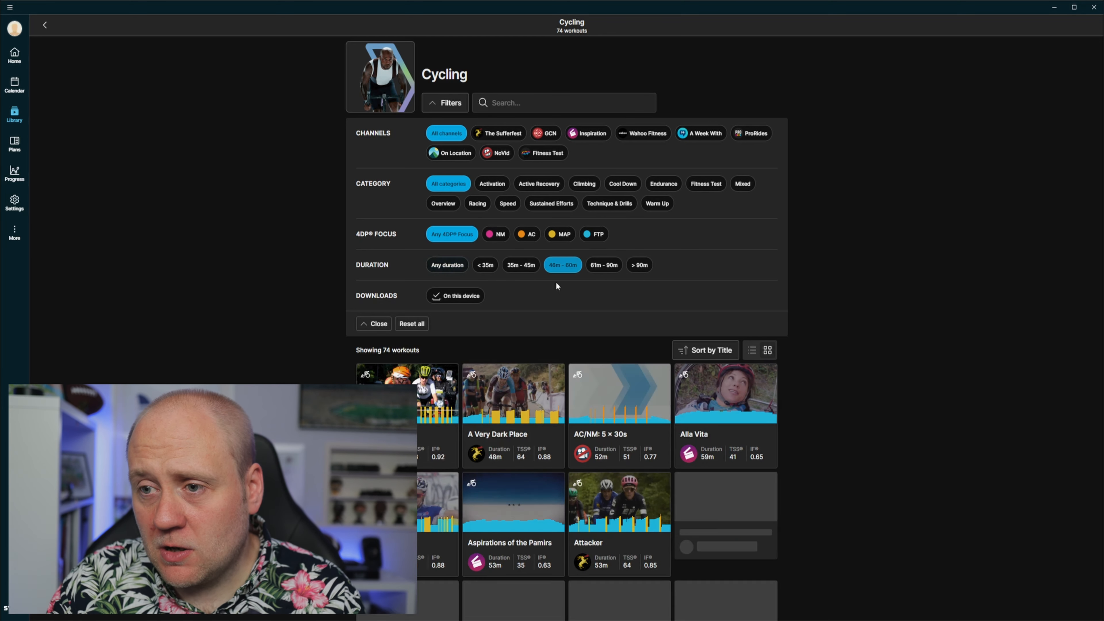
left_click(447, 264)
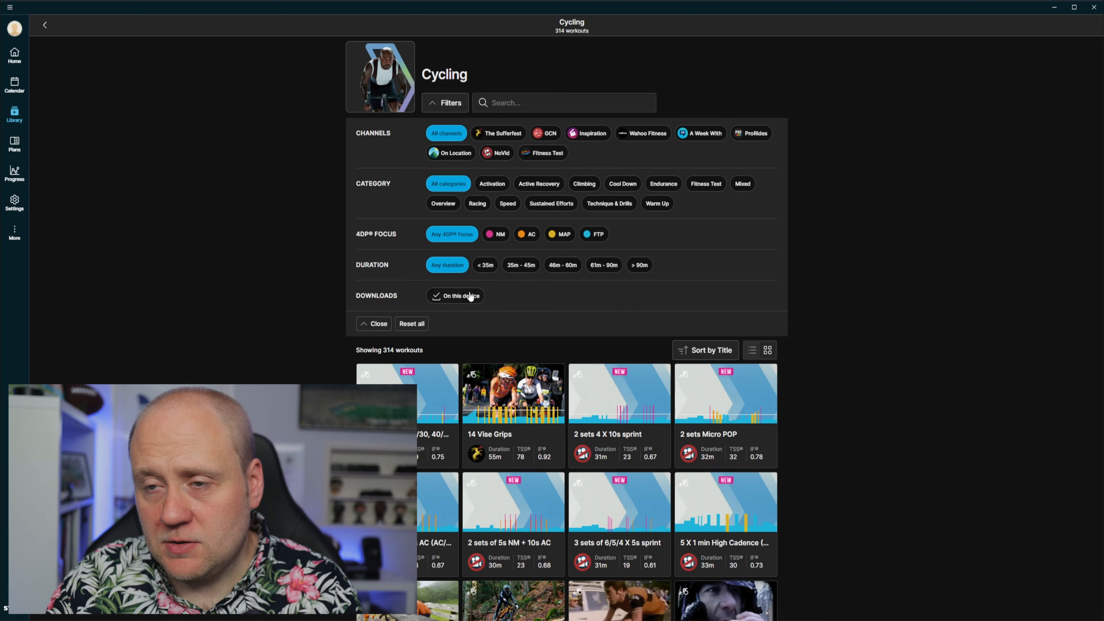
scroll("down", 3)
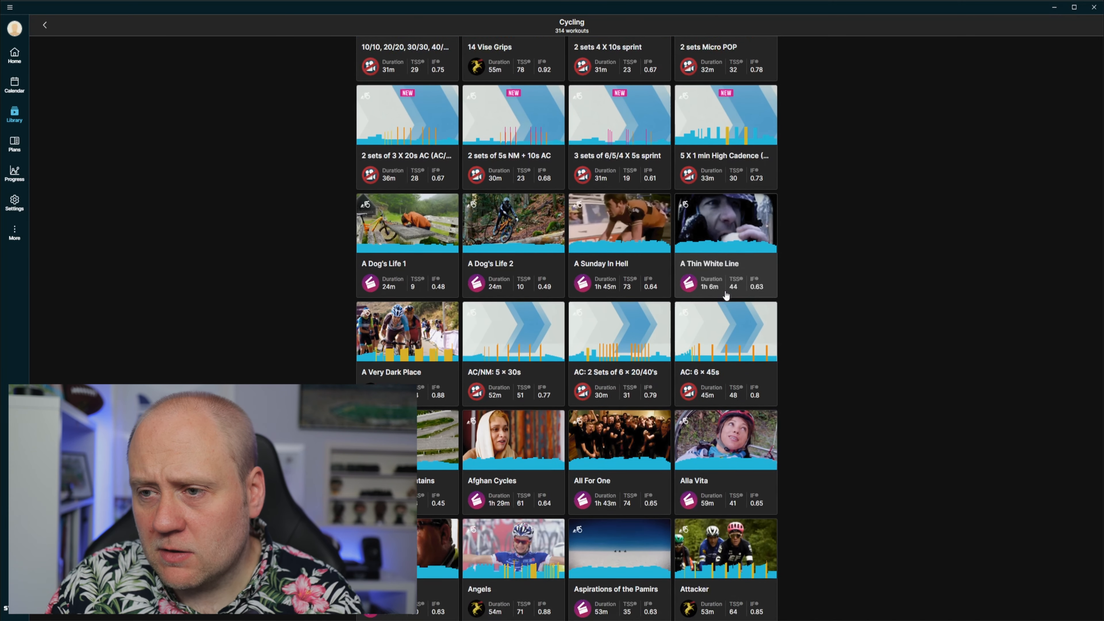
scroll("down", 3)
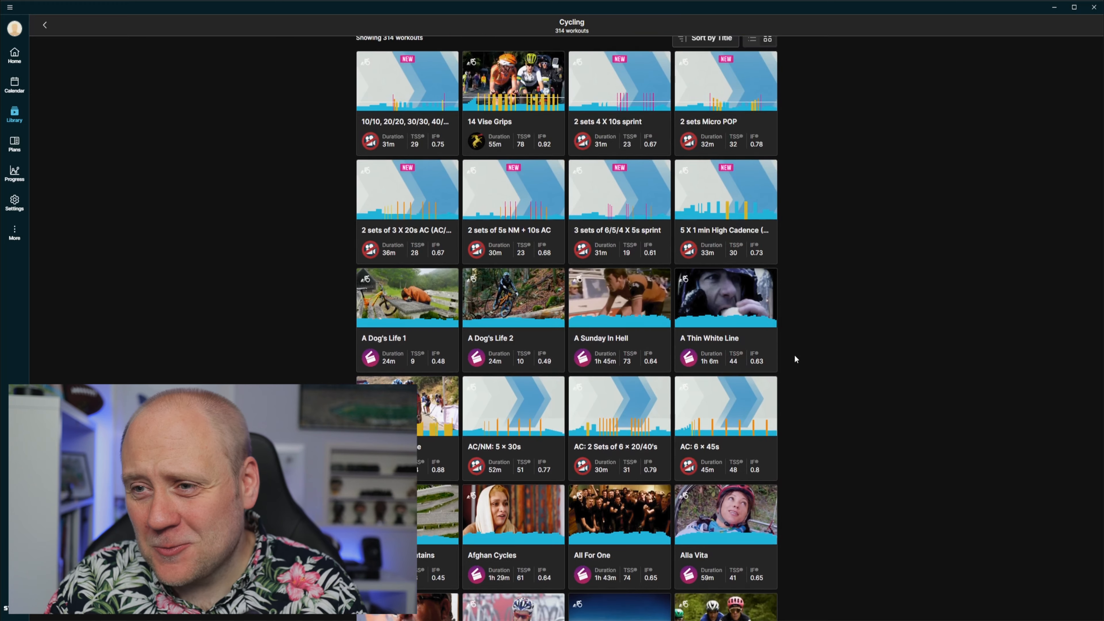
mouse_move(716, 388)
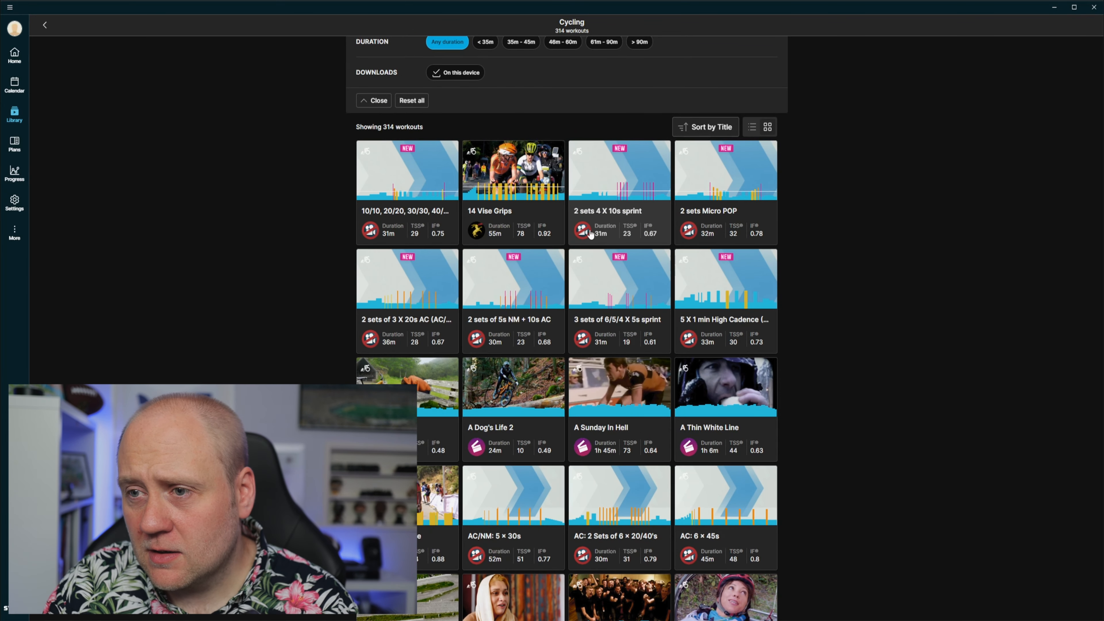
mouse_move(755, 322)
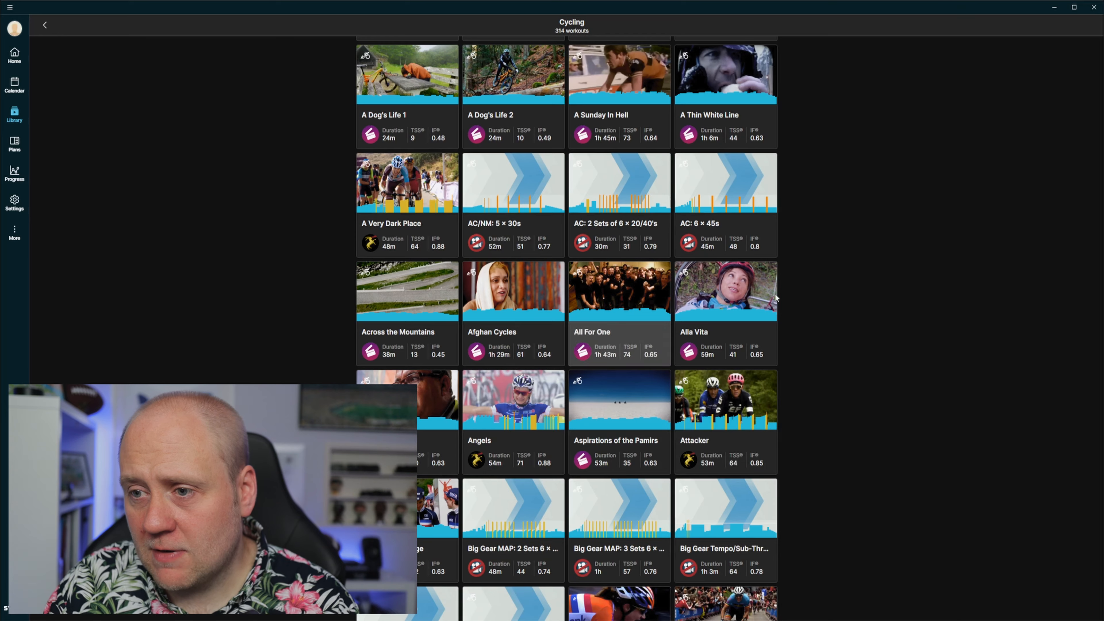
View the details page of the All For One cycling workout.
left_click(618, 290)
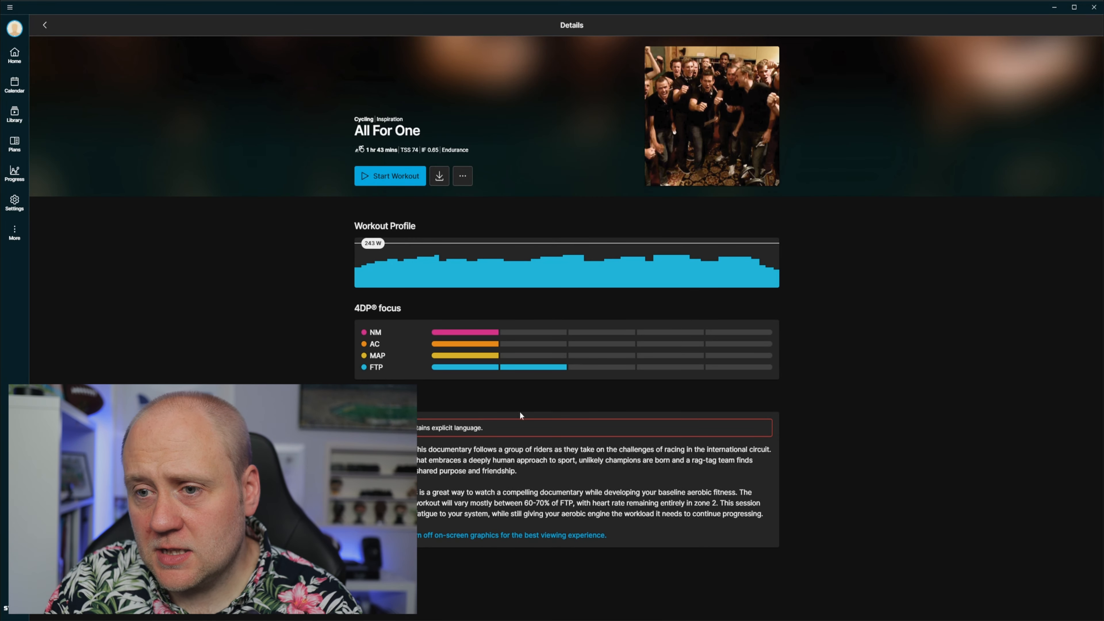
mouse_move(806, 275)
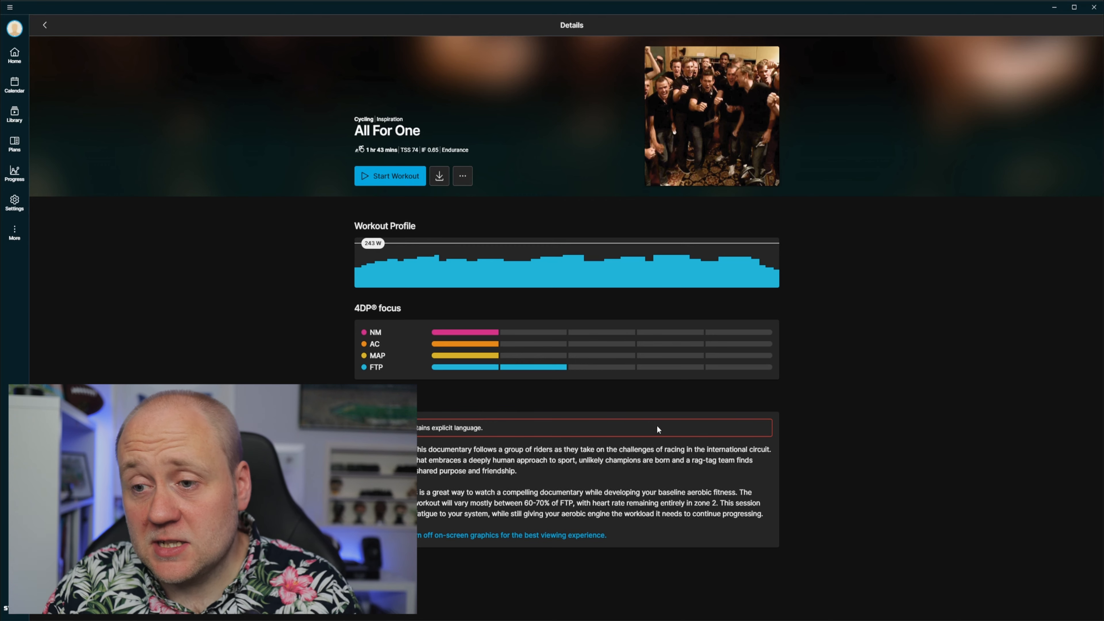
mouse_move(114, 221)
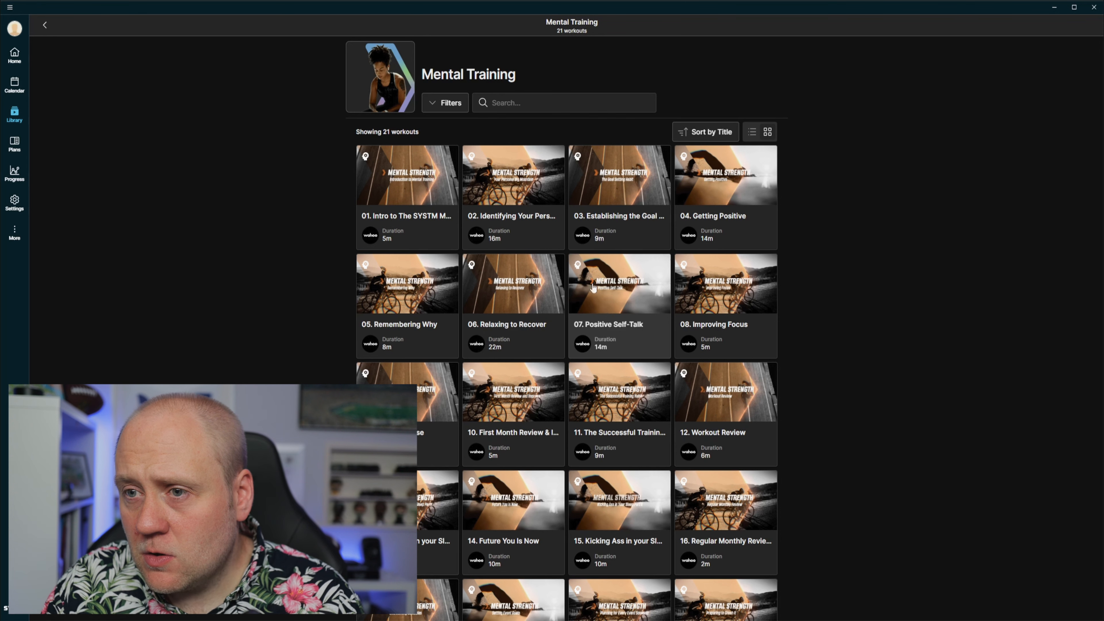
Start '01. Intro to The SYSTM Mental Training Program', end it and delete it unsaved.
left_click(407, 175)
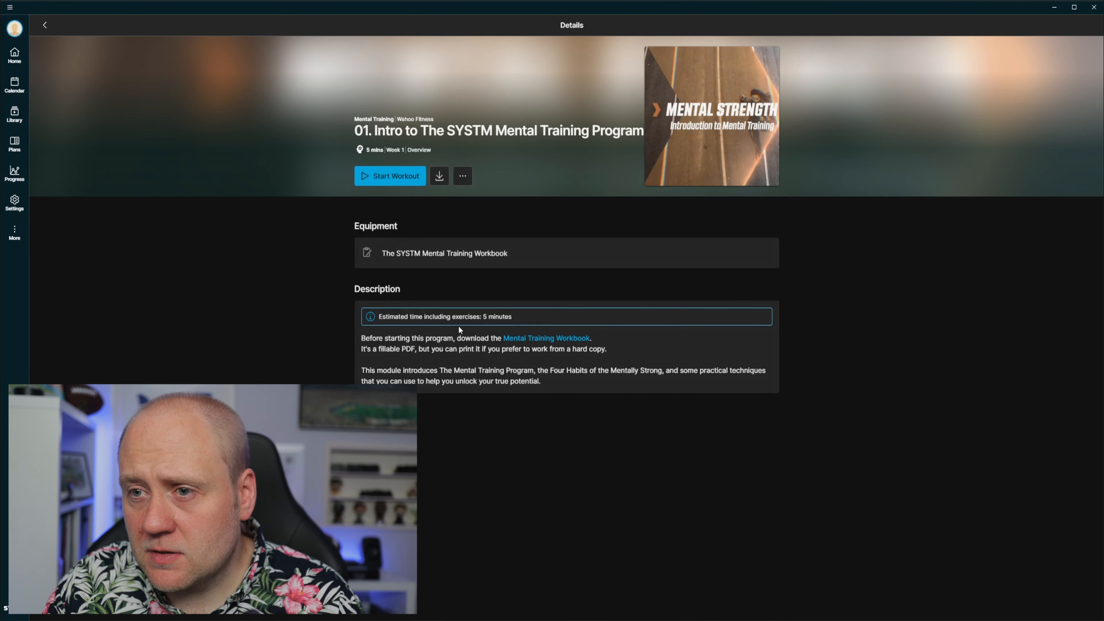
mouse_move(399, 180)
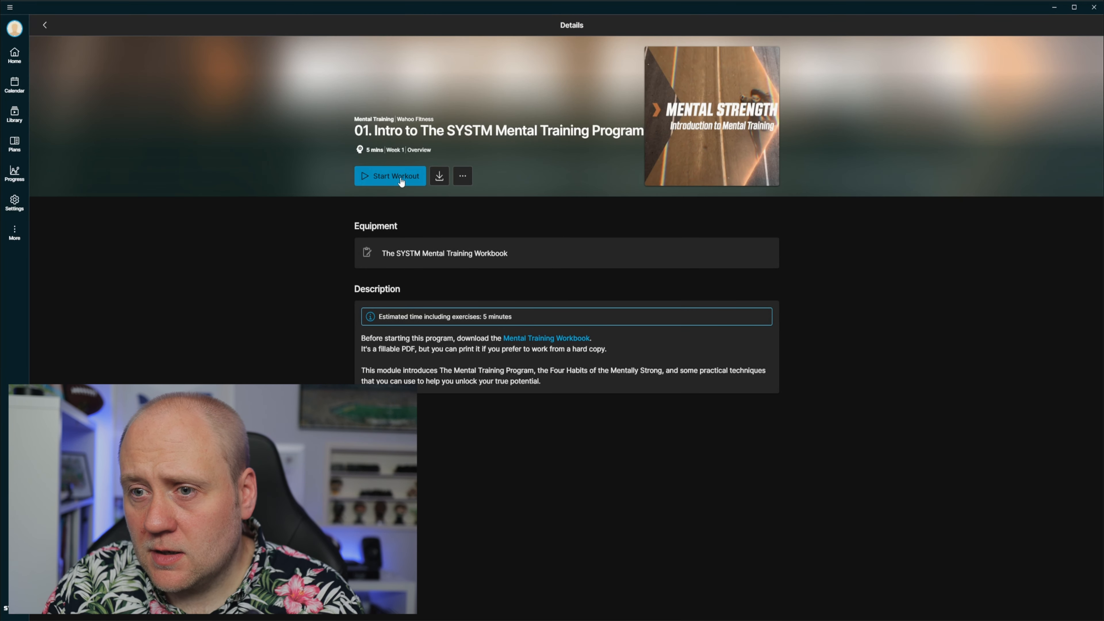
left_click(389, 176)
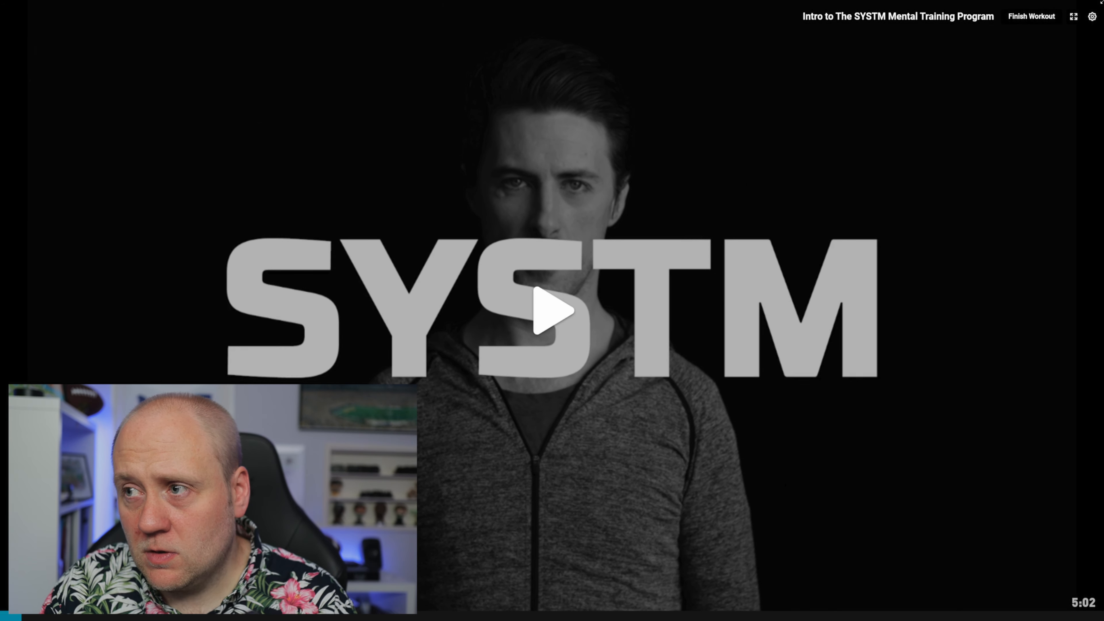
left_click(1031, 16)
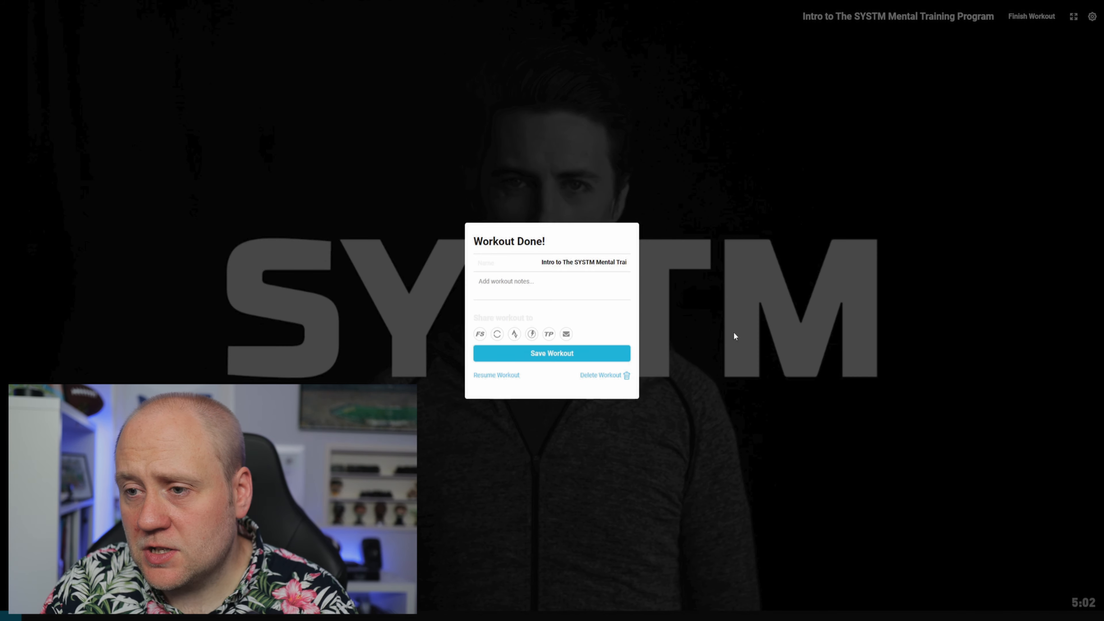
left_click(600, 374)
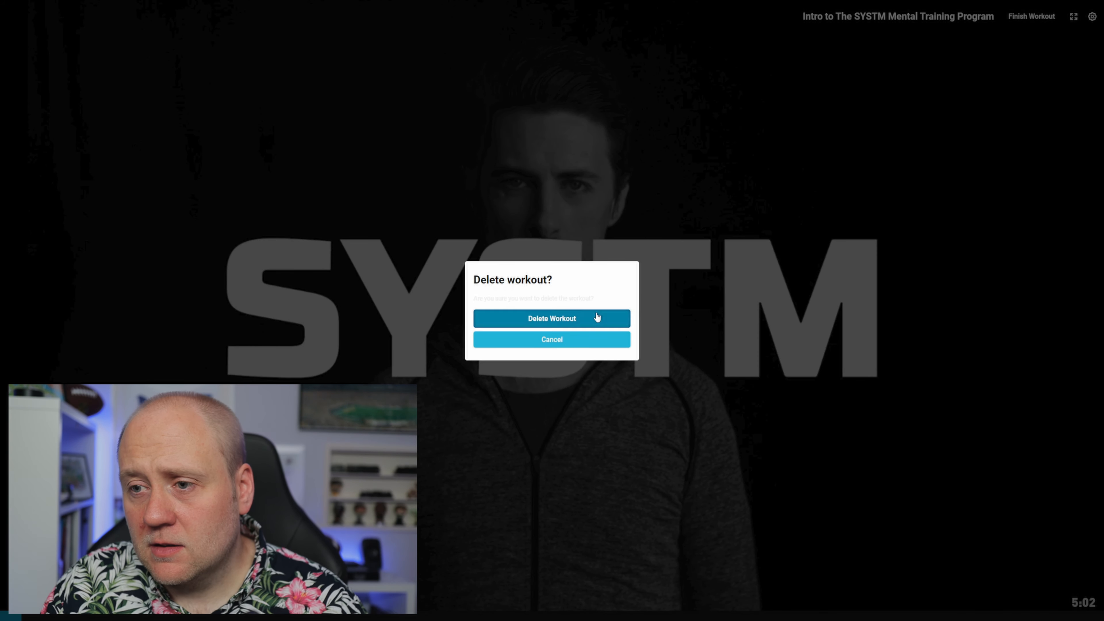
left_click(551, 318)
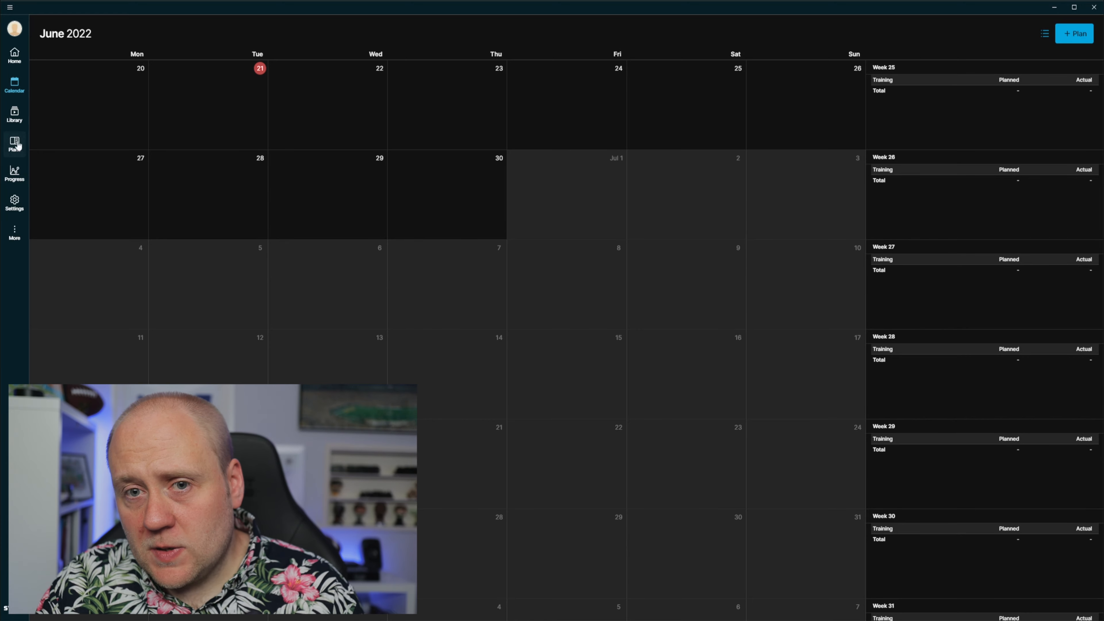
Browse the Mental Training workout list, then return to the library overview.
left_click(14, 113)
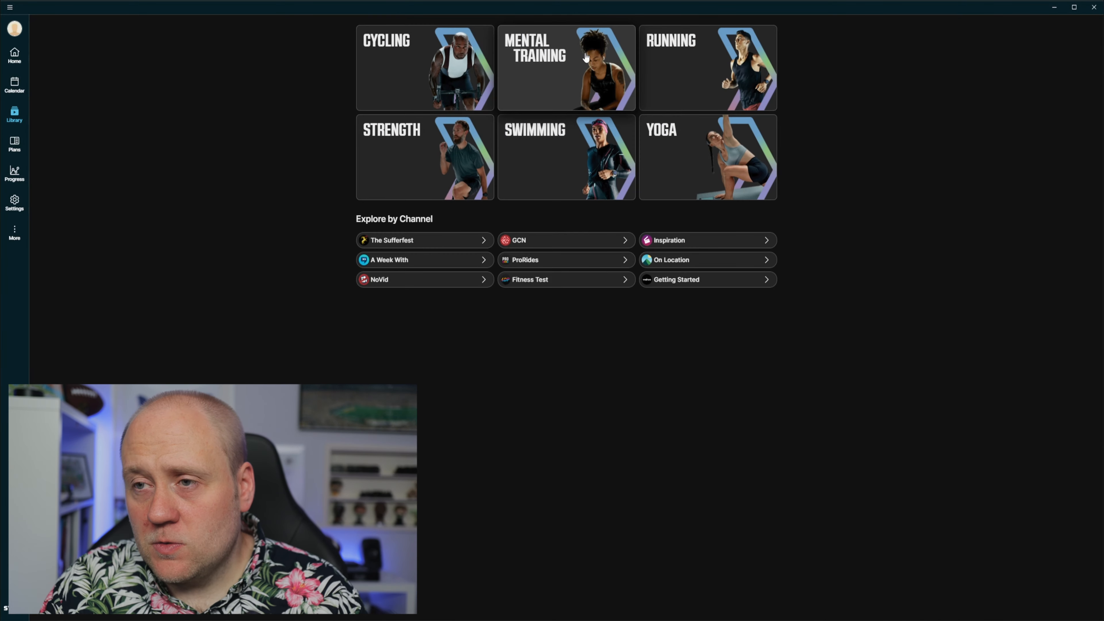
left_click(565, 68)
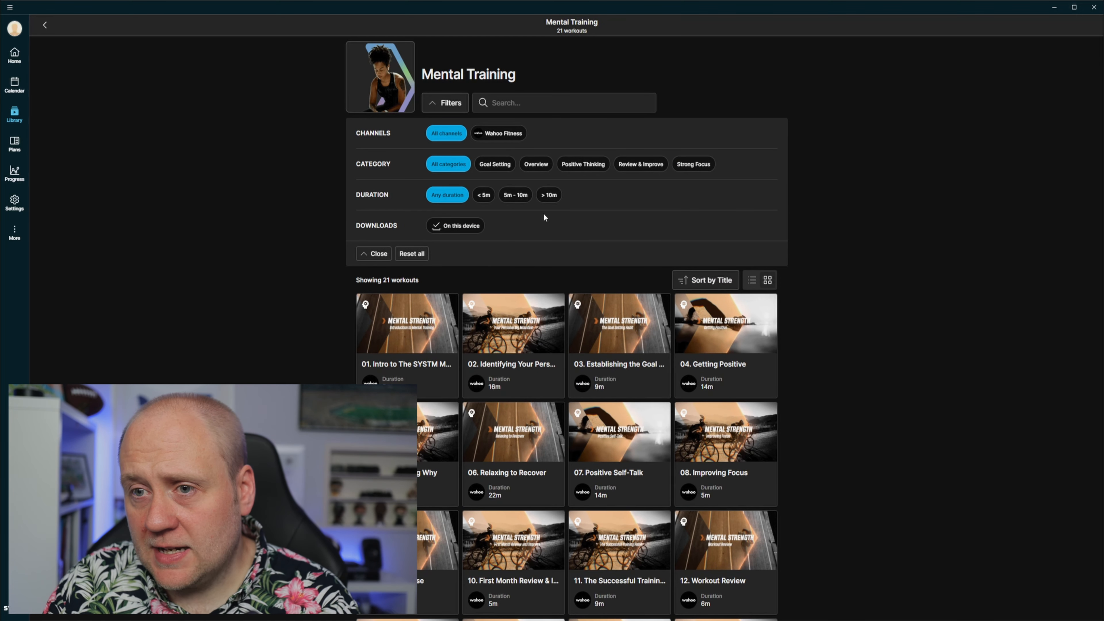
mouse_move(683, 176)
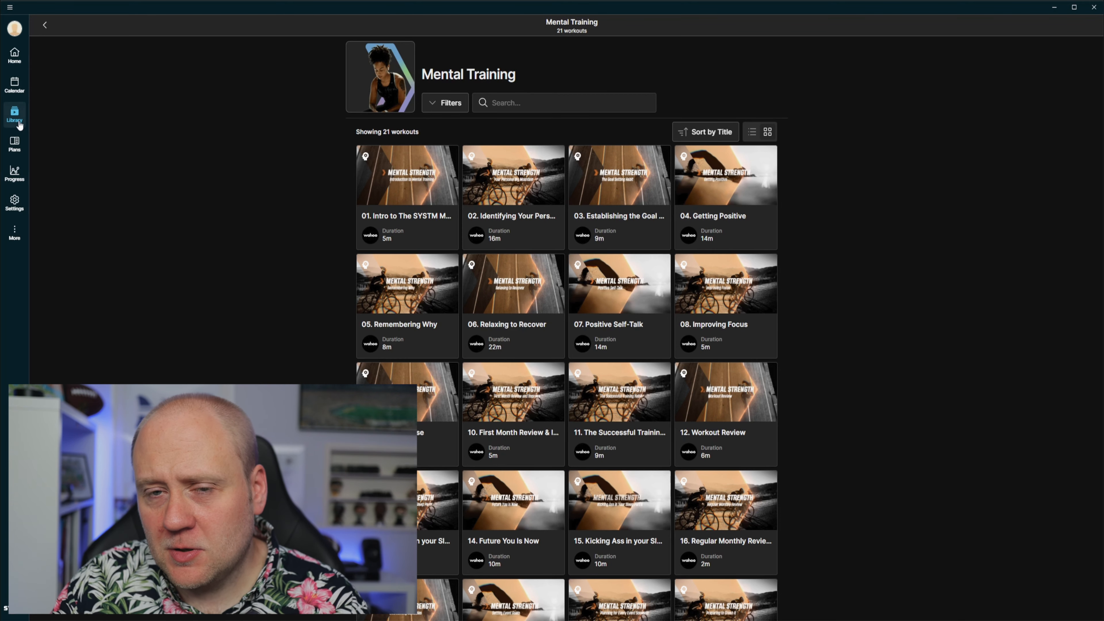
left_click(44, 25)
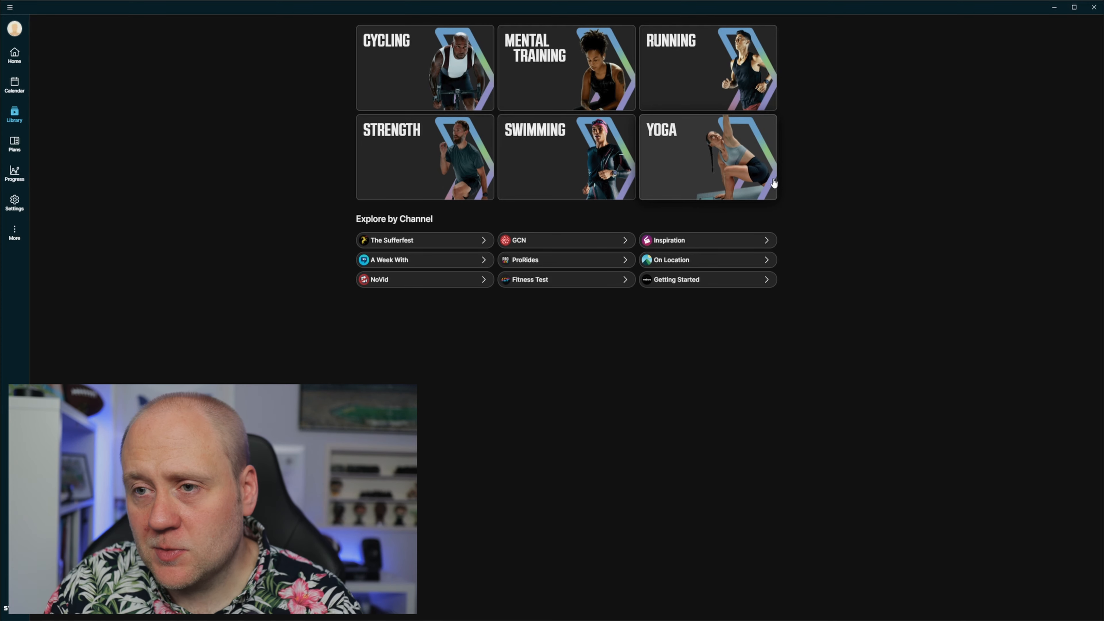
Show the Strength category's 74 workouts and look through the grid.
left_click(425, 157)
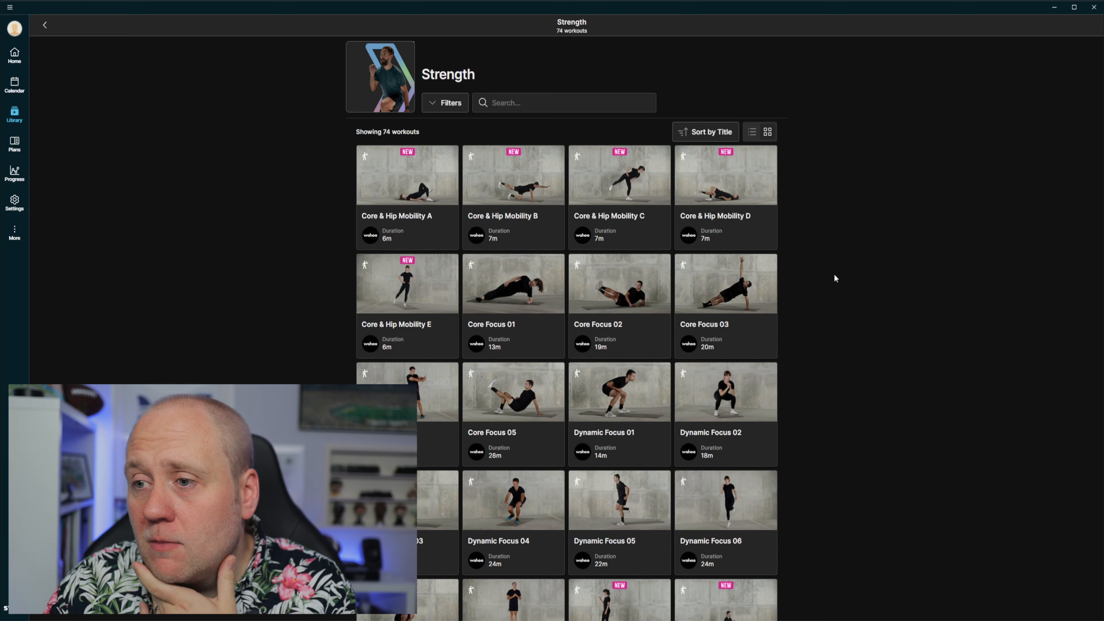
scroll("down", 3)
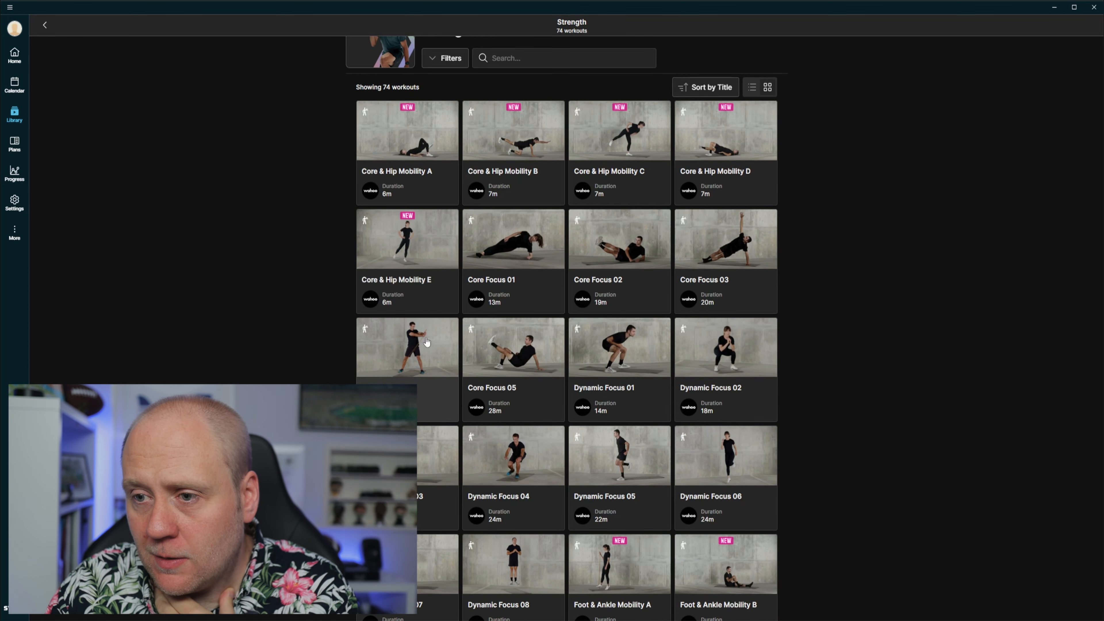
scroll("down", 3)
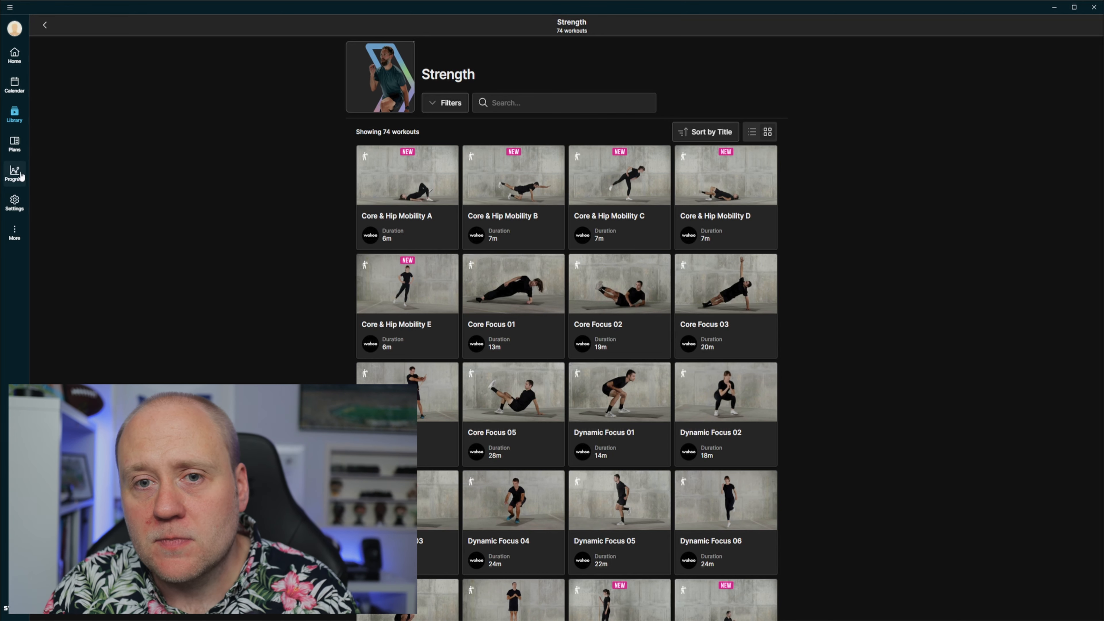
Visit workout history, then the training plans discipline choices.
left_click(14, 172)
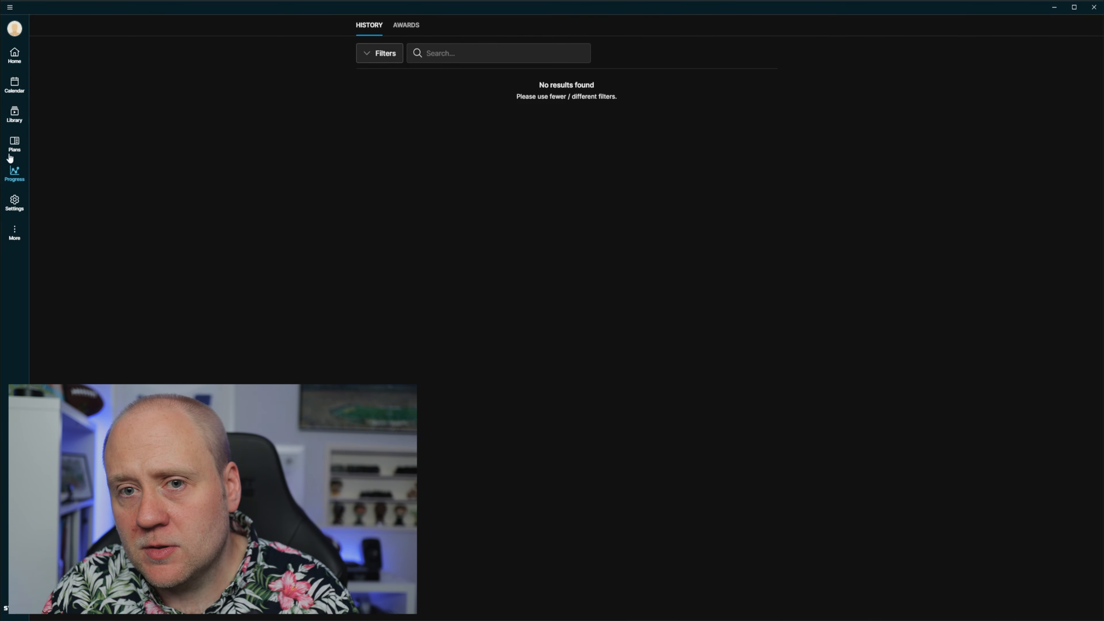
left_click(13, 144)
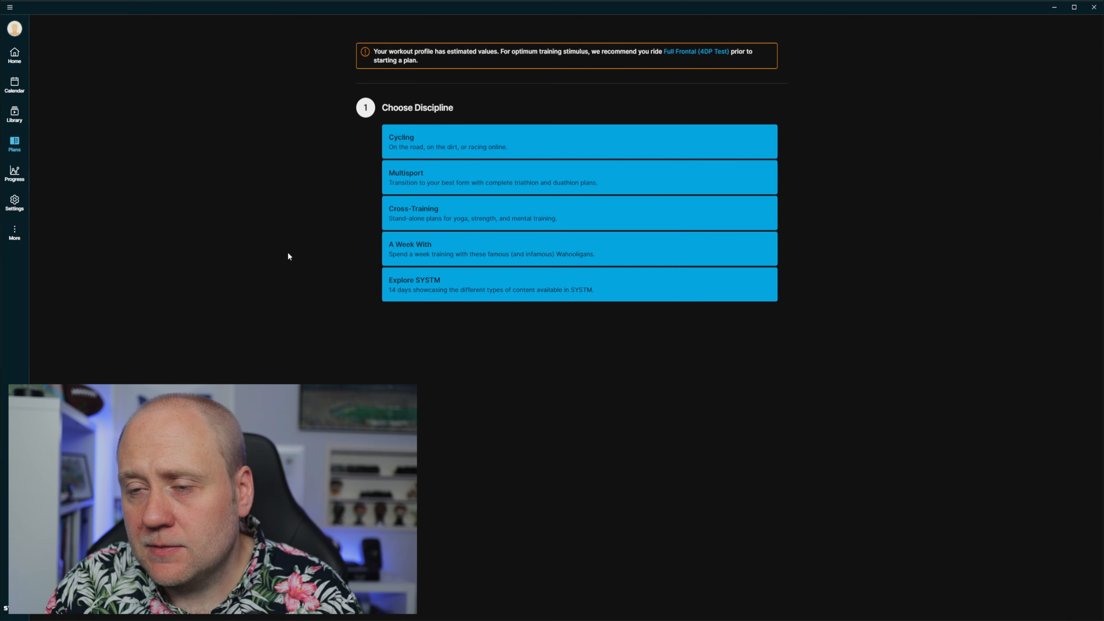
mouse_move(457, 66)
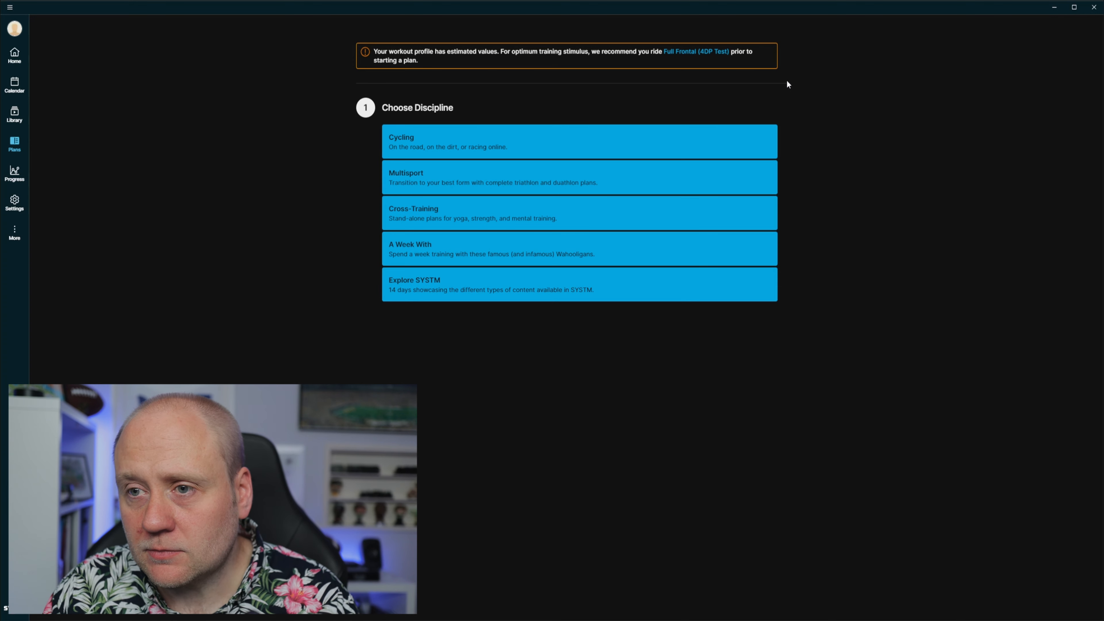
mouse_move(344, 196)
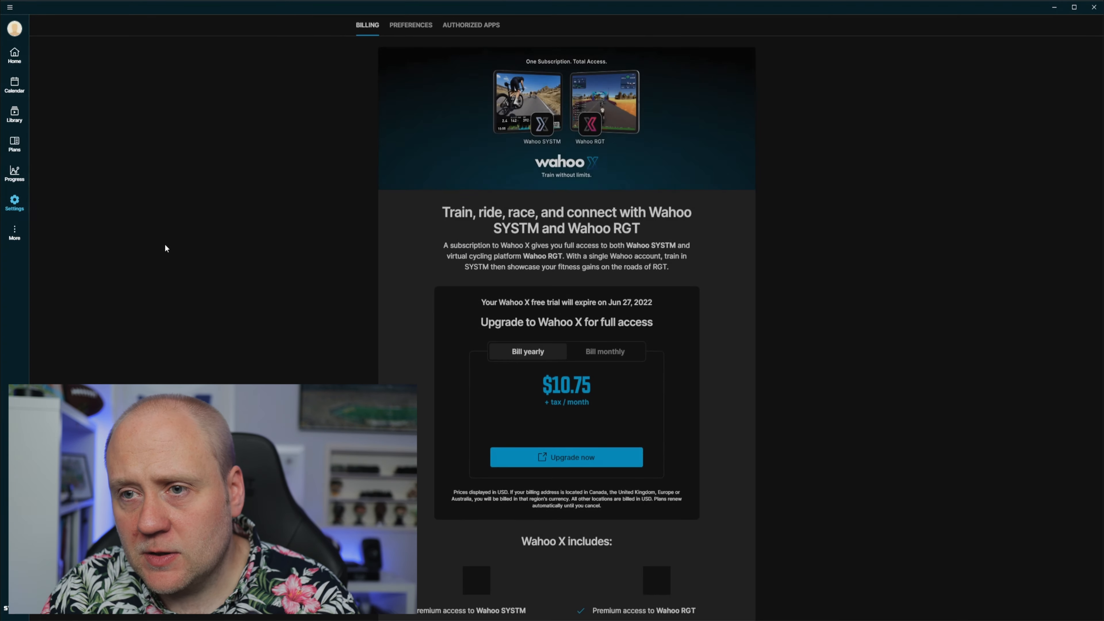
In Preferences, switch the appearance to Light and back to Dark.
scroll("down", 3)
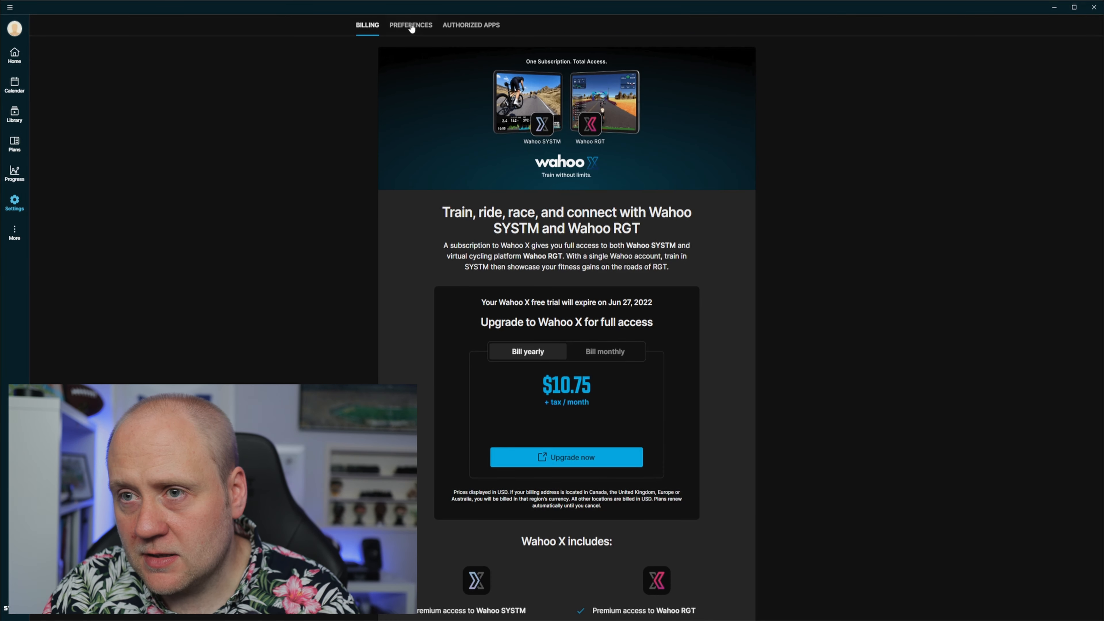
left_click(410, 24)
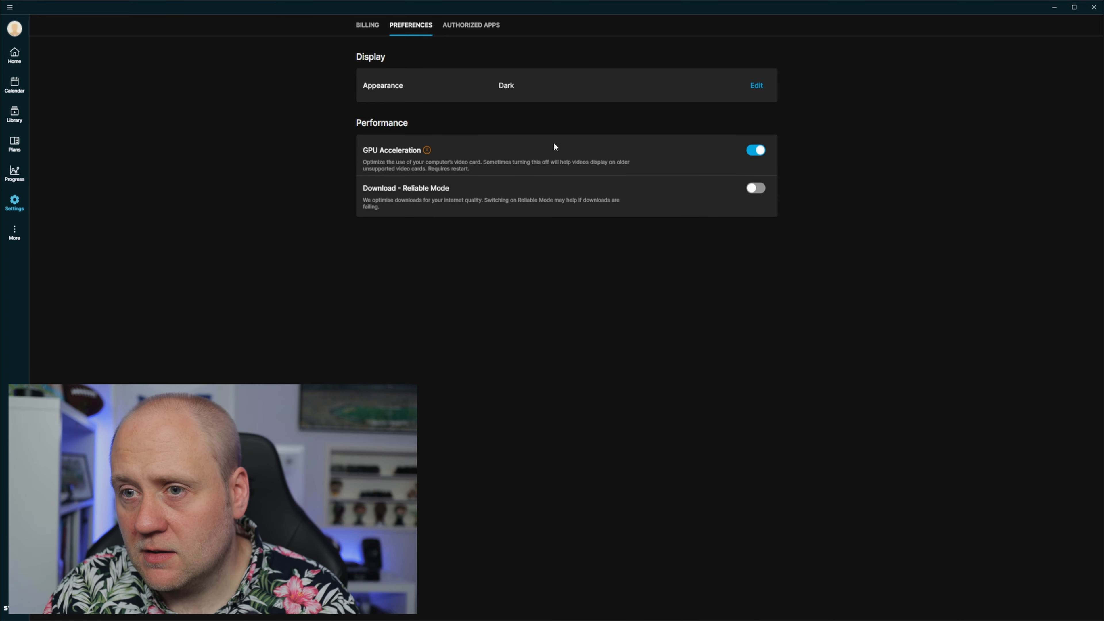
left_click(756, 85)
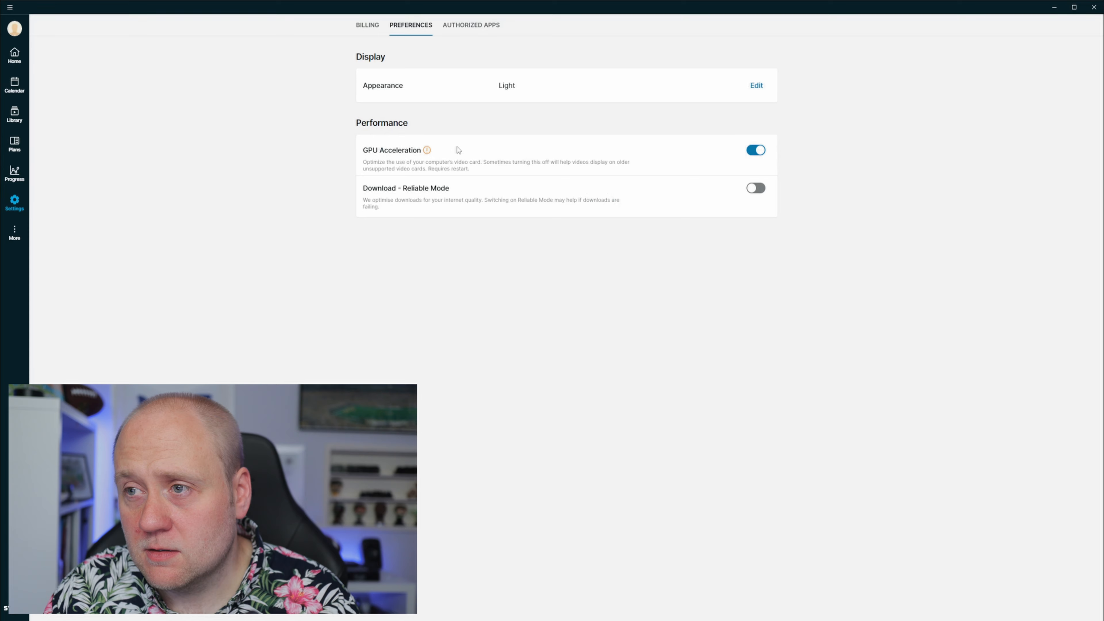
left_click(756, 85)
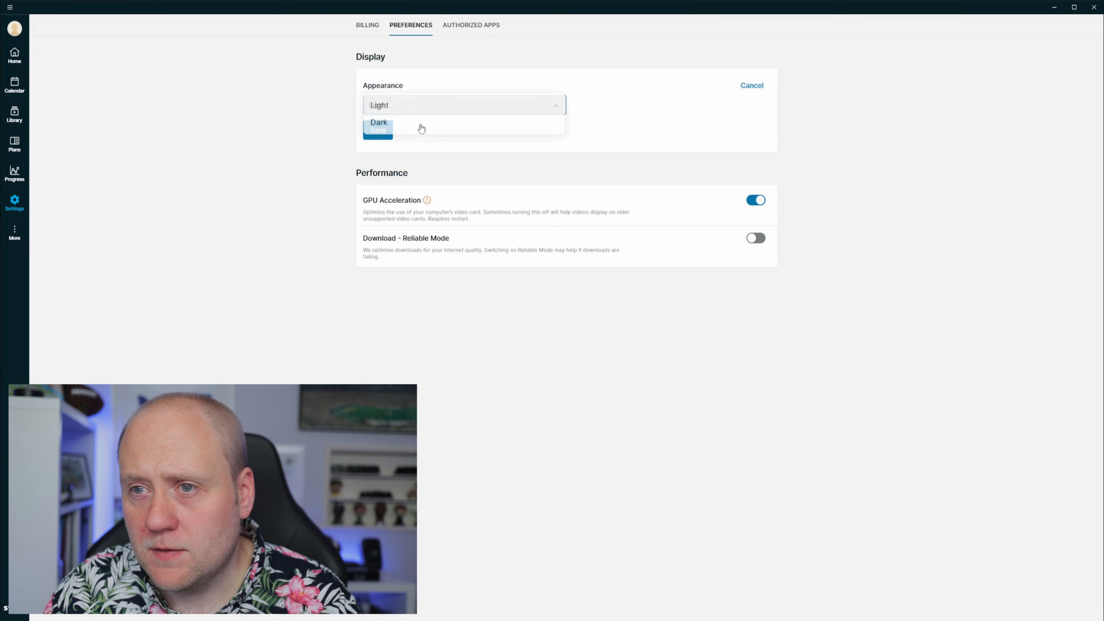
left_click(378, 124)
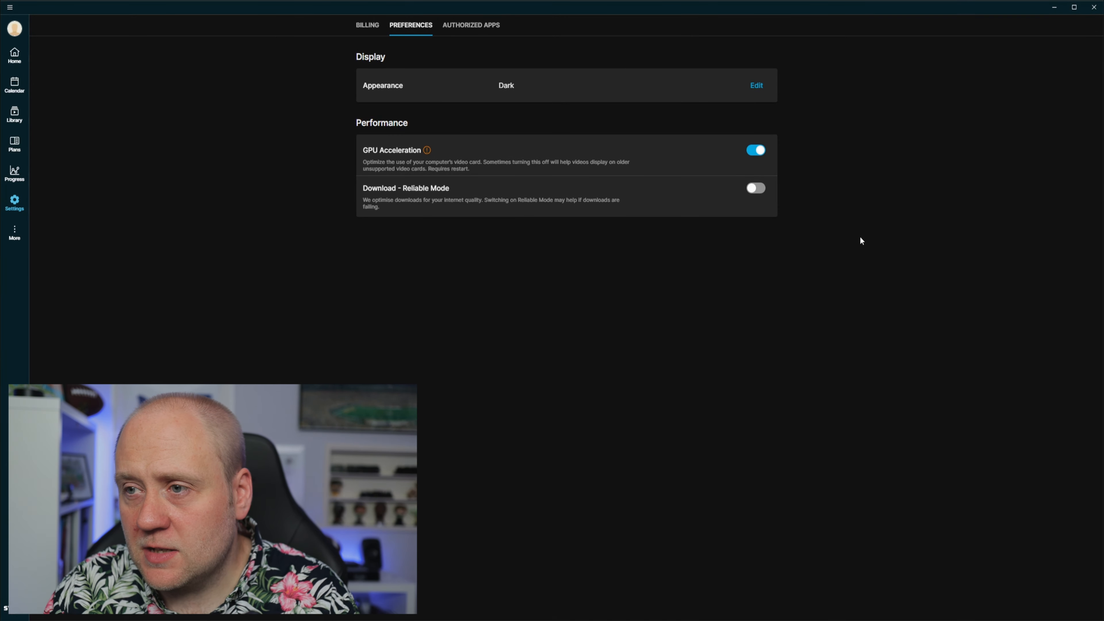
mouse_move(437, 128)
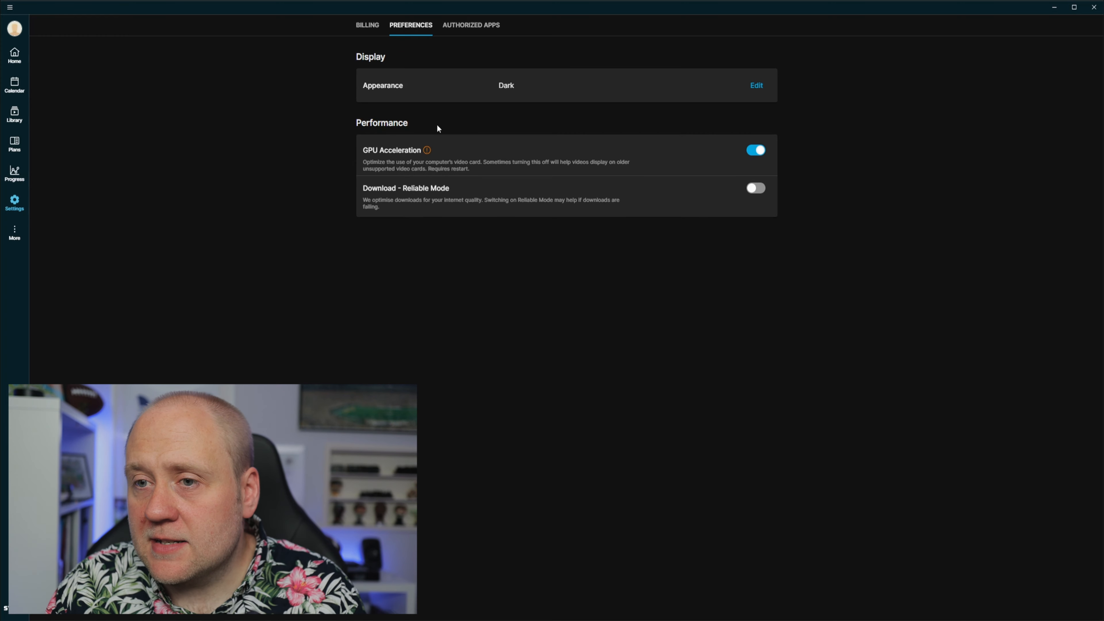
mouse_move(821, 145)
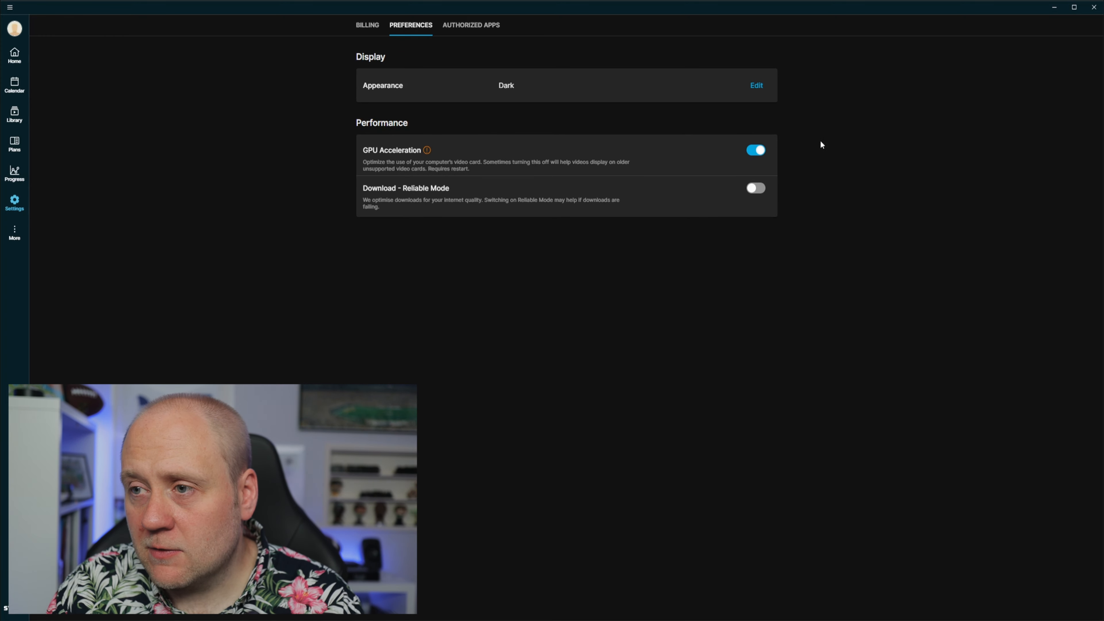
mouse_move(914, 162)
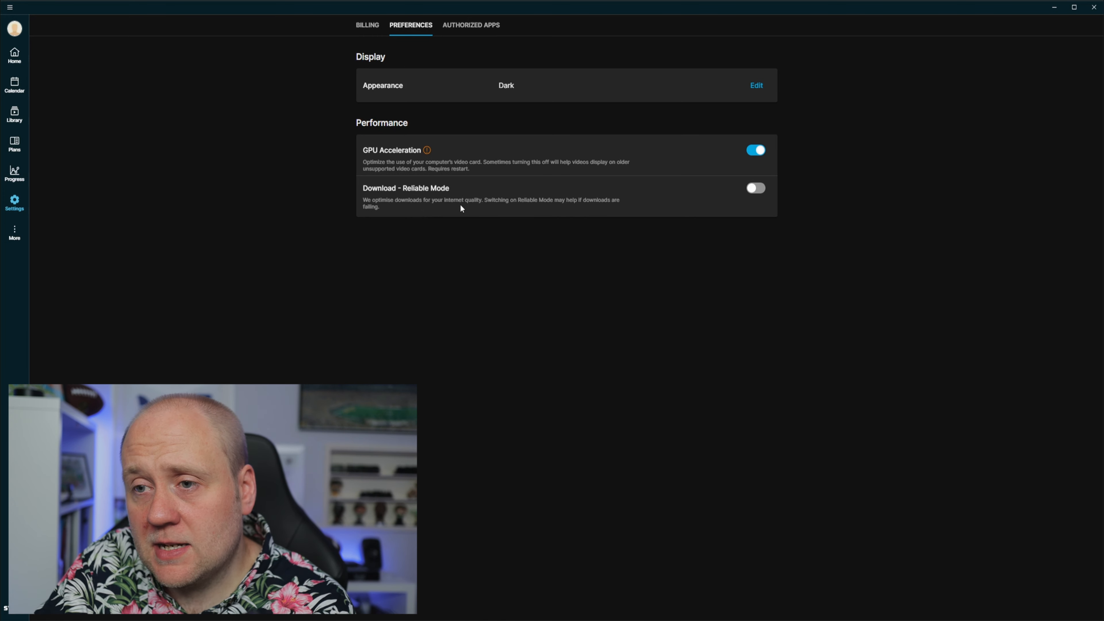
mouse_move(482, 206)
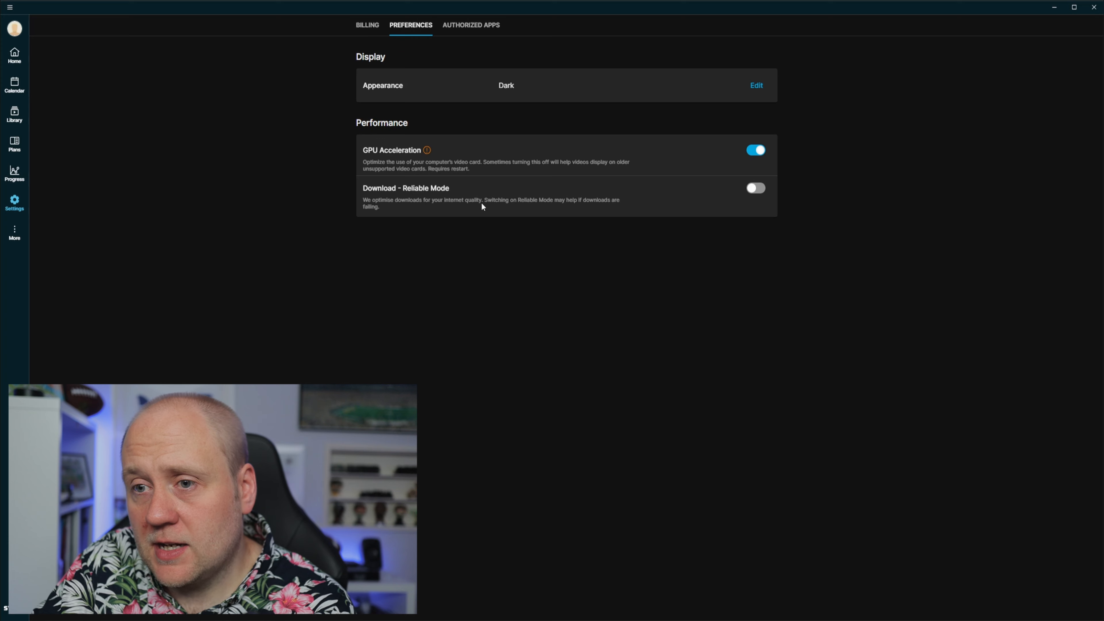
mouse_move(687, 213)
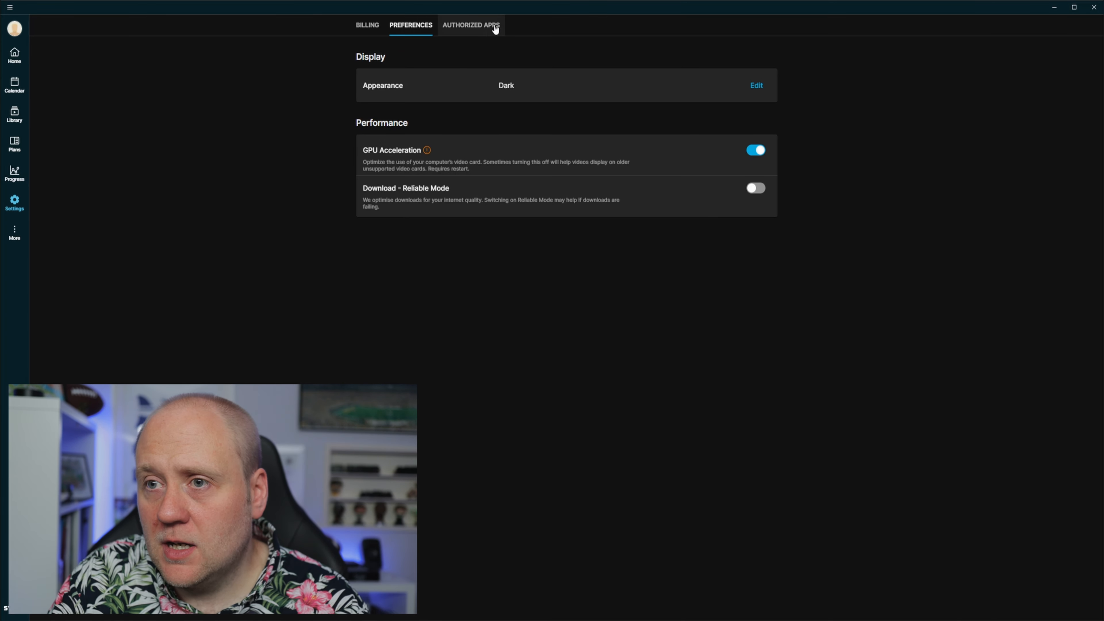
Review Authorized Apps, with Garmin and Strava connected.
left_click(470, 25)
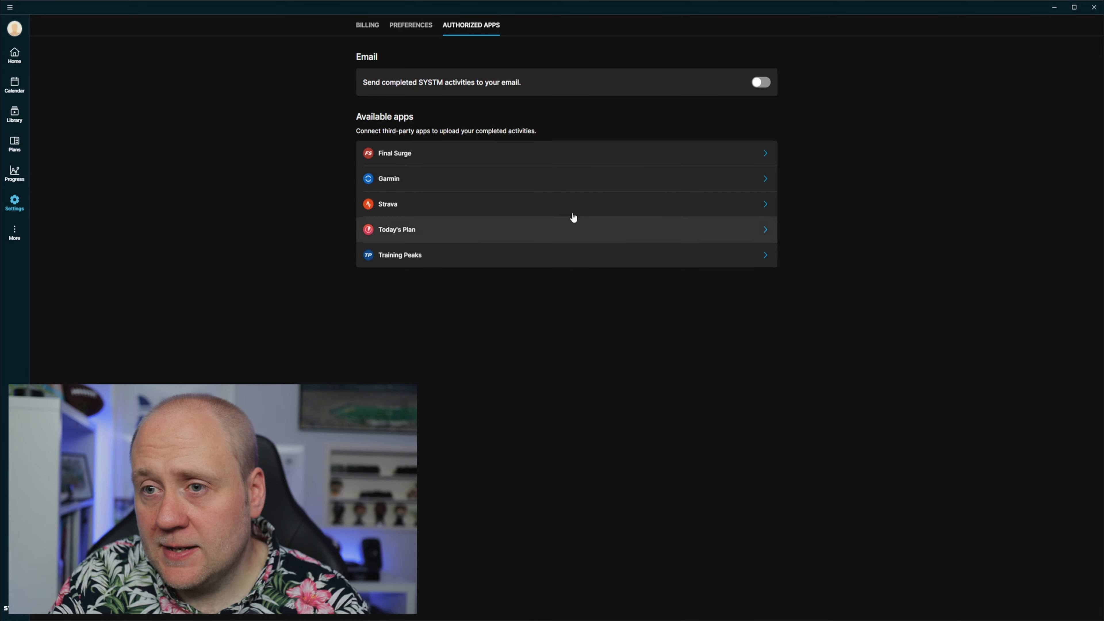
mouse_move(699, 122)
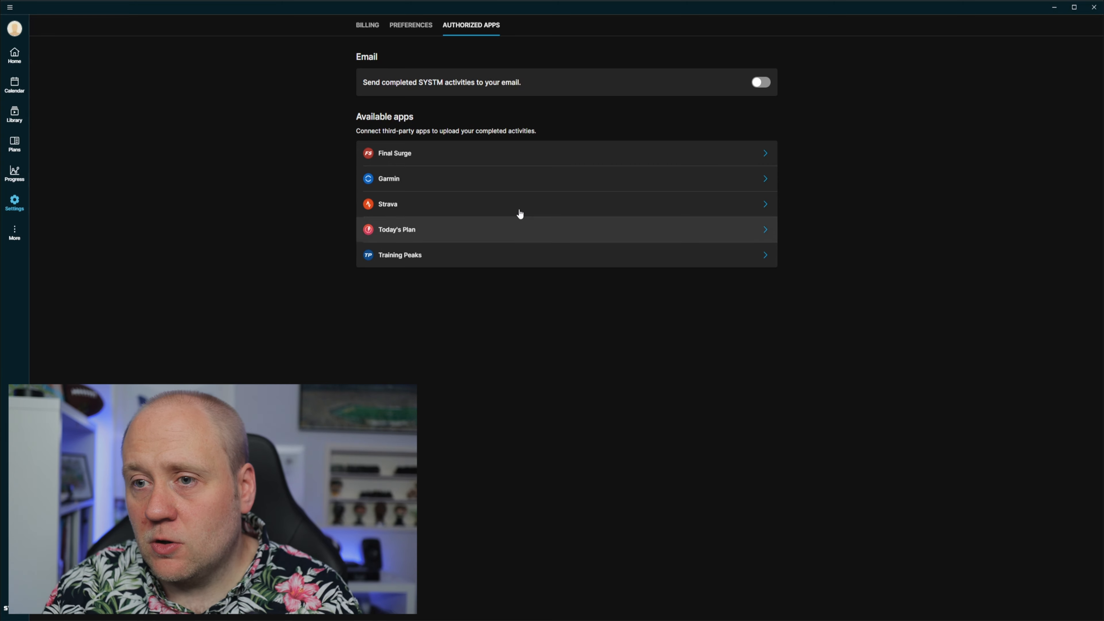
left_click(387, 204)
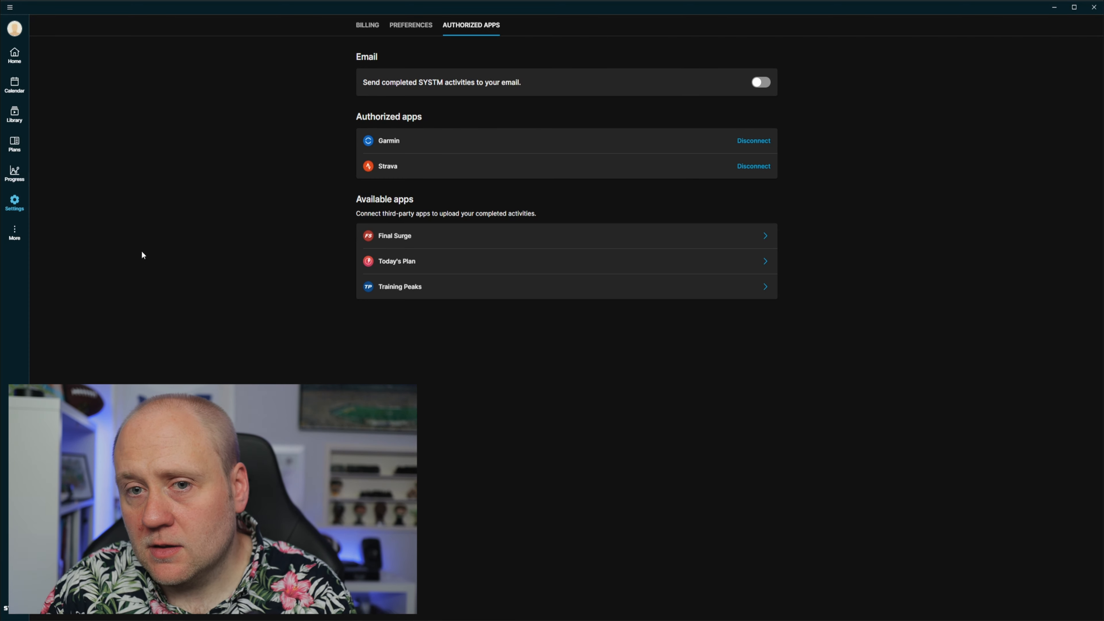
Show the More page with Help Center, Blog and About entries.
left_click(14, 232)
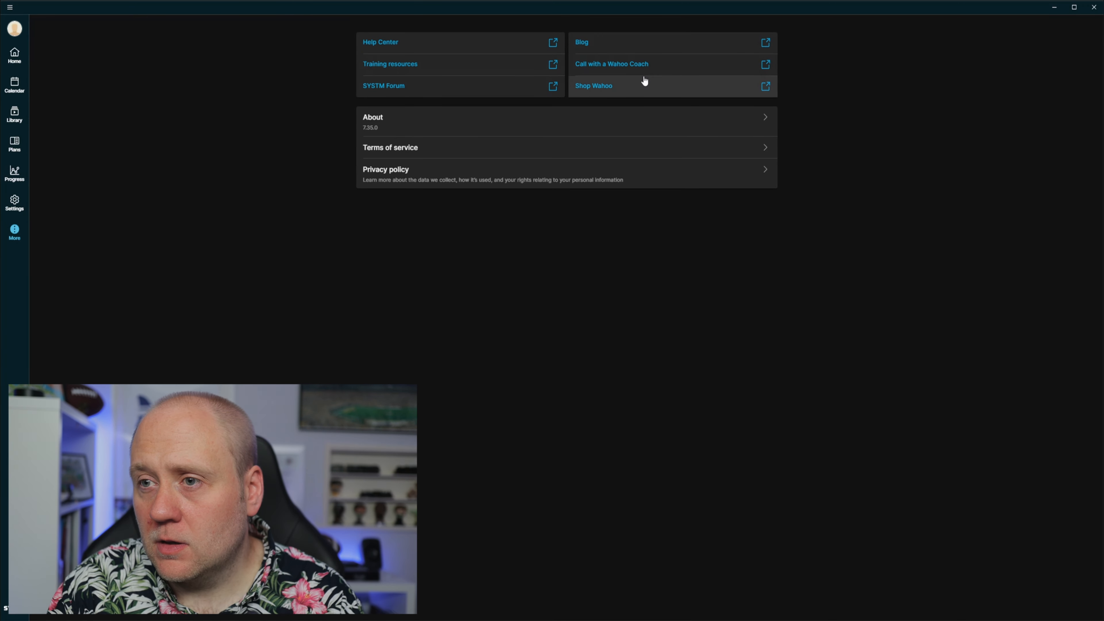
mouse_move(173, 279)
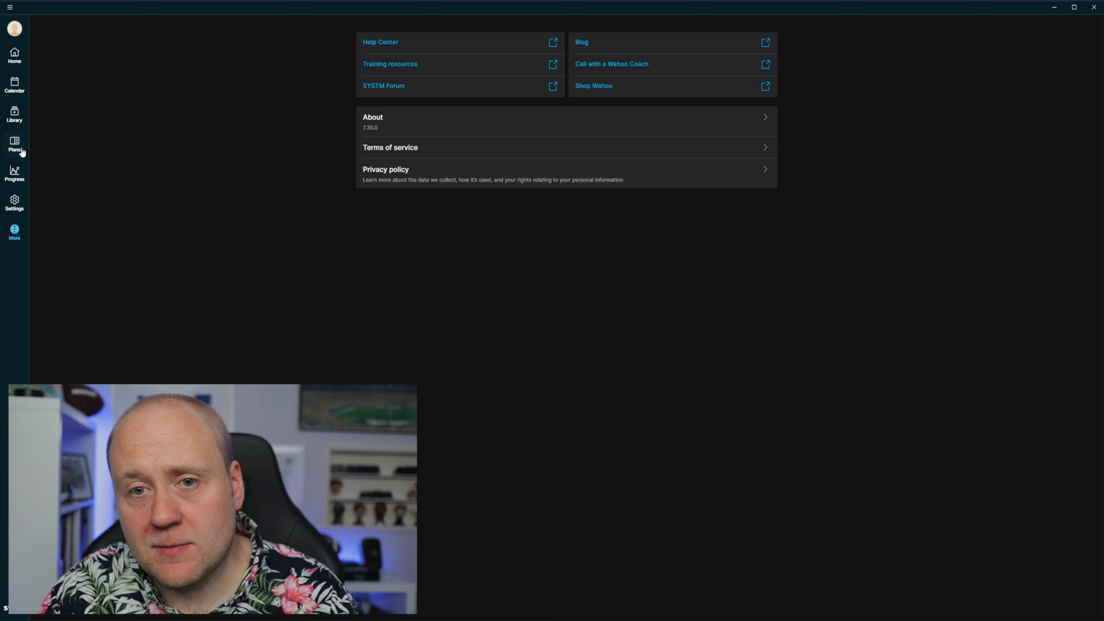
Go to the training plans section to choose a discipline.
left_click(14, 144)
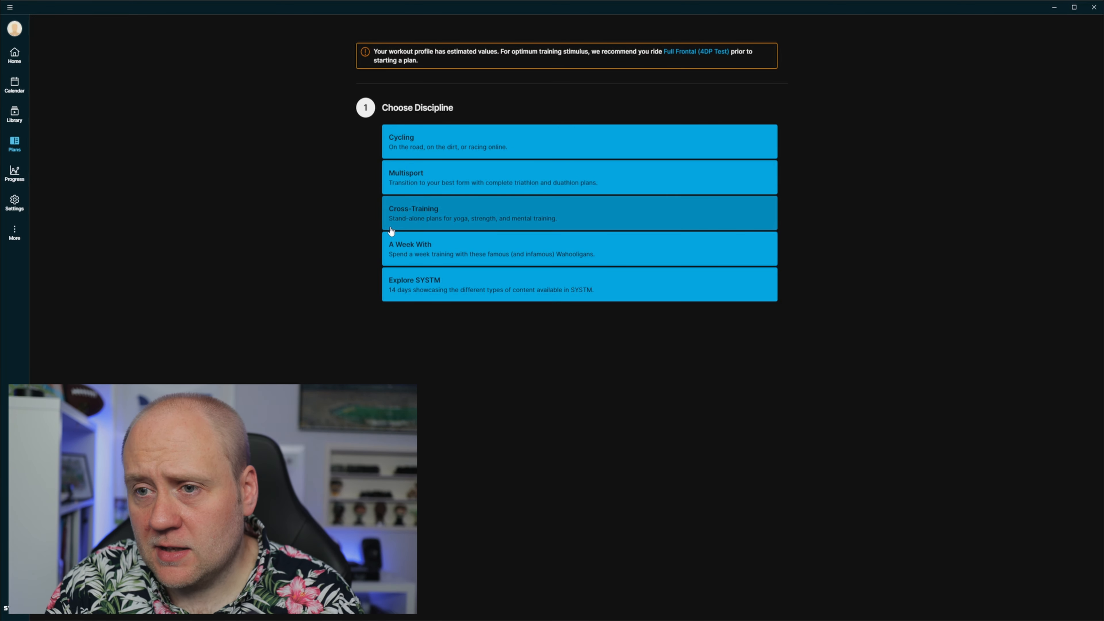
mouse_move(430, 226)
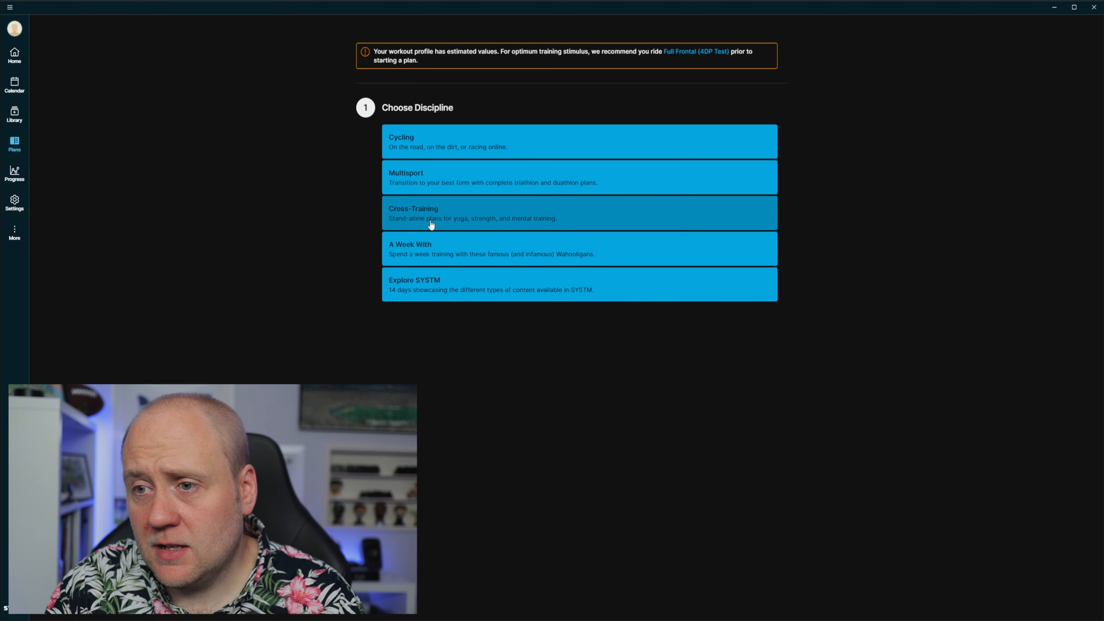
mouse_move(479, 229)
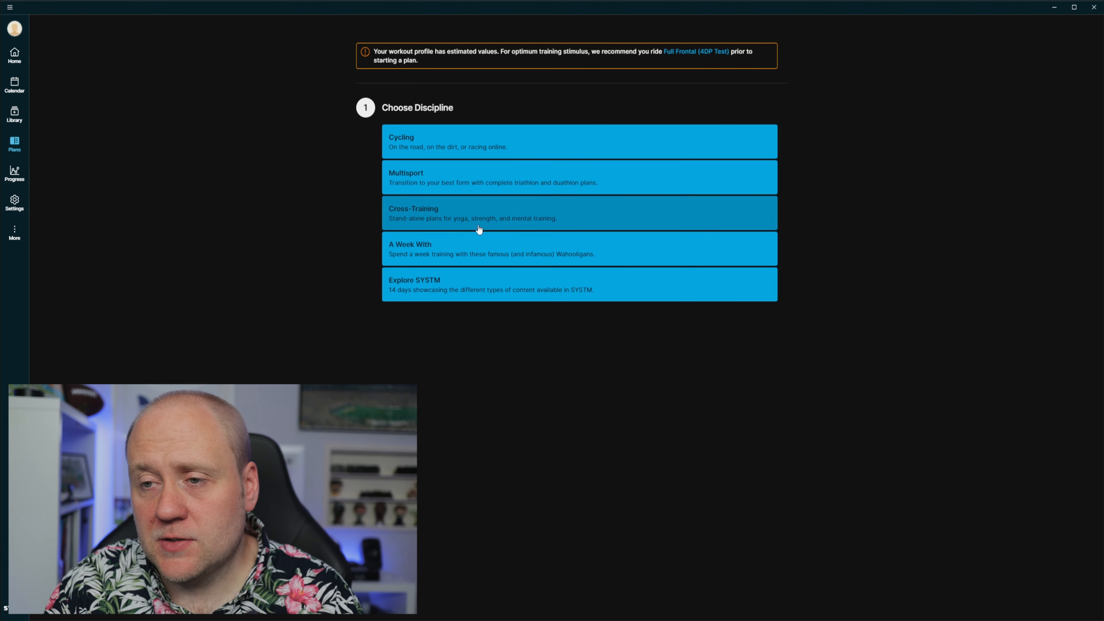
mouse_move(521, 267)
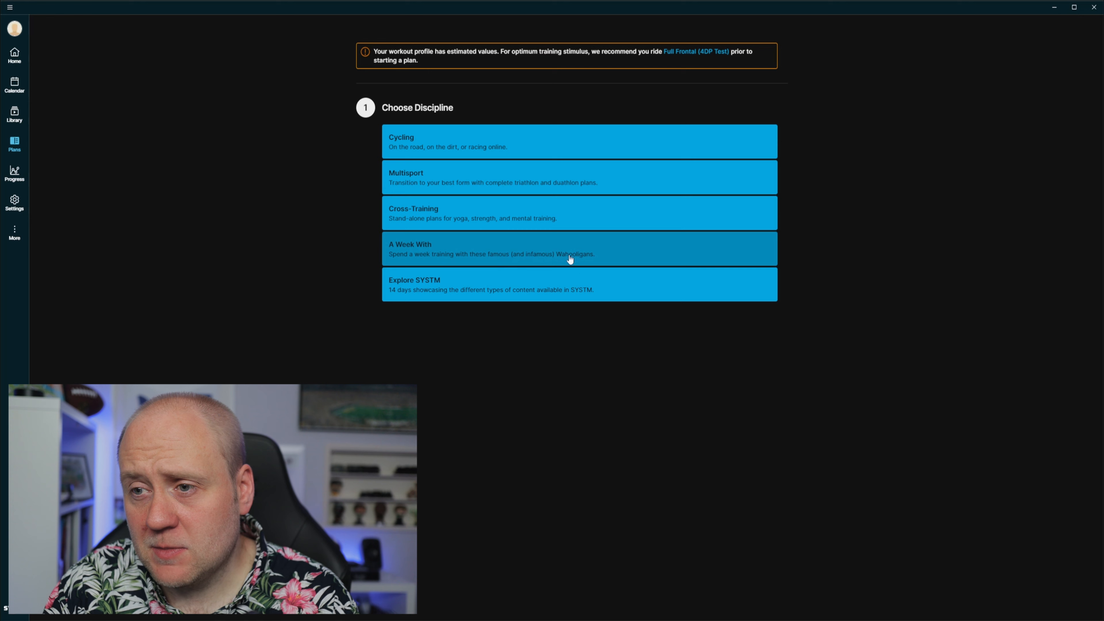
mouse_move(517, 355)
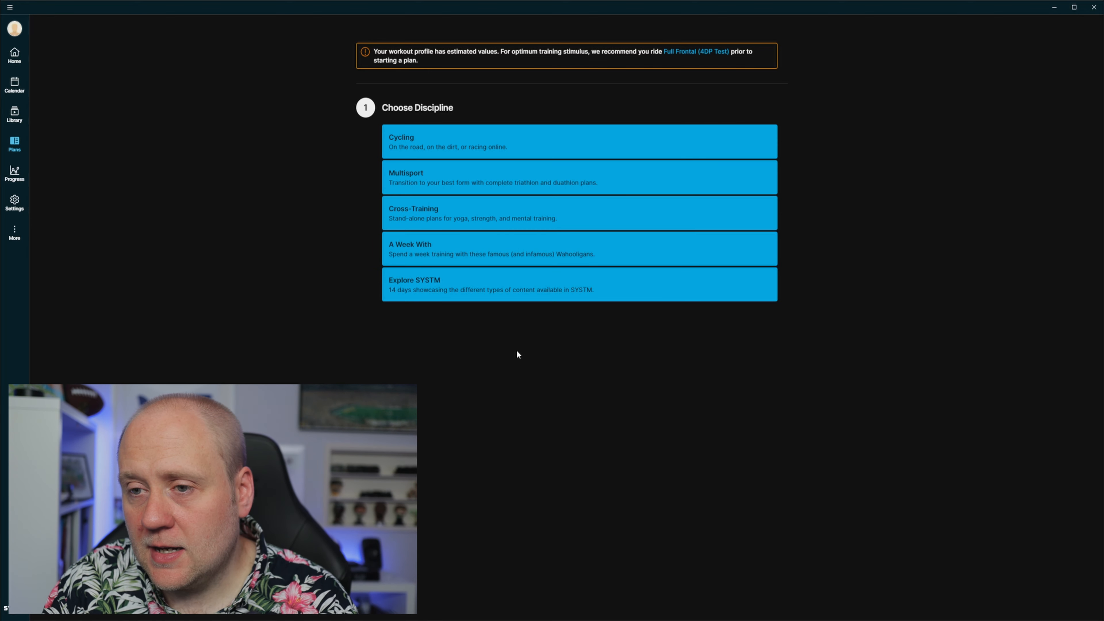
mouse_move(452, 307)
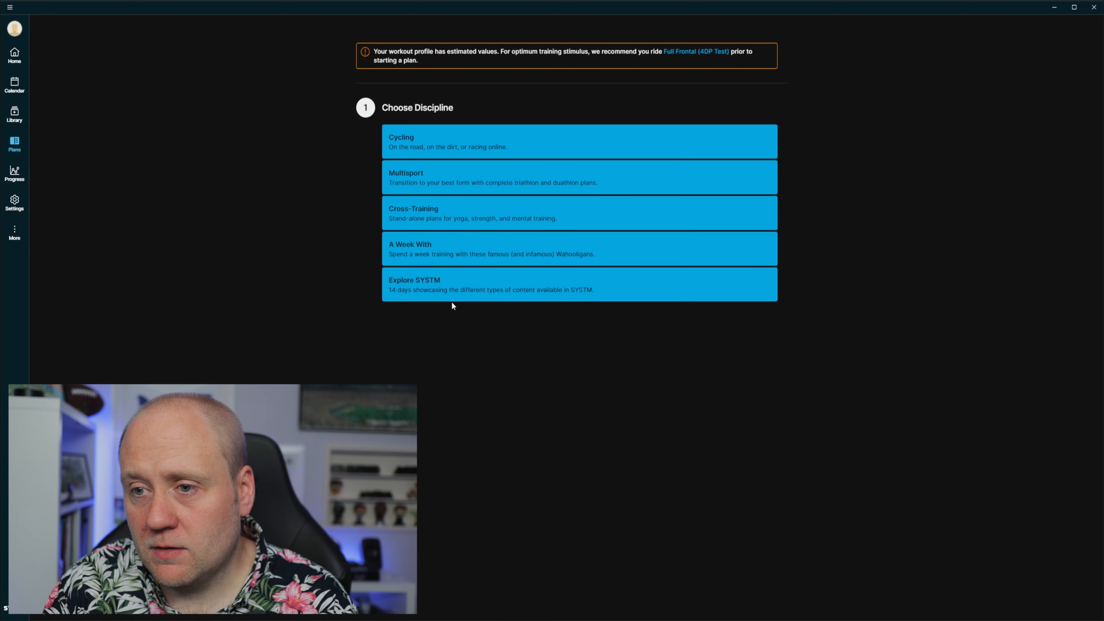
mouse_move(495, 284)
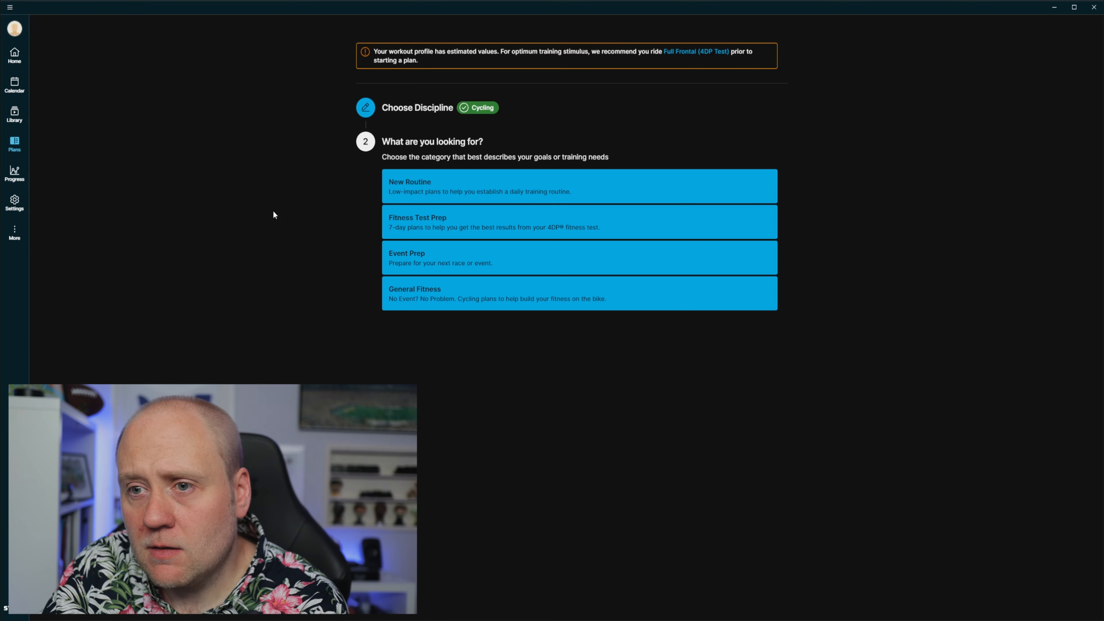
mouse_move(414, 199)
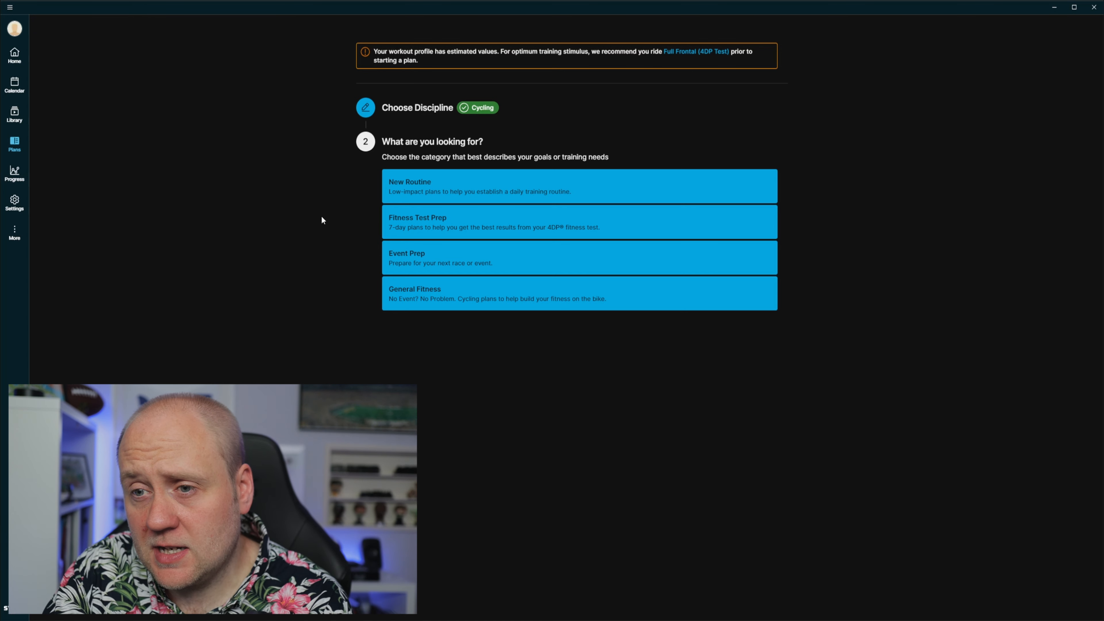
mouse_move(327, 271)
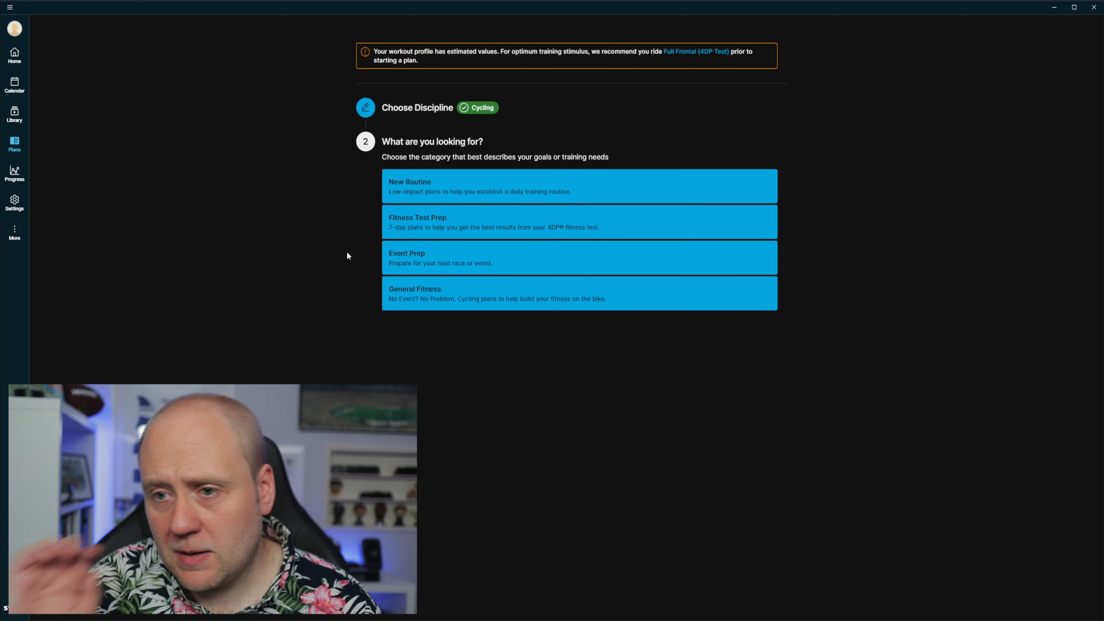
mouse_move(377, 245)
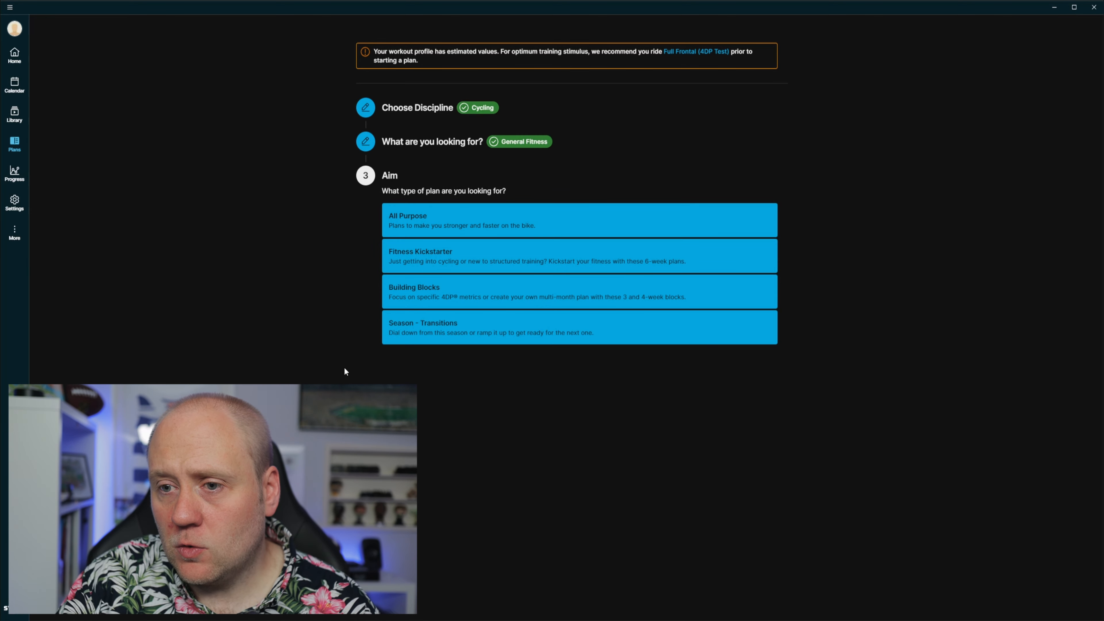
mouse_move(372, 236)
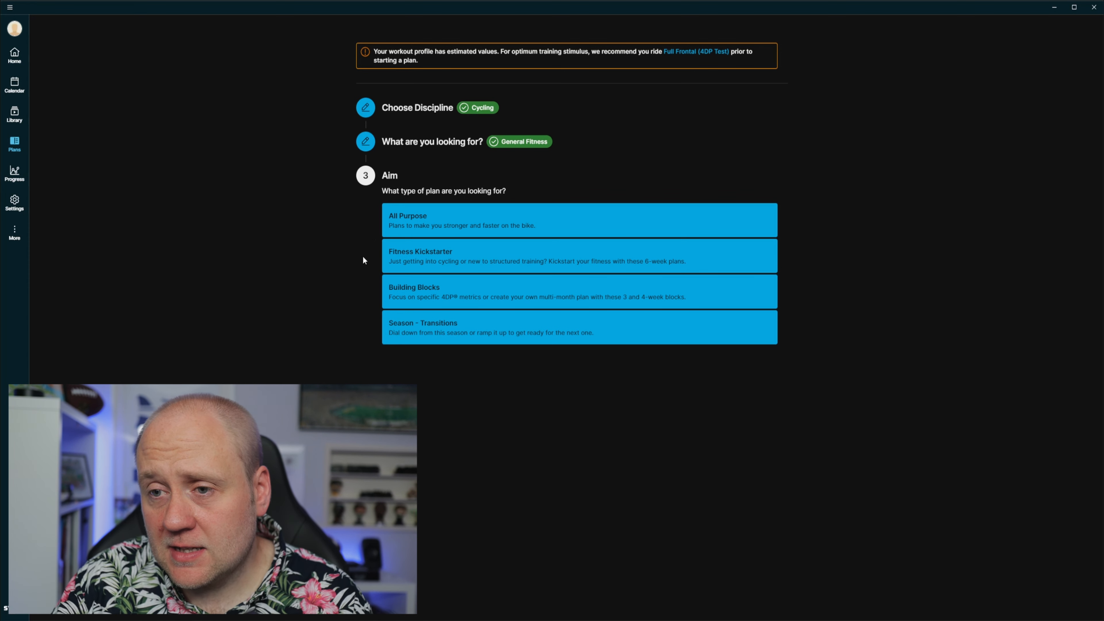
mouse_move(377, 261)
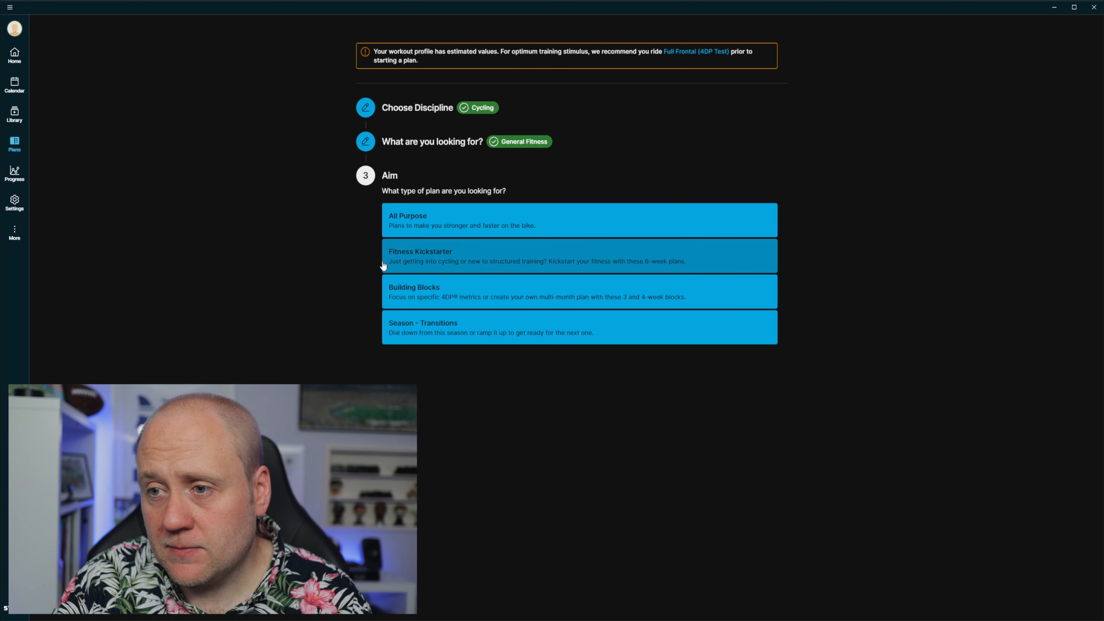
mouse_move(654, 273)
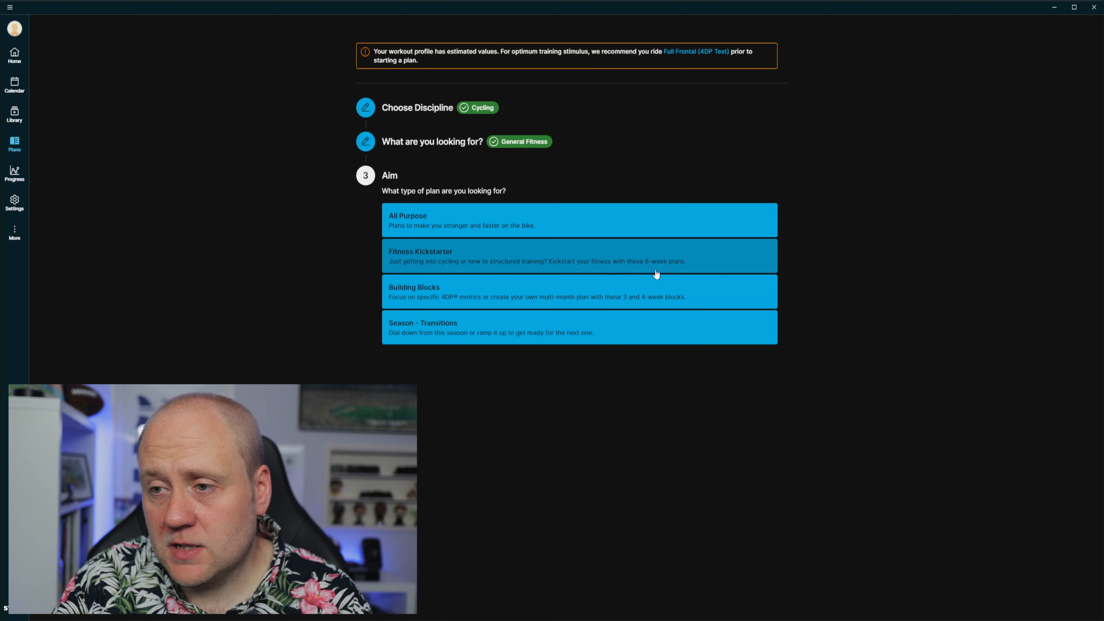
mouse_move(661, 274)
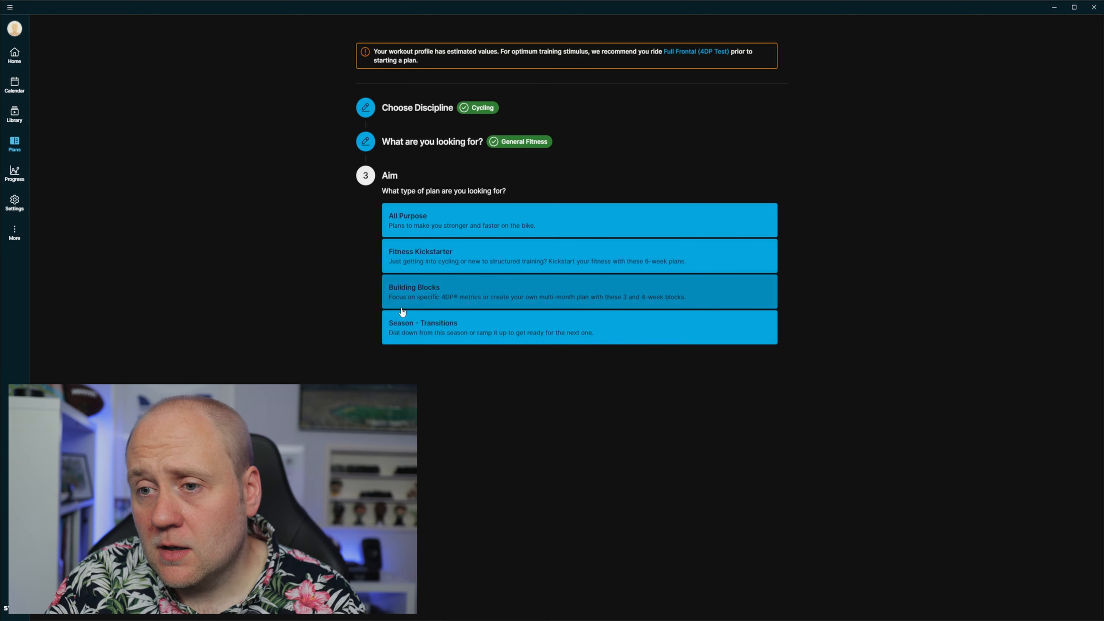
mouse_move(515, 269)
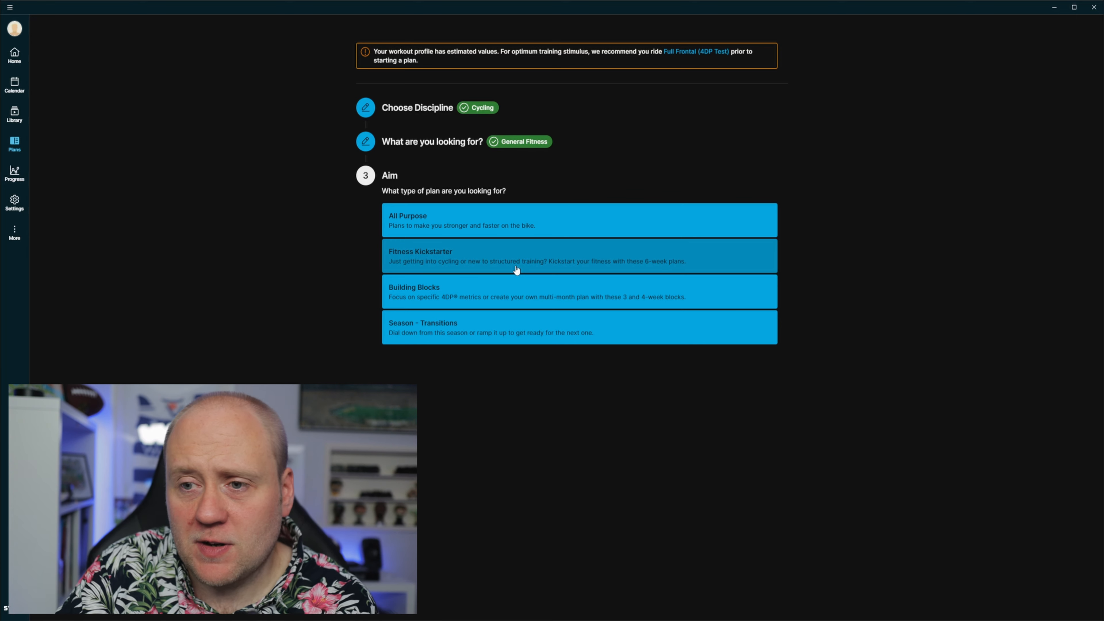
mouse_move(509, 305)
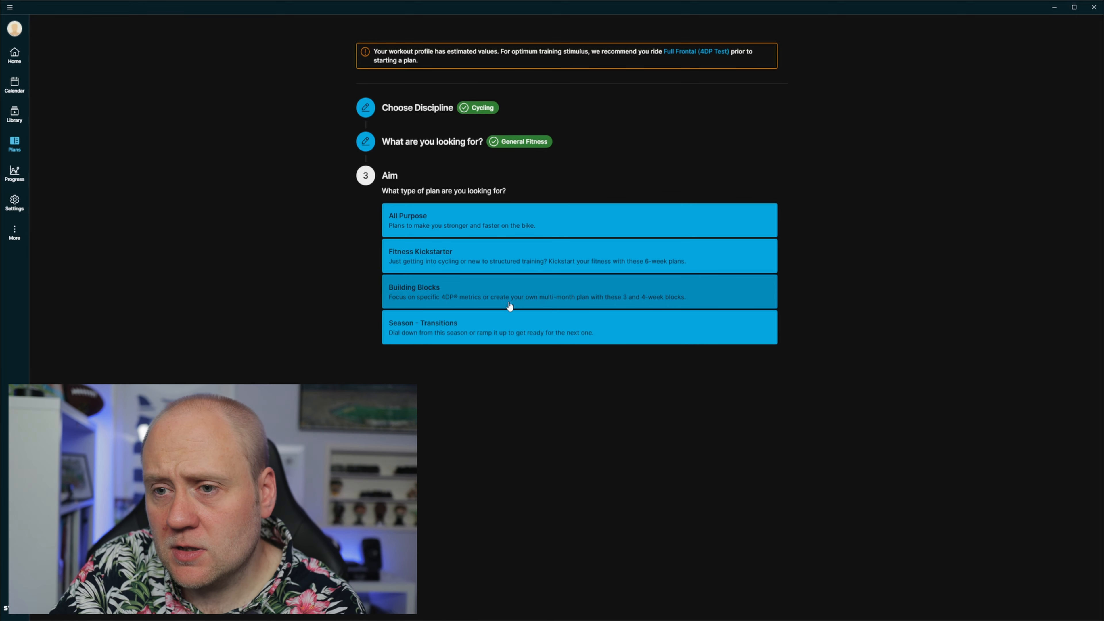
mouse_move(474, 294)
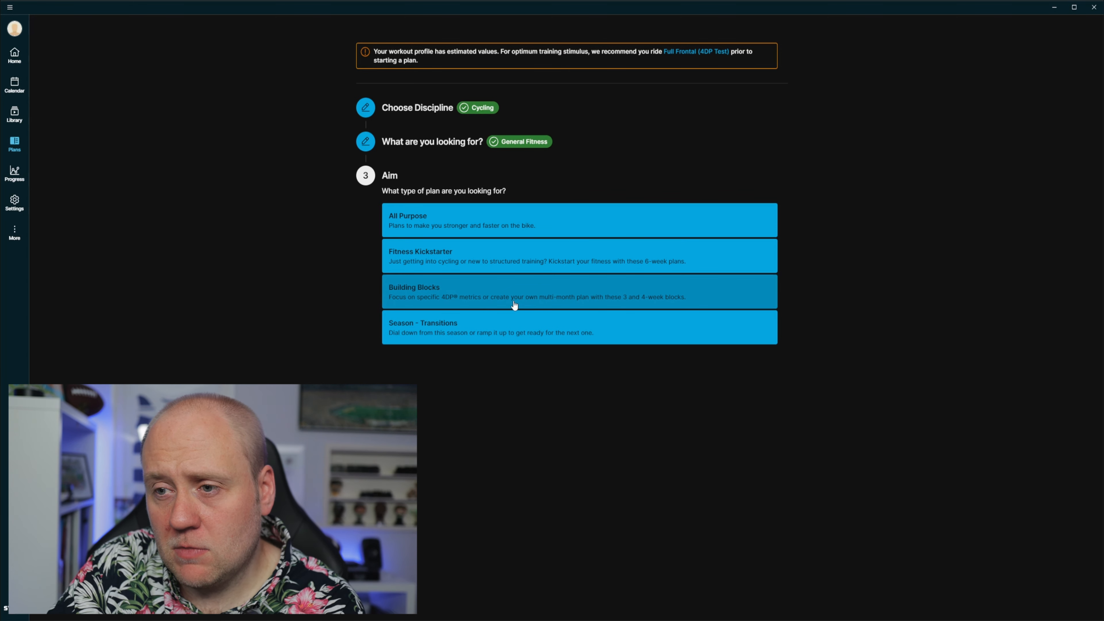
mouse_move(576, 304)
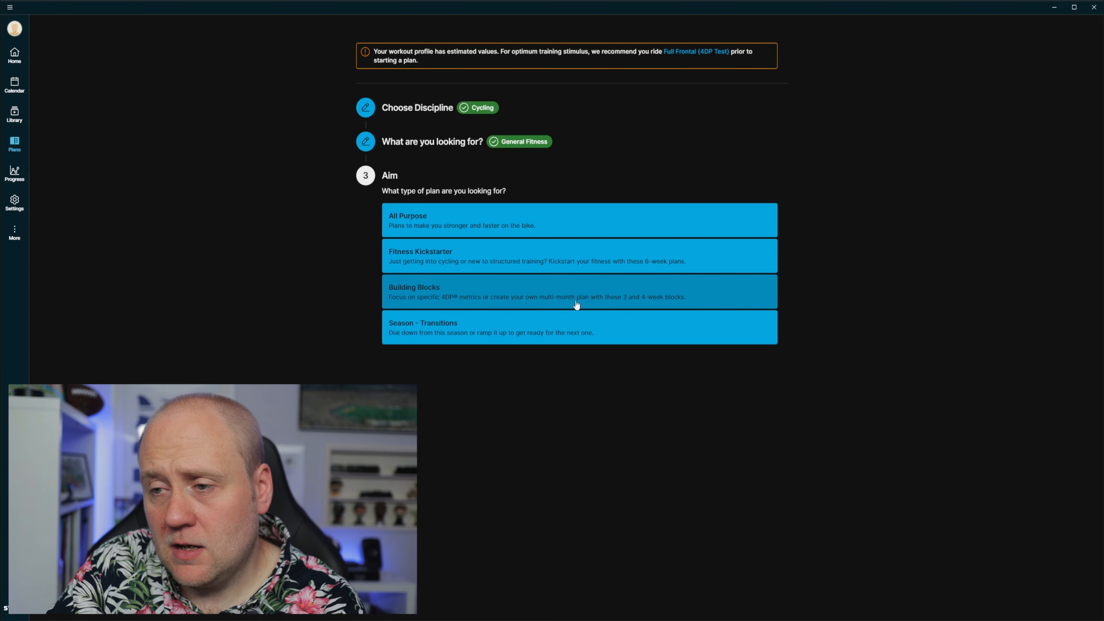
mouse_move(637, 399)
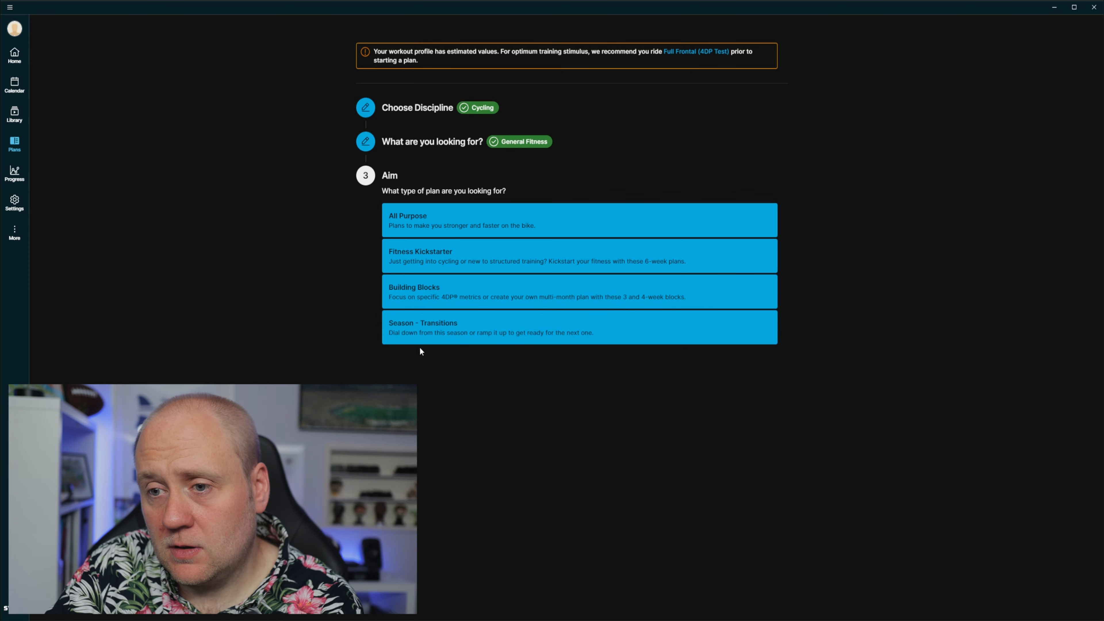
mouse_move(504, 345)
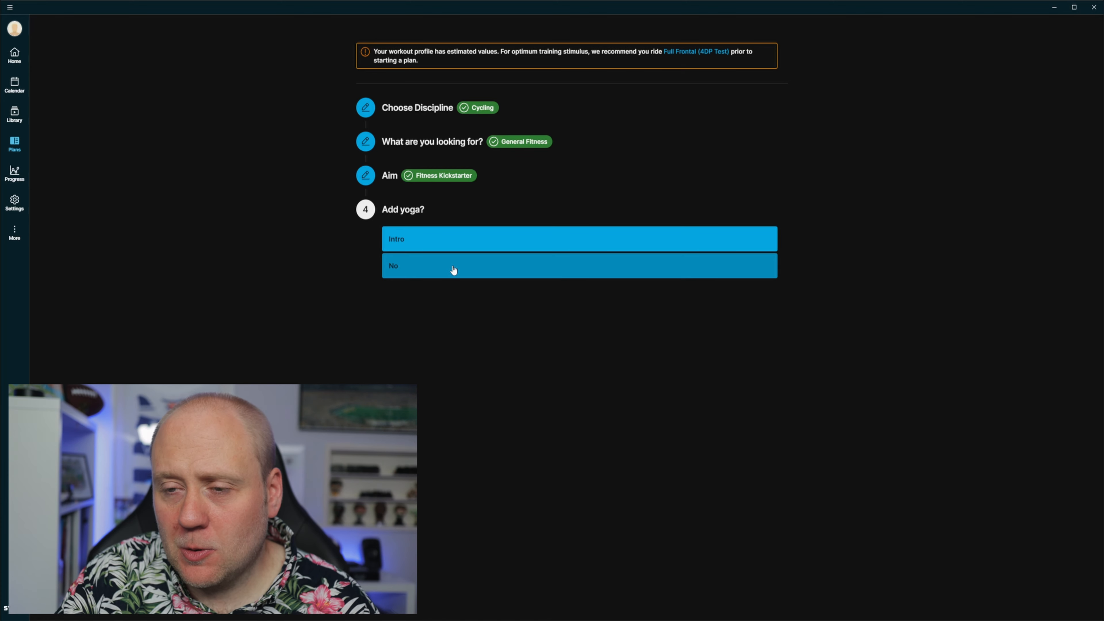
mouse_move(452, 245)
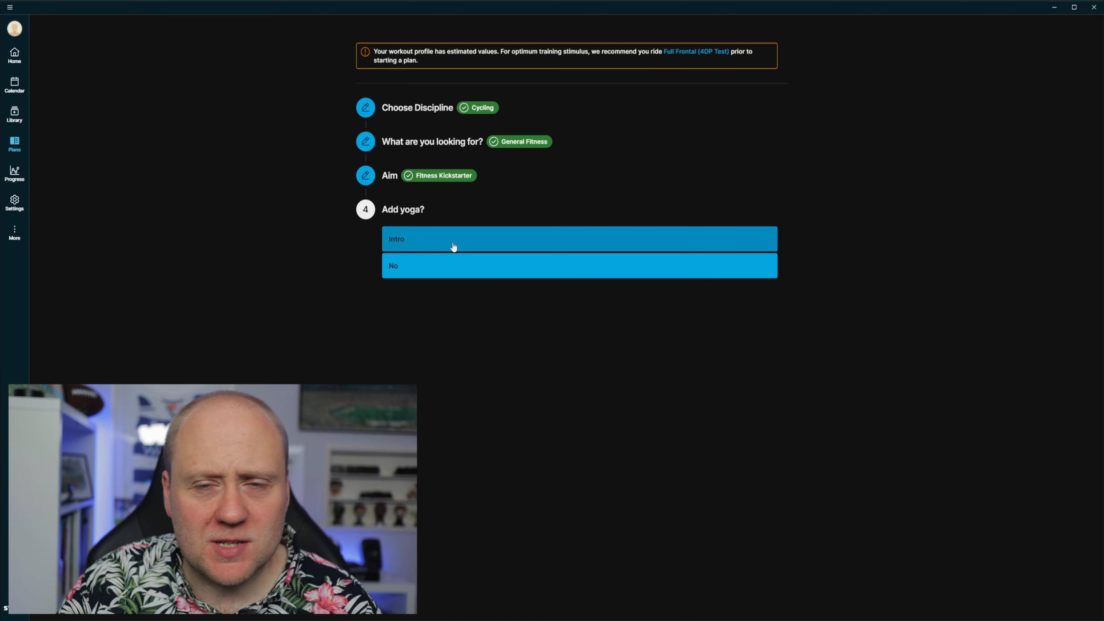
Decline yoga, include mental training, and keep scheduling by start date.
left_click(579, 266)
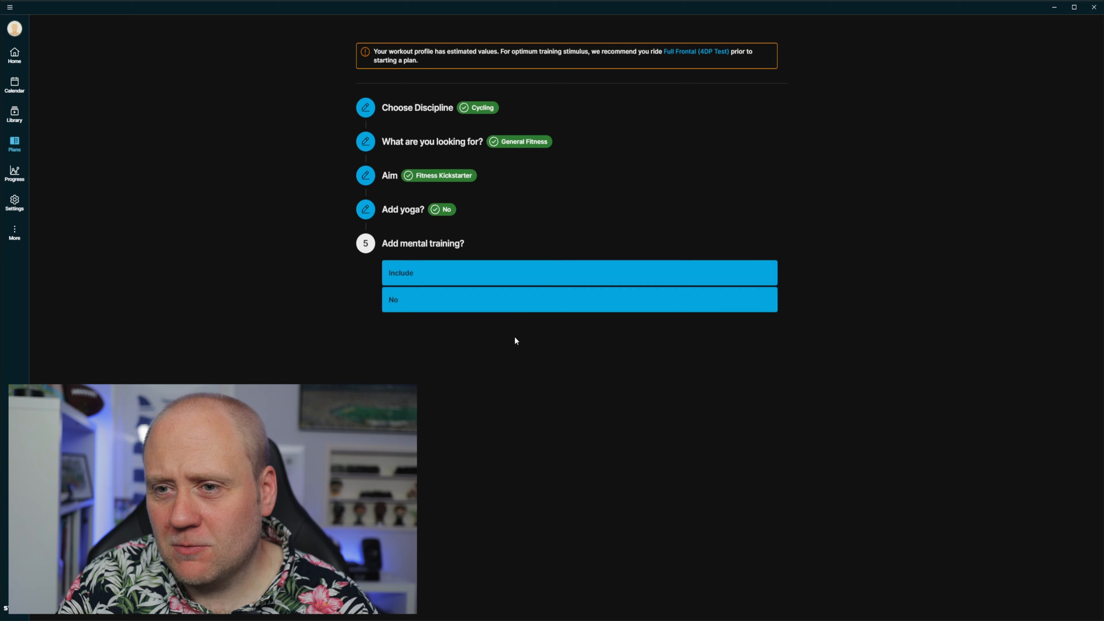
left_click(579, 273)
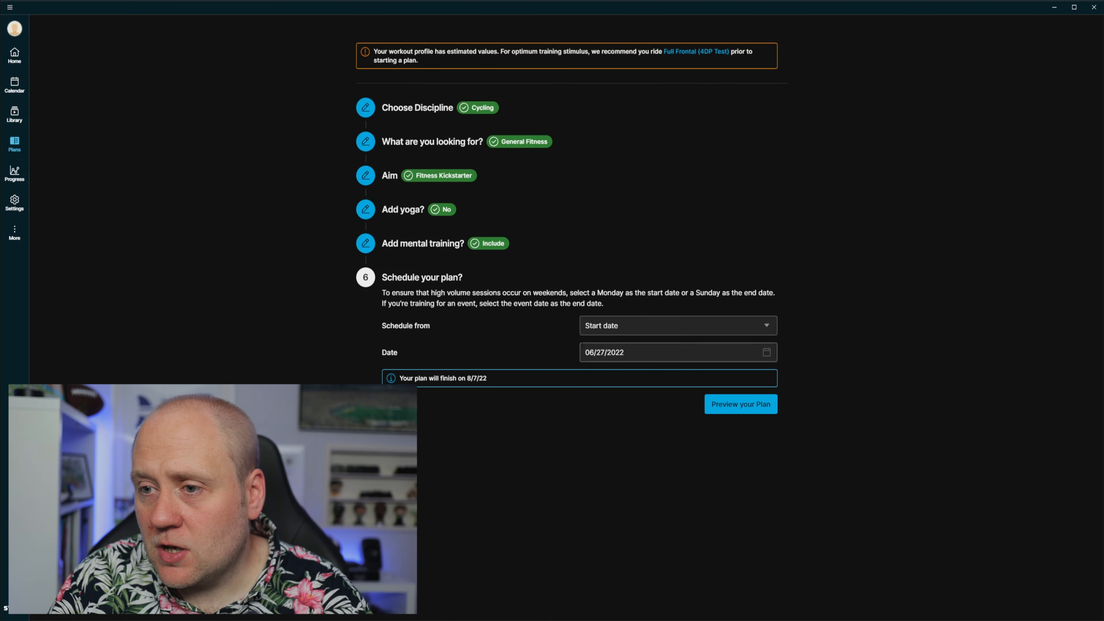
left_click(676, 326)
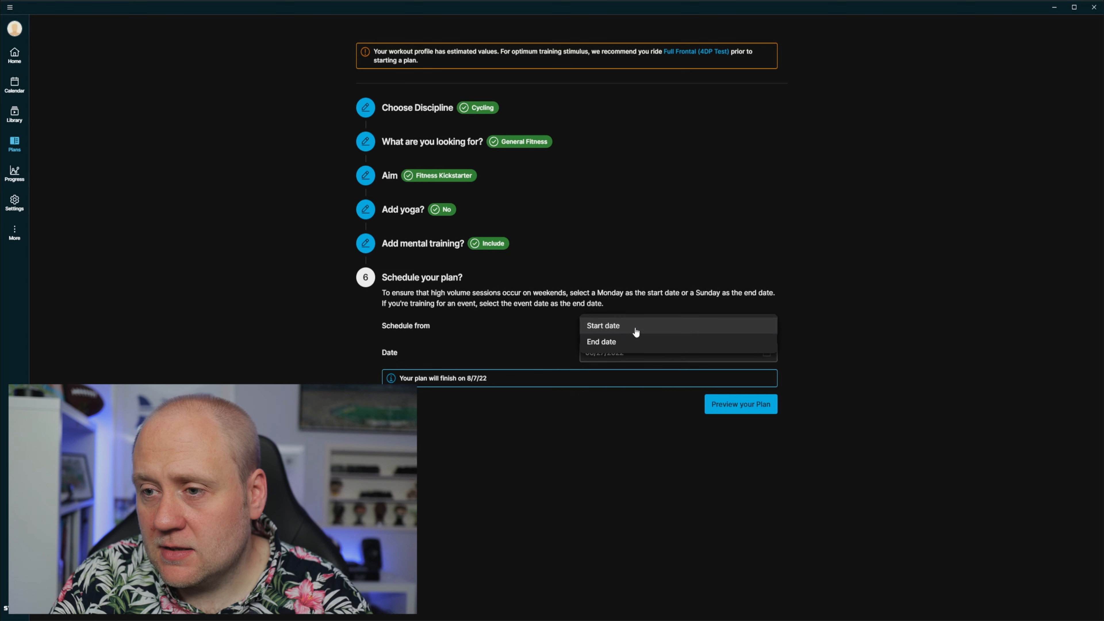
left_click(603, 325)
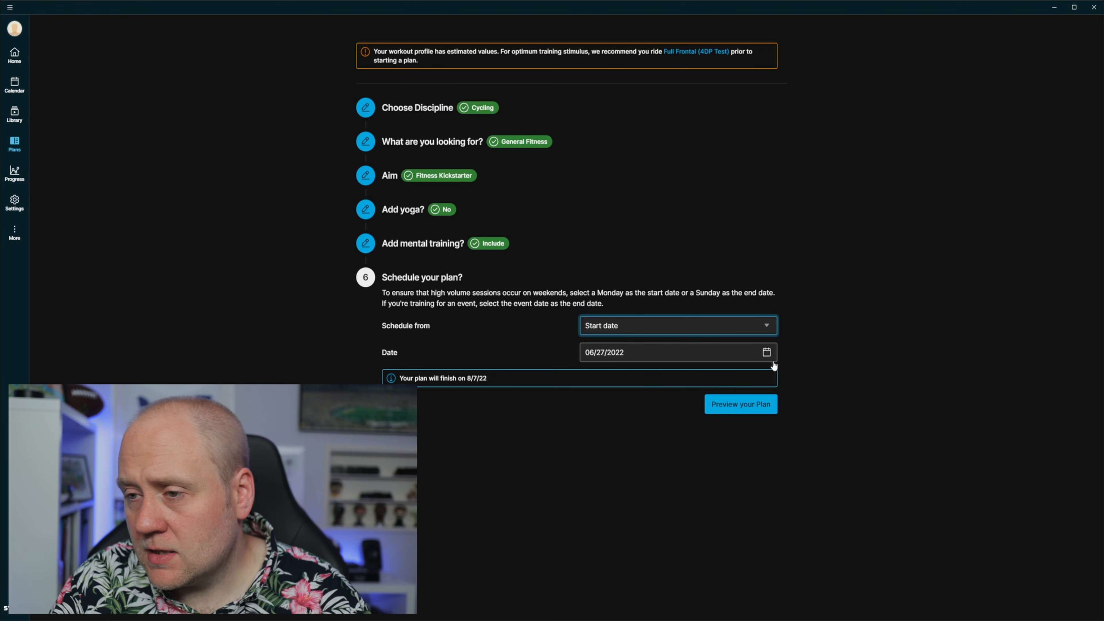
Set the plan's start date to Wednesday, June 22, 2022.
left_click(766, 352)
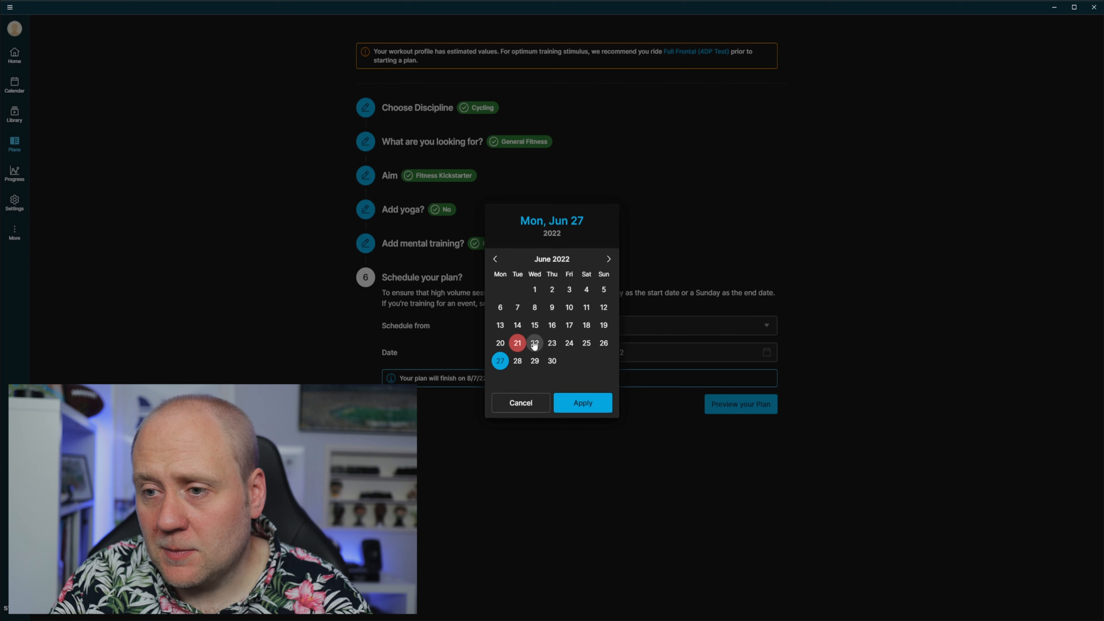
left_click(534, 343)
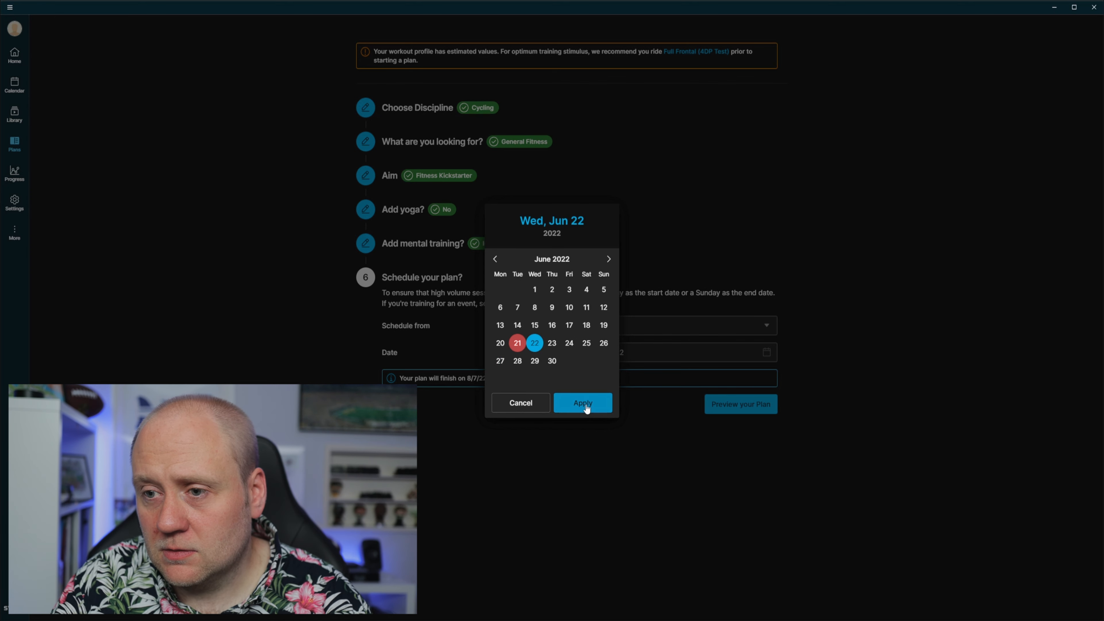
left_click(582, 402)
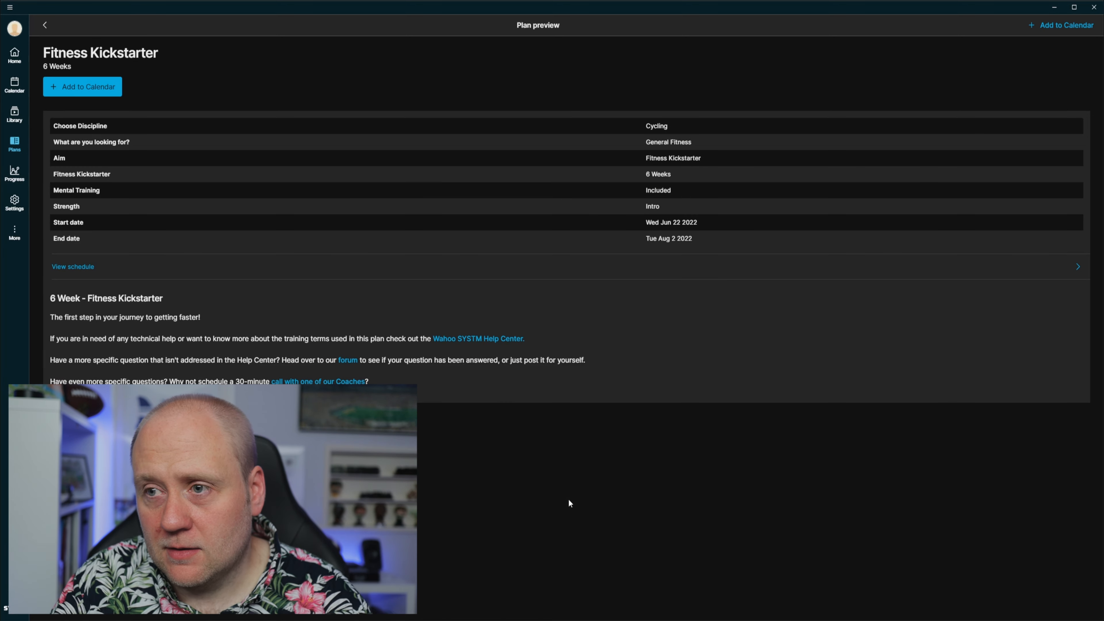
mouse_move(386, 269)
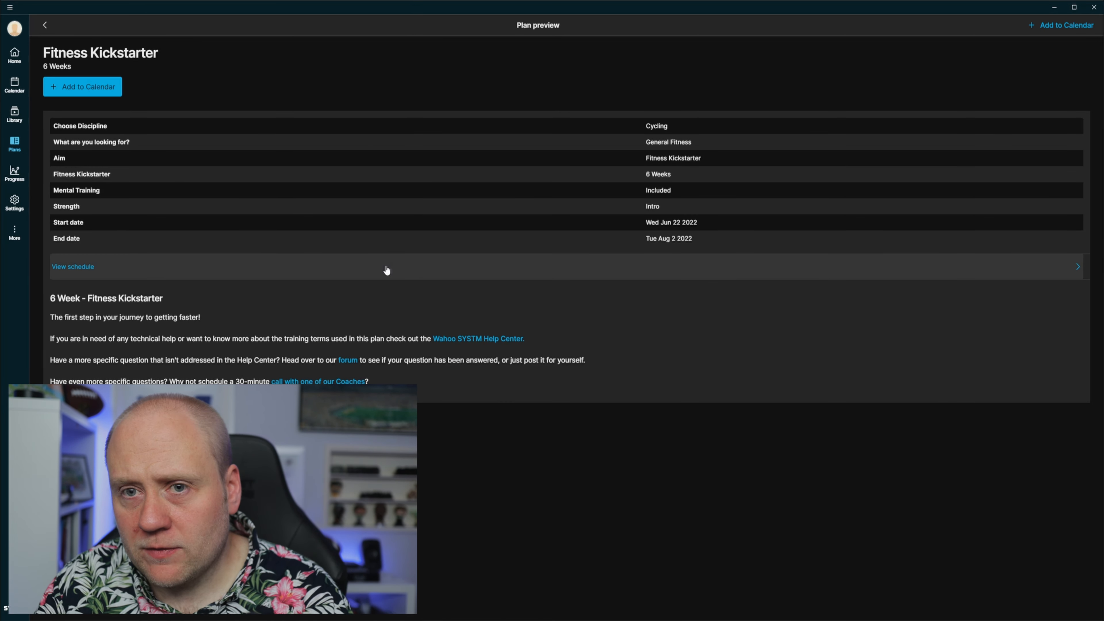
mouse_move(274, 125)
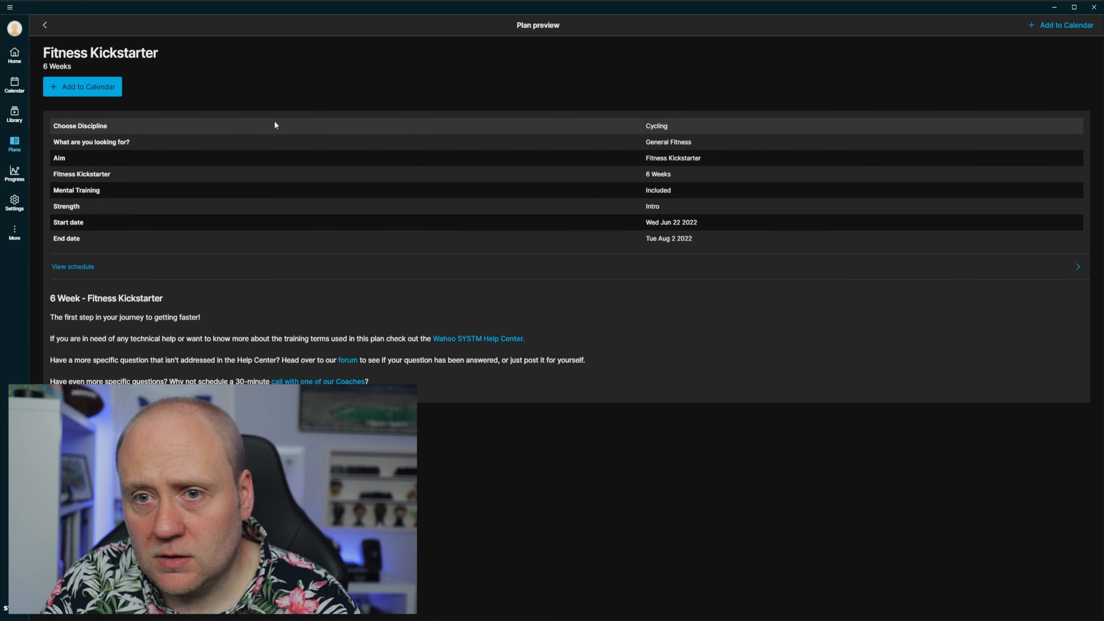
mouse_move(721, 162)
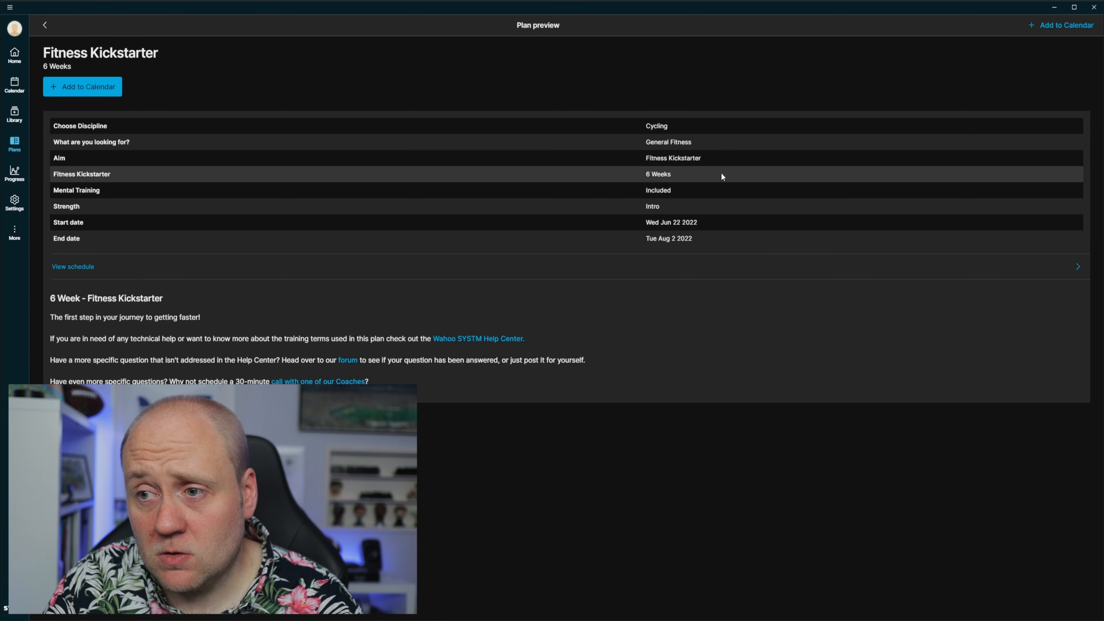
mouse_move(715, 190)
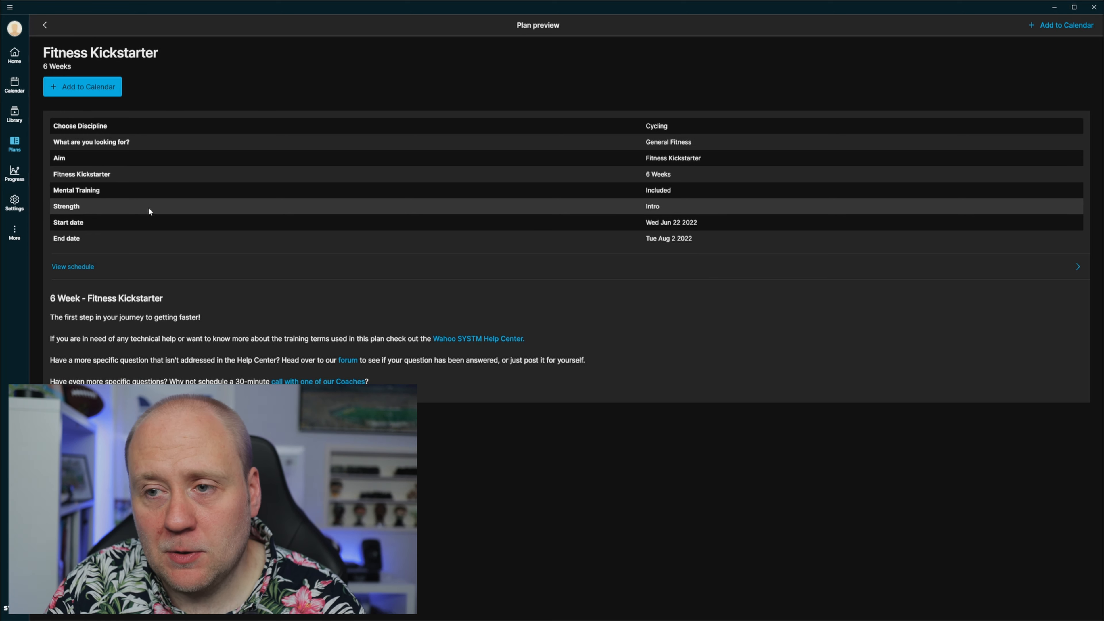
mouse_move(695, 233)
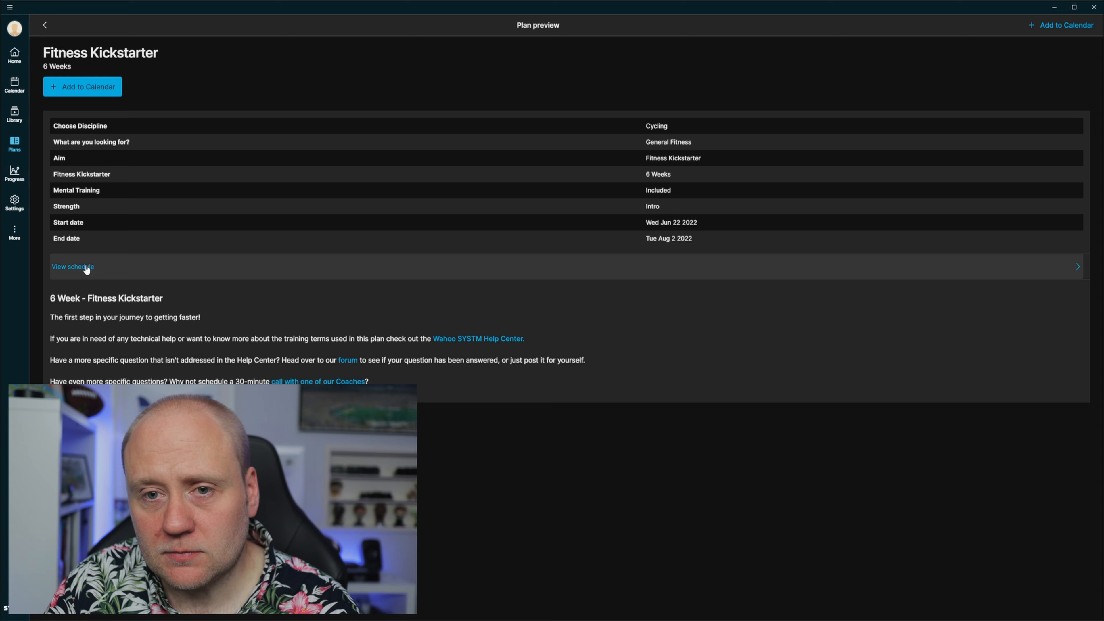
View the plan's June 2022 workout schedule with weekly totals.
left_click(73, 266)
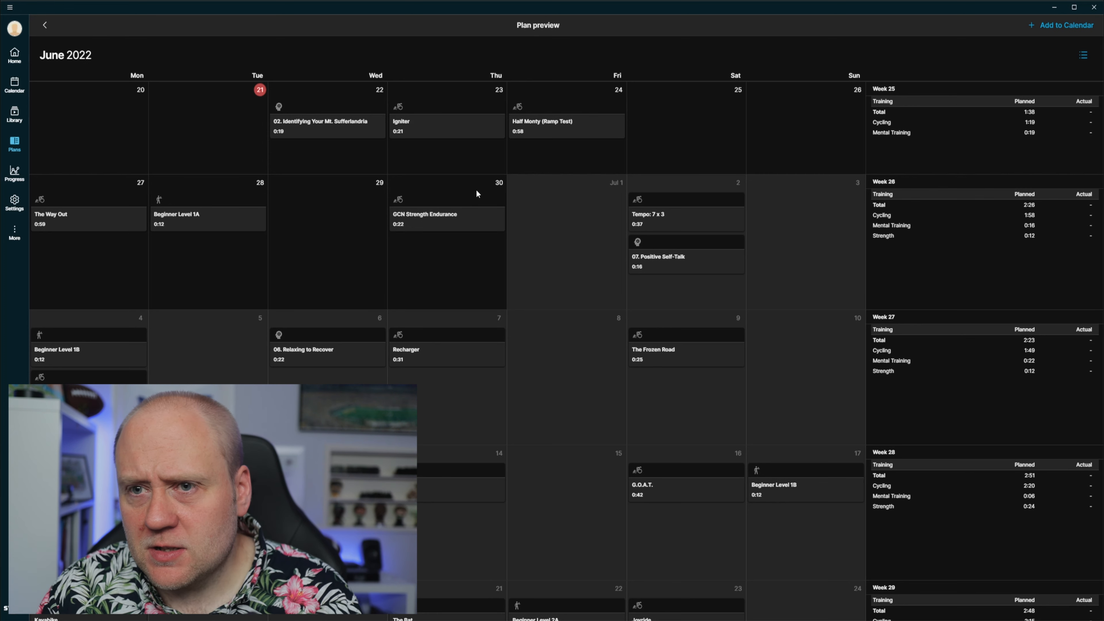
mouse_move(343, 218)
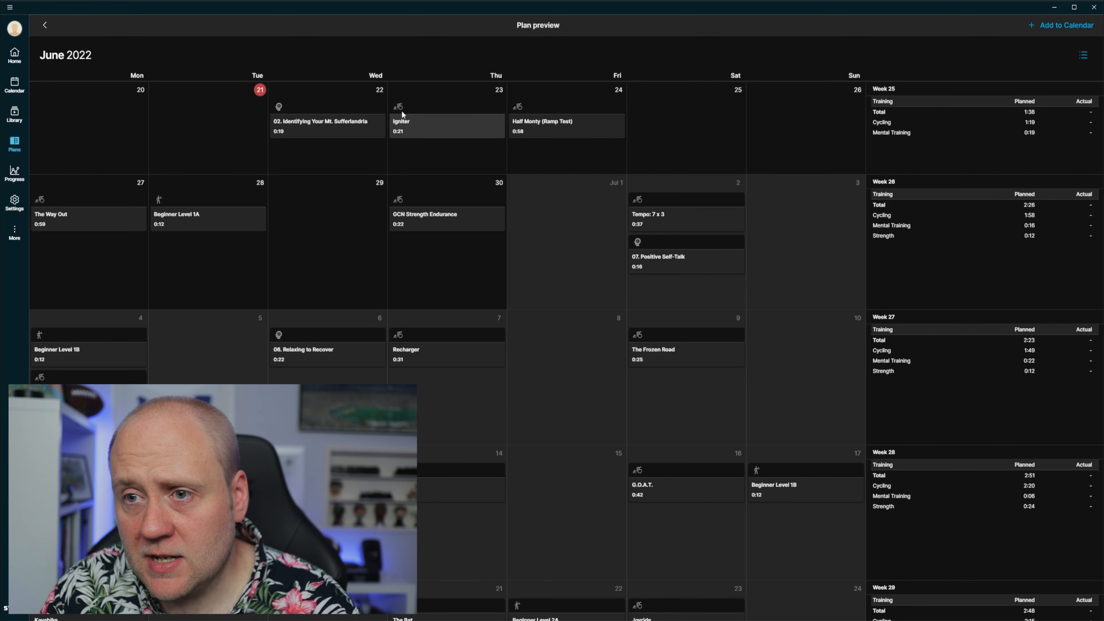
mouse_move(414, 126)
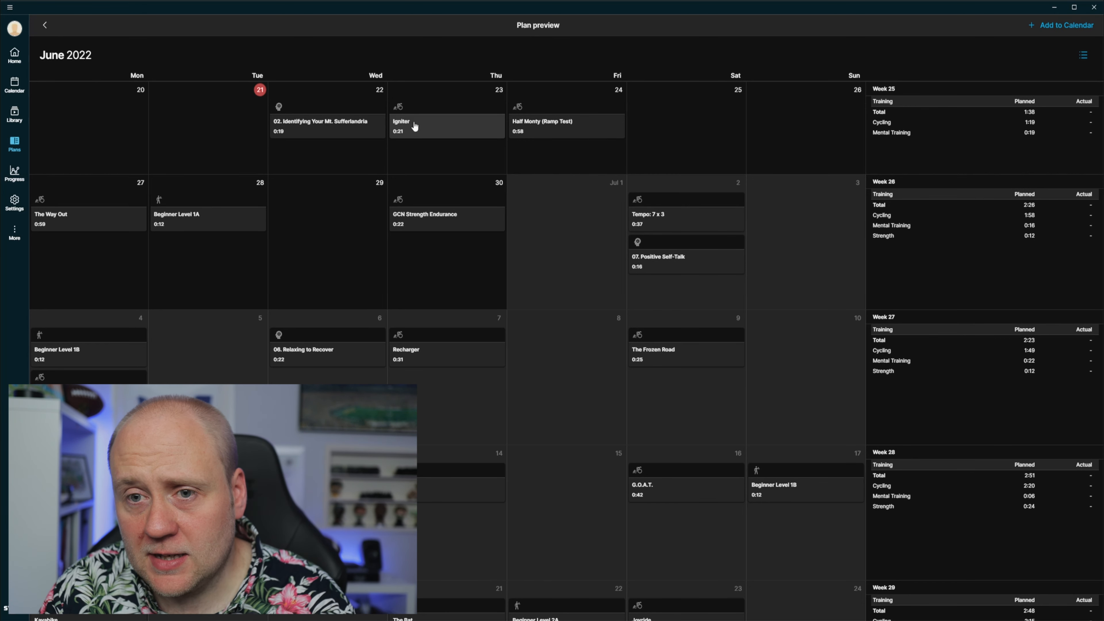
mouse_move(159, 204)
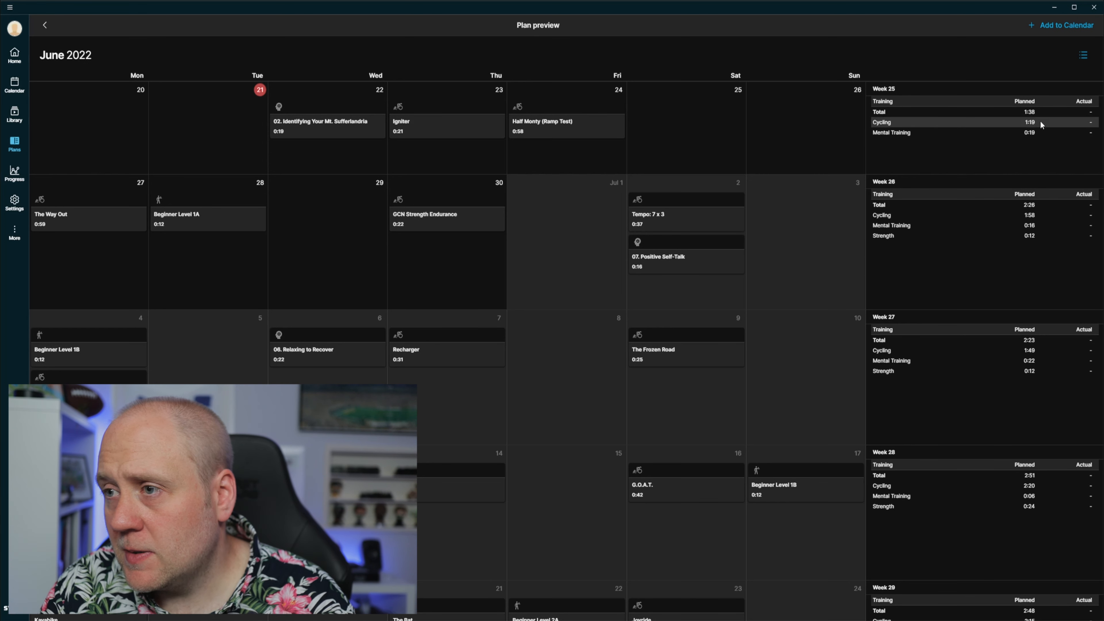
mouse_move(380, 169)
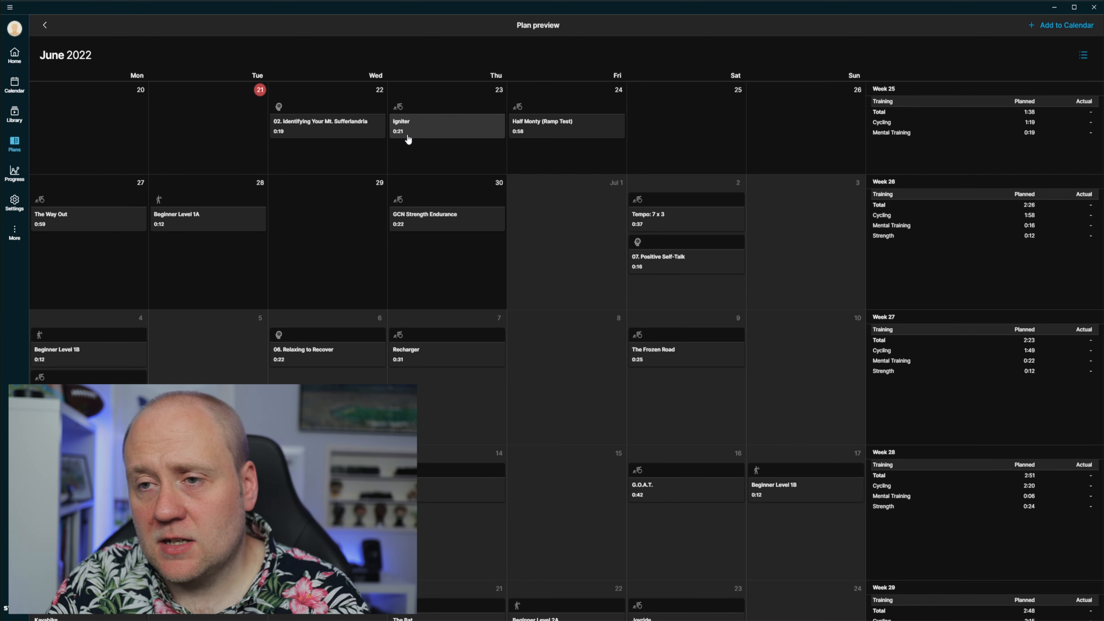
mouse_move(548, 145)
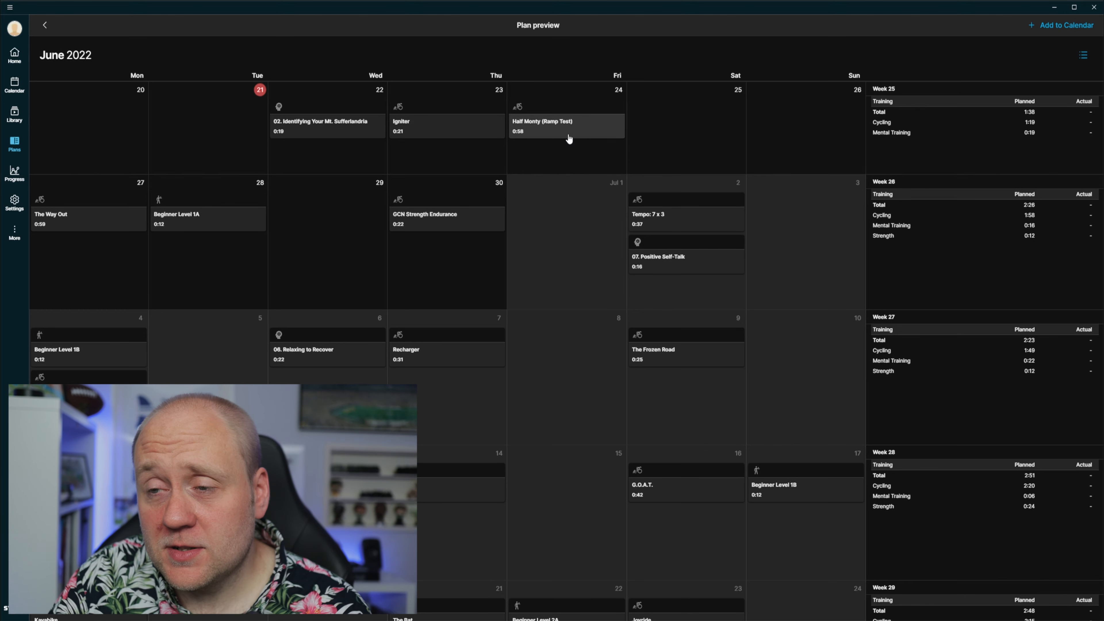
mouse_move(470, 171)
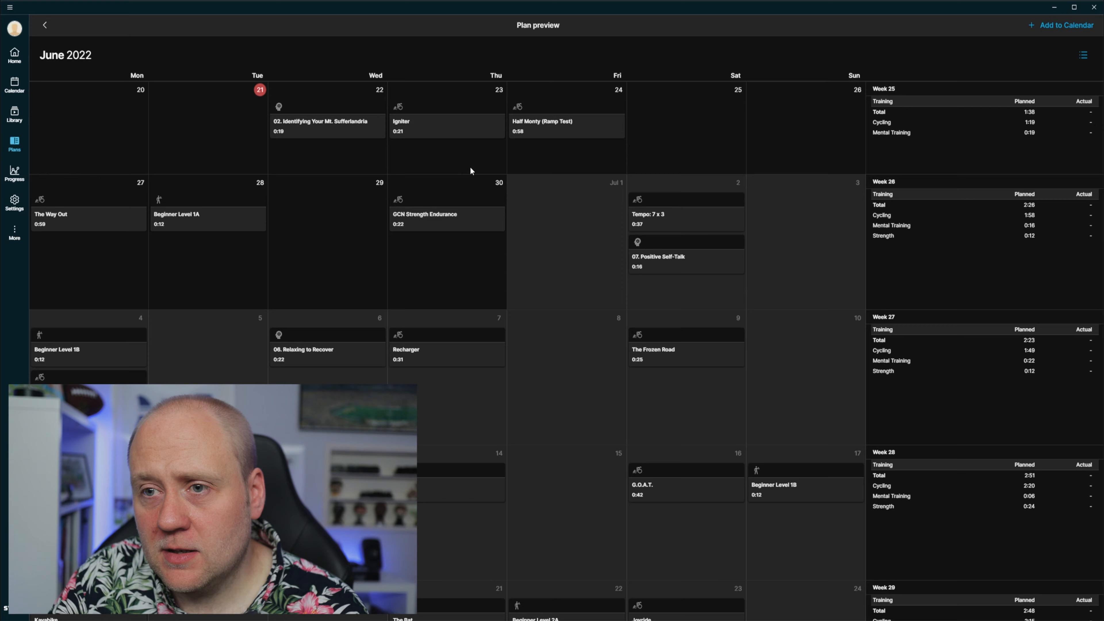
Show the Igniter workout's details with its 20-minute profile and 4DP focus.
left_click(402, 126)
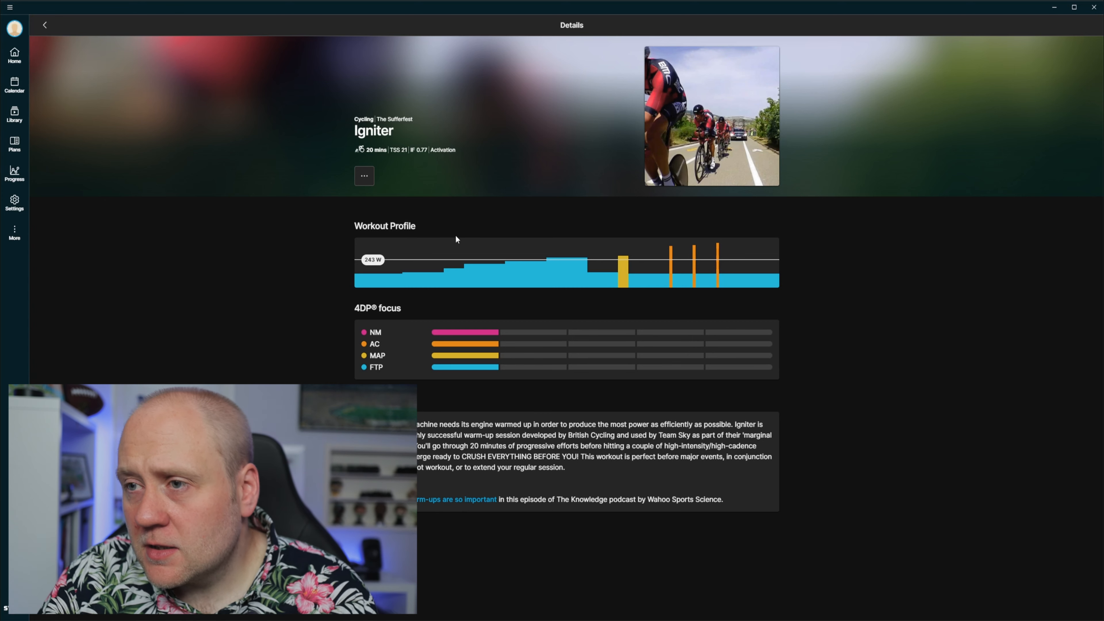
mouse_move(417, 195)
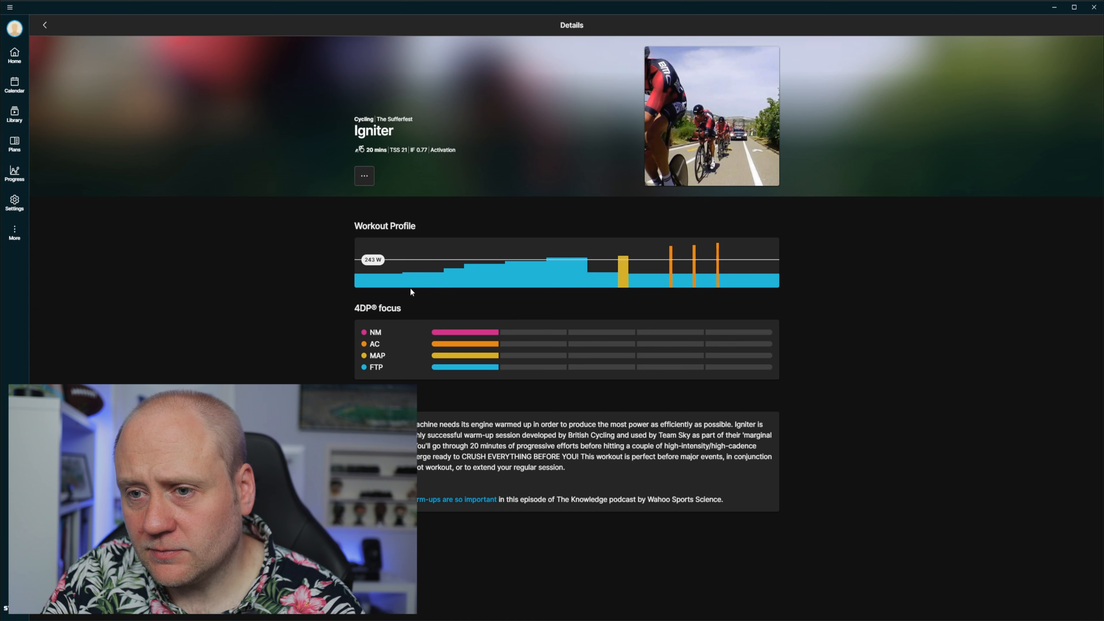
mouse_move(456, 363)
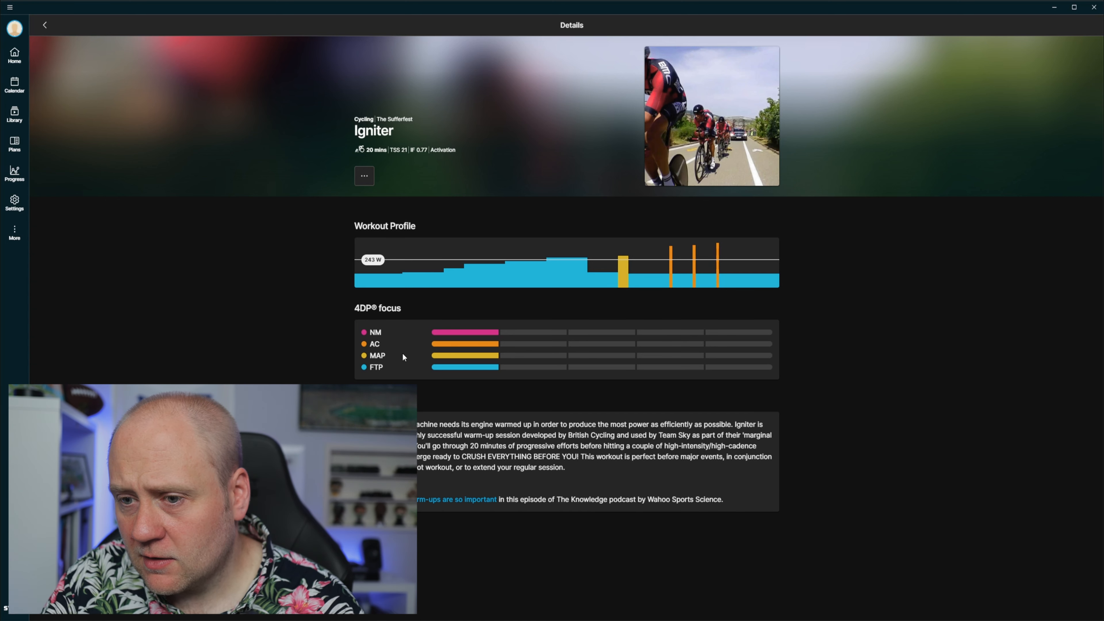
mouse_move(429, 405)
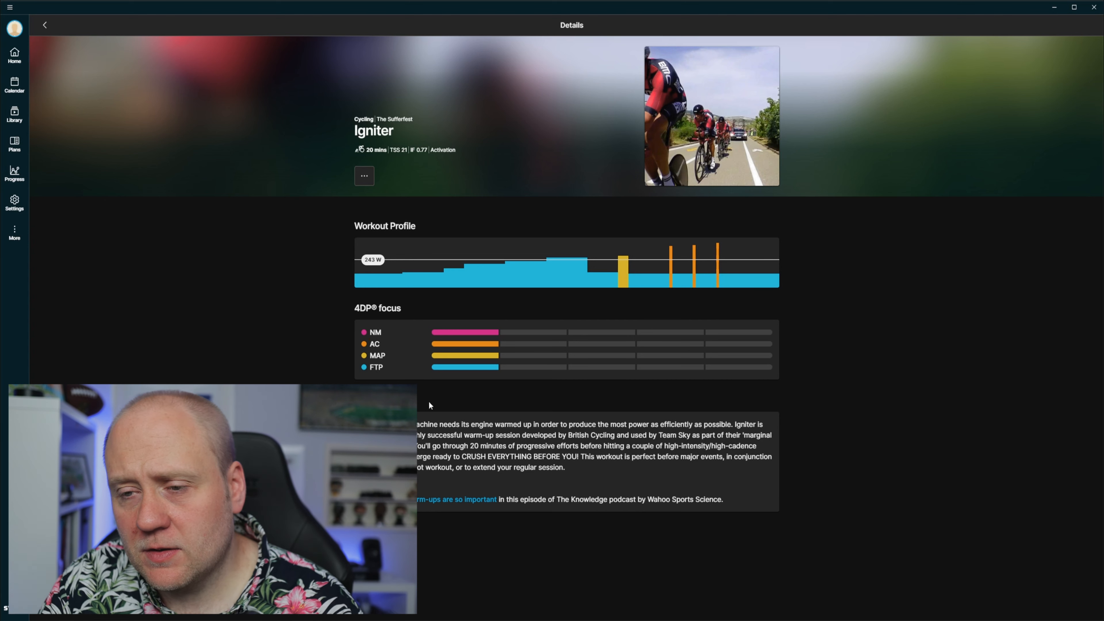
mouse_move(423, 279)
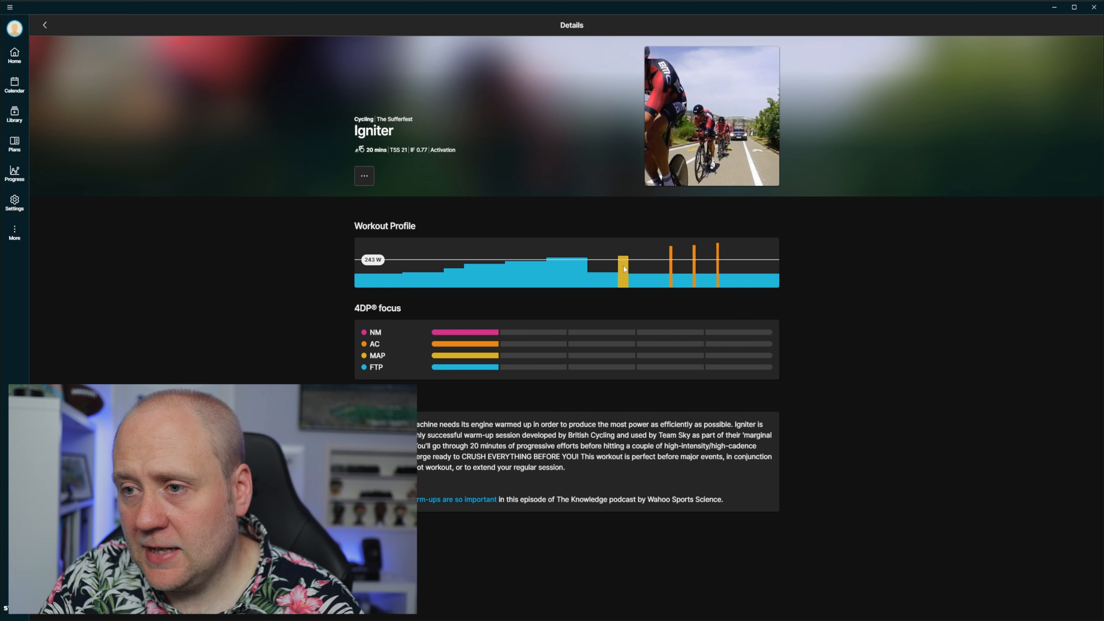
mouse_move(702, 317)
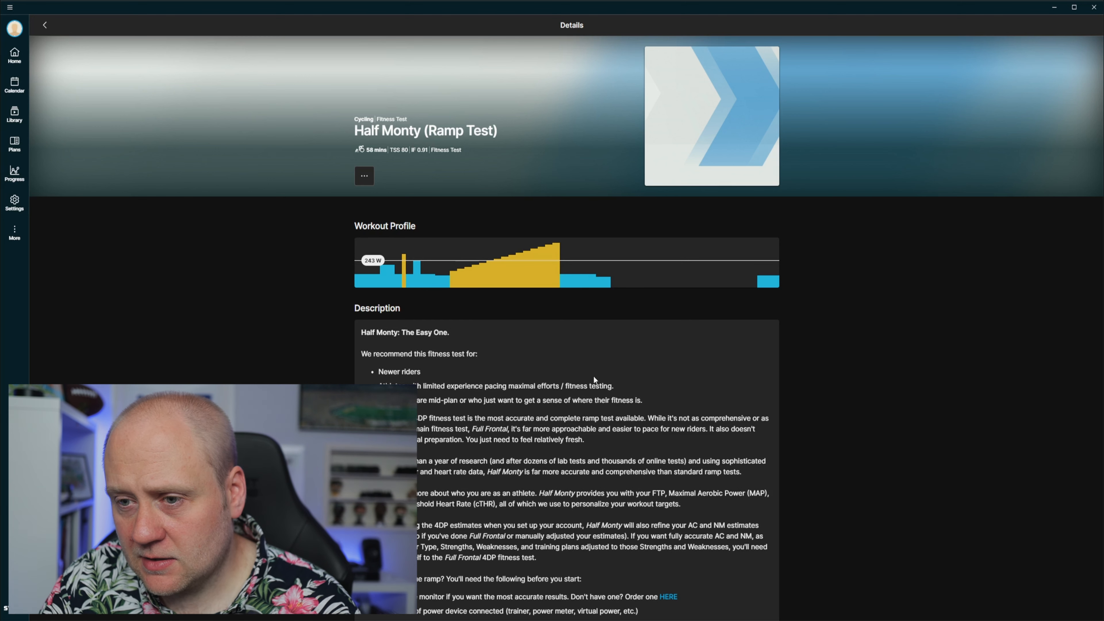
Read down through the Half Monty (Ramp Test) workout's 58-minute profile and description.
scroll("down", 3)
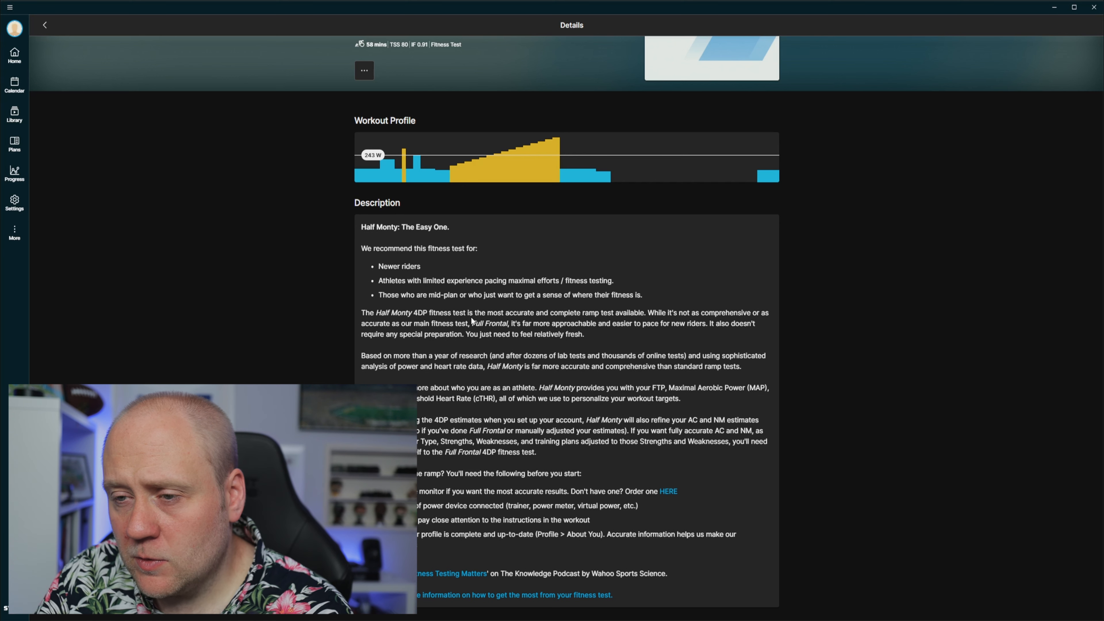
mouse_move(527, 317)
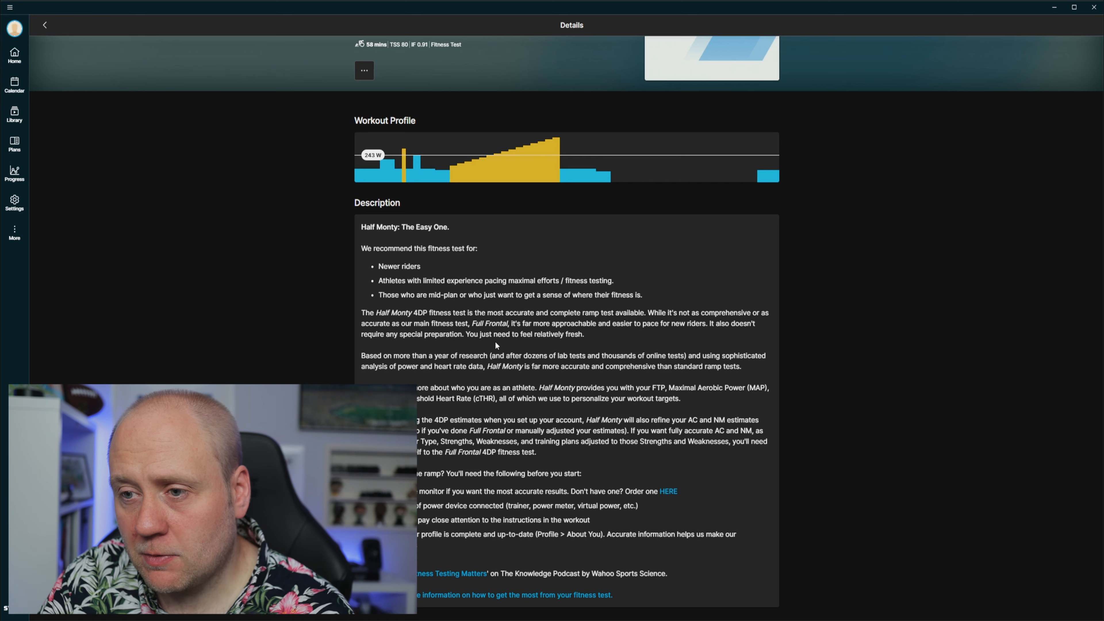
mouse_move(501, 345)
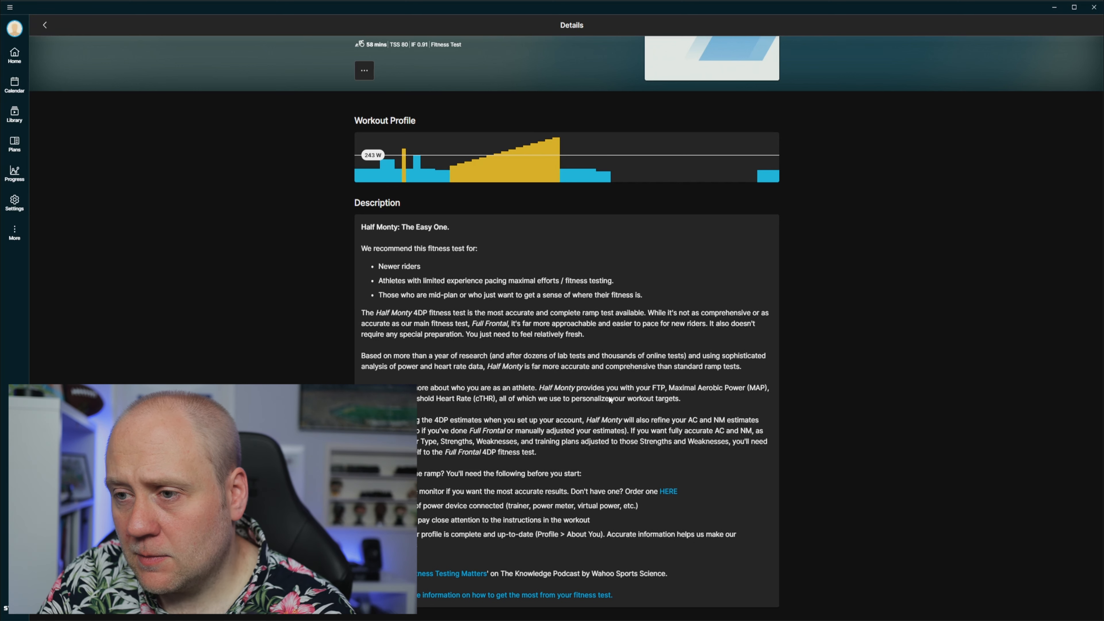
mouse_move(716, 399)
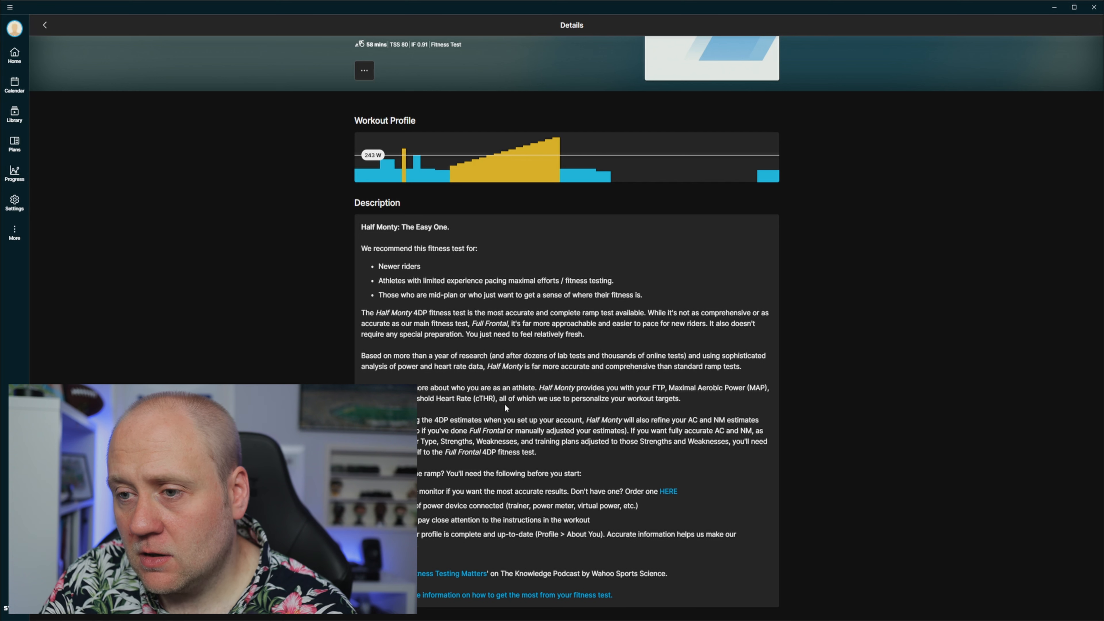
mouse_move(675, 408)
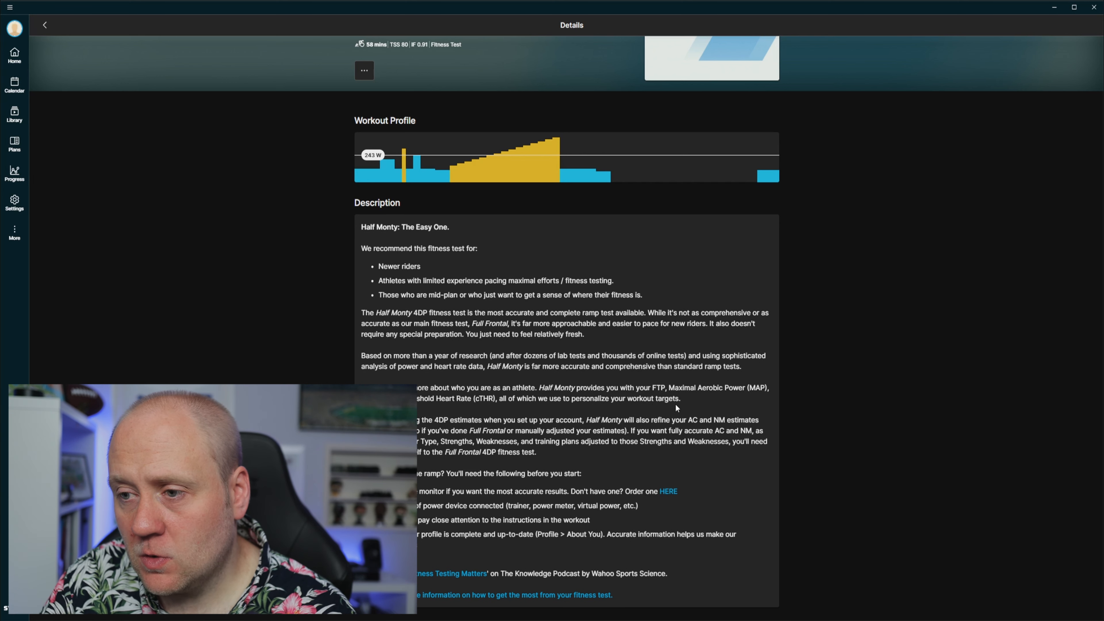
mouse_move(685, 408)
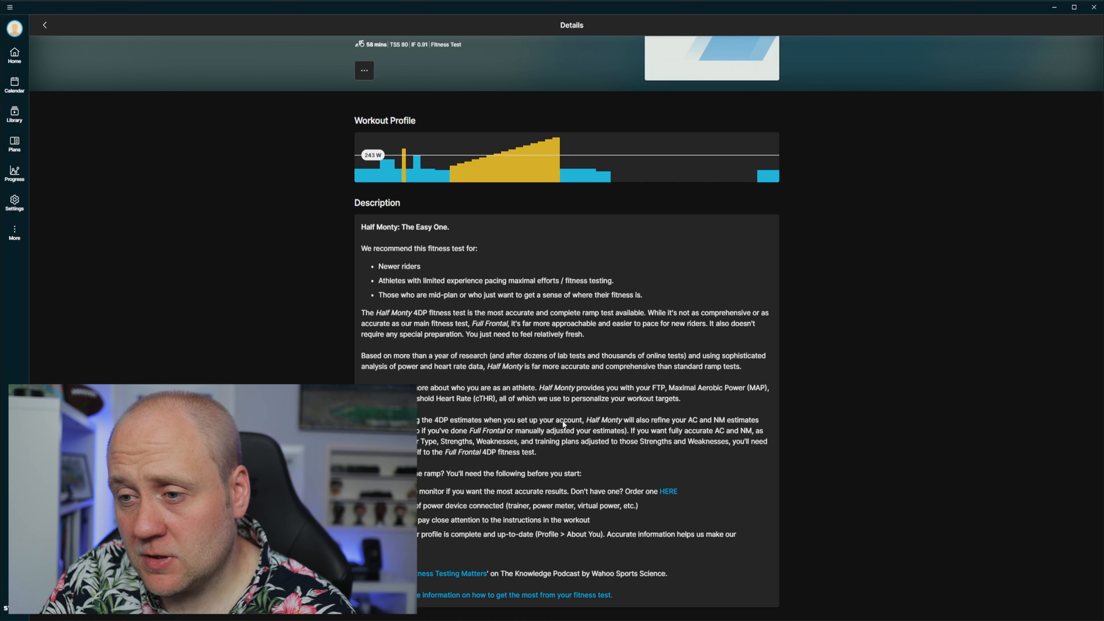
mouse_move(660, 464)
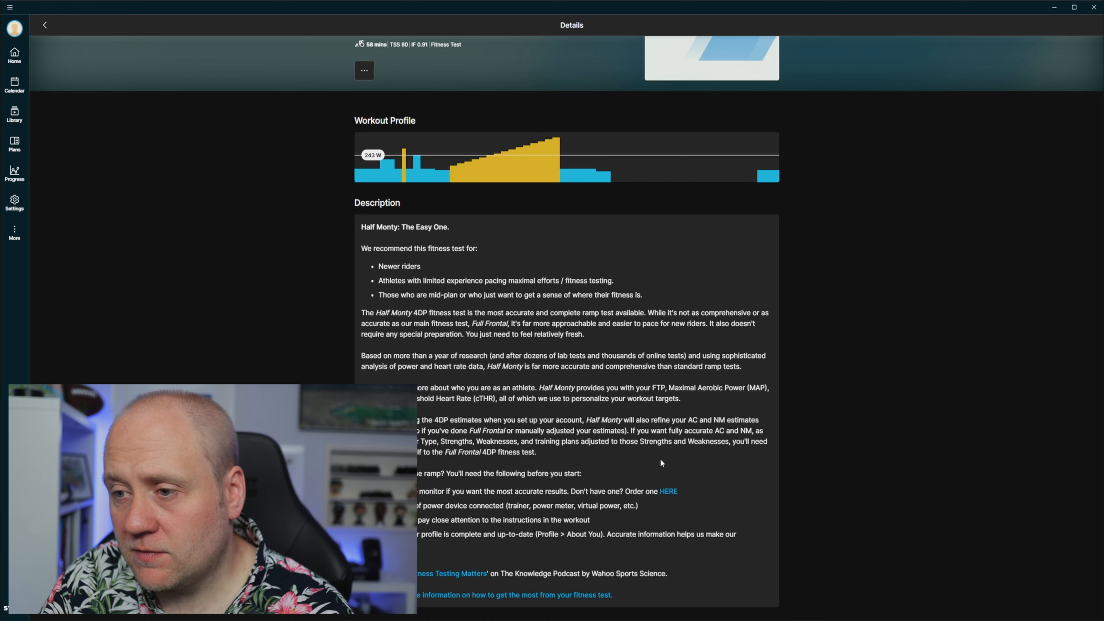
mouse_move(725, 427)
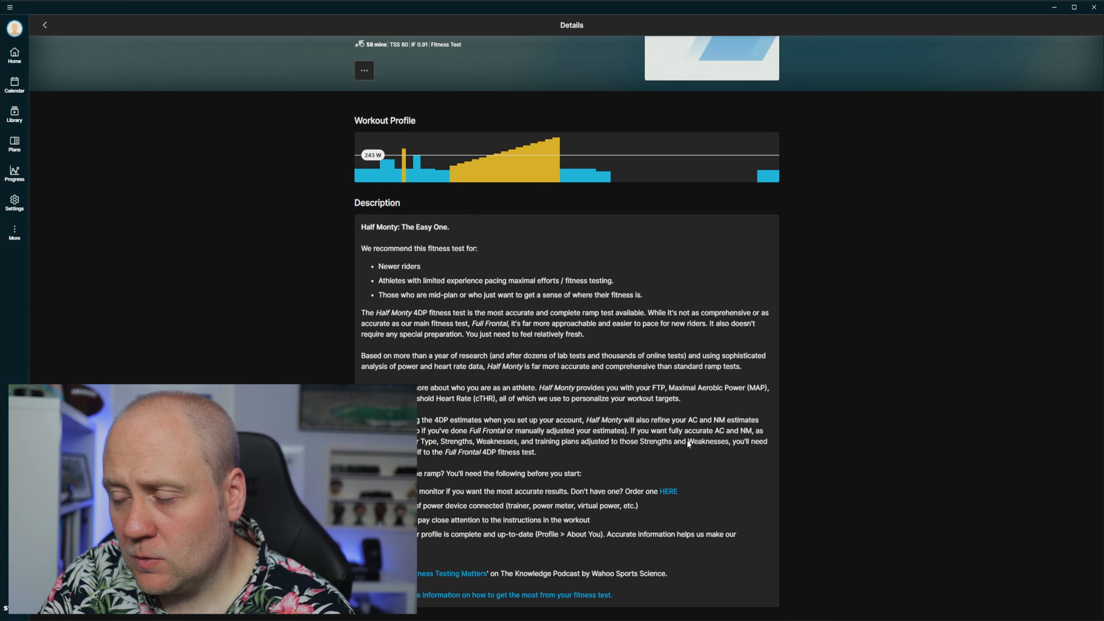
mouse_move(426, 449)
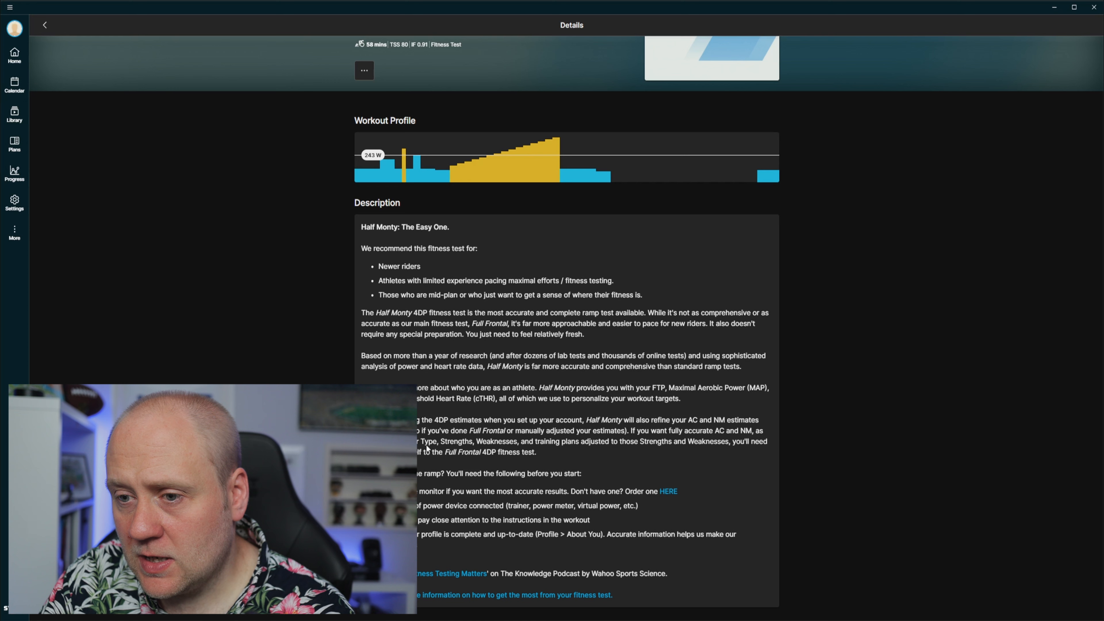
mouse_move(582, 455)
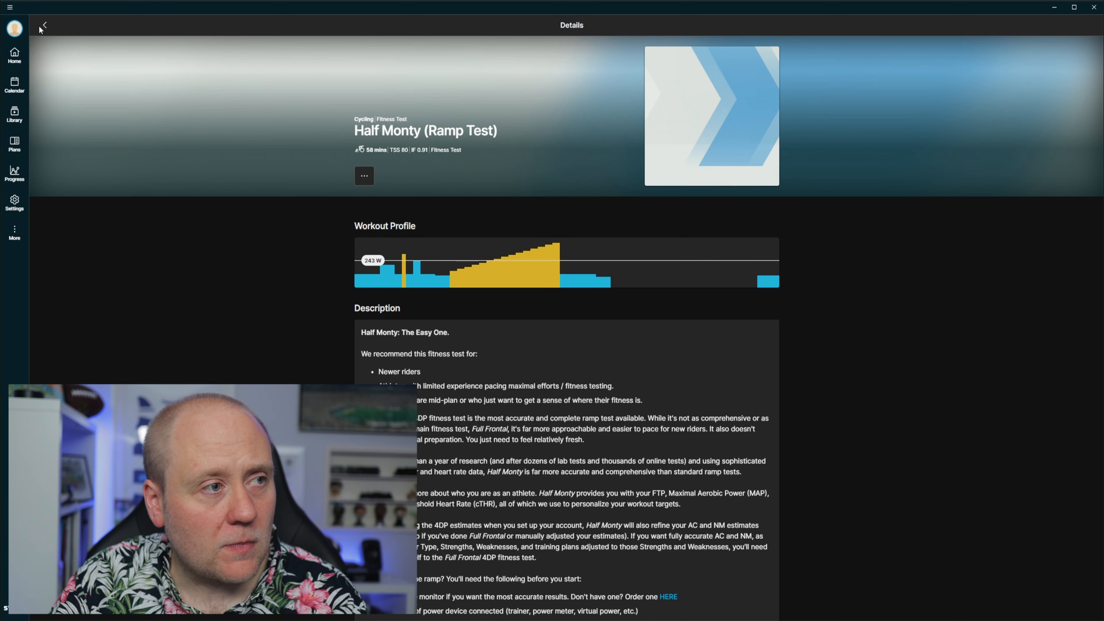
Back on the plan preview, compare list and month-grid views, then browse the workouts into July 2022.
left_click(43, 26)
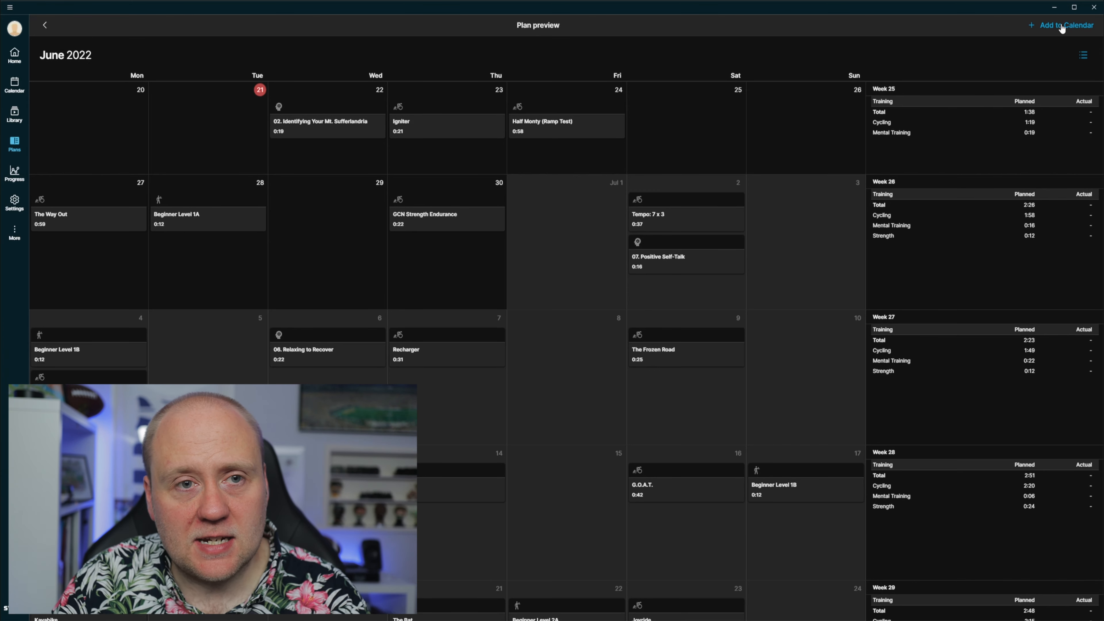
left_click(1083, 55)
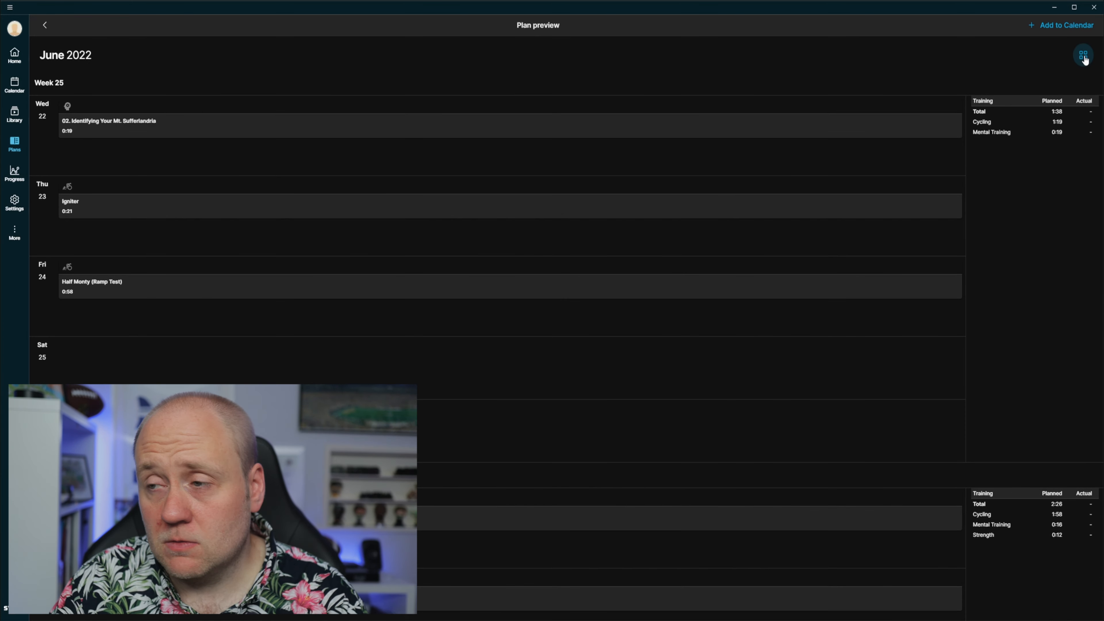
left_click(1083, 56)
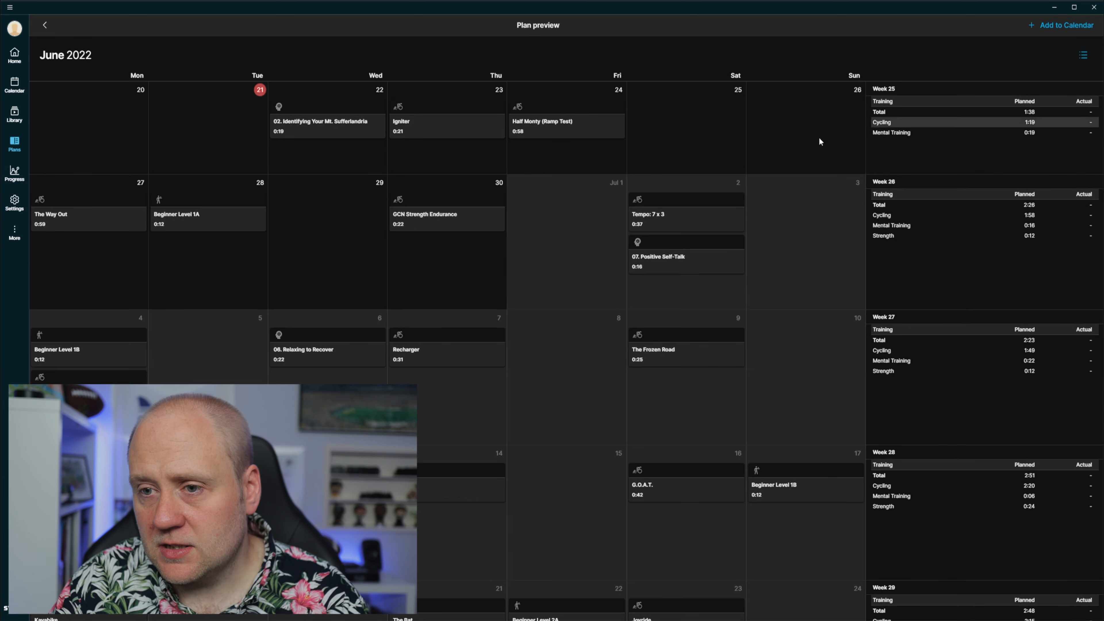
mouse_move(222, 322)
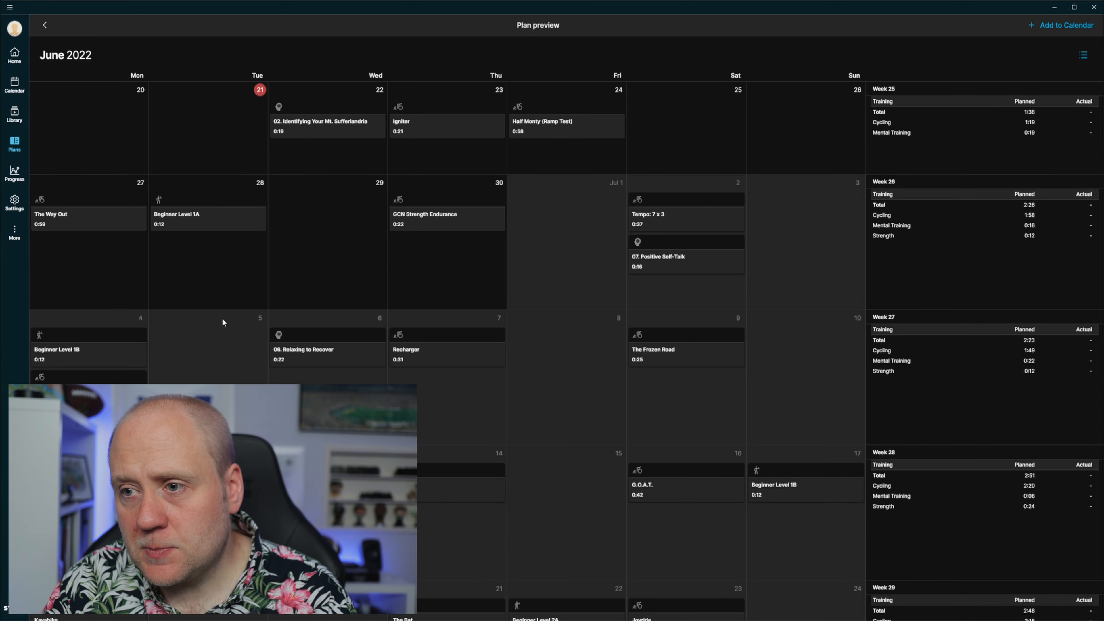
mouse_move(672, 219)
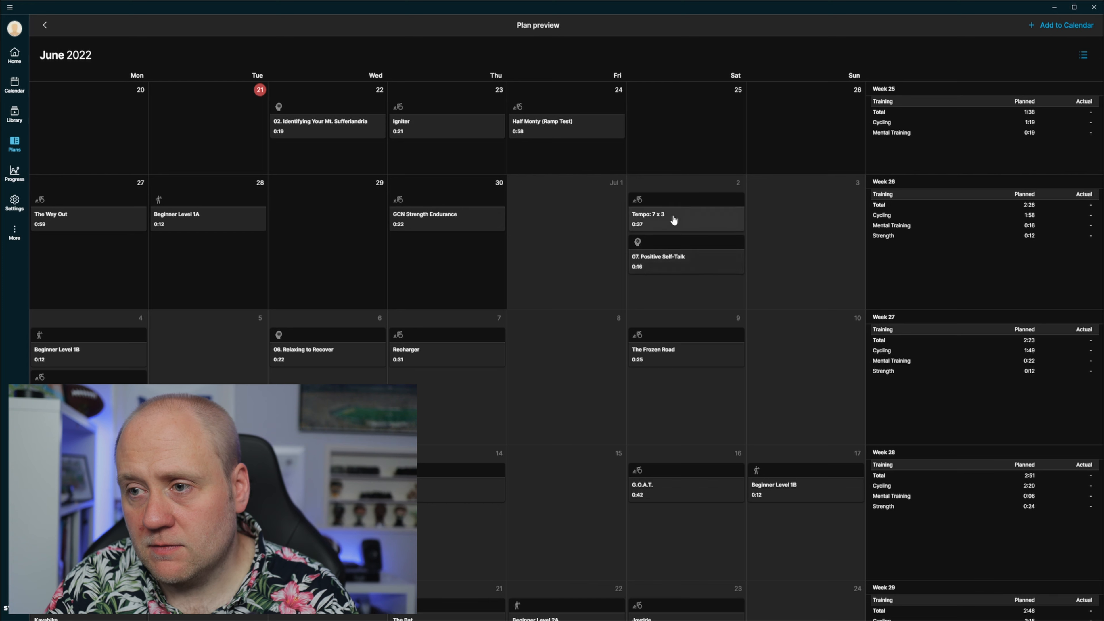
mouse_move(223, 244)
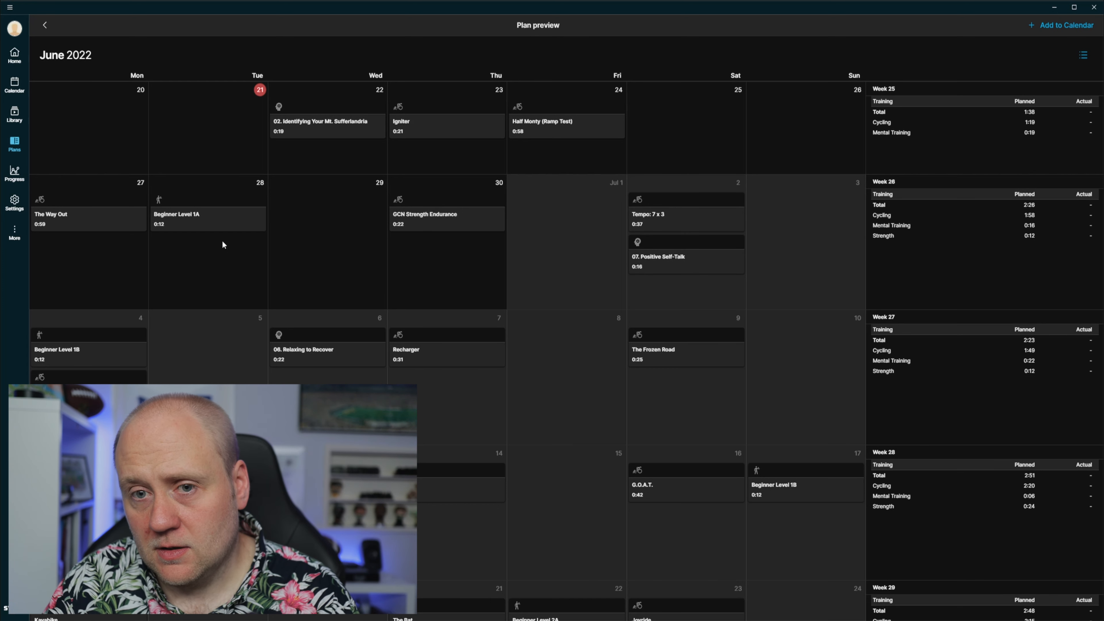
mouse_move(674, 215)
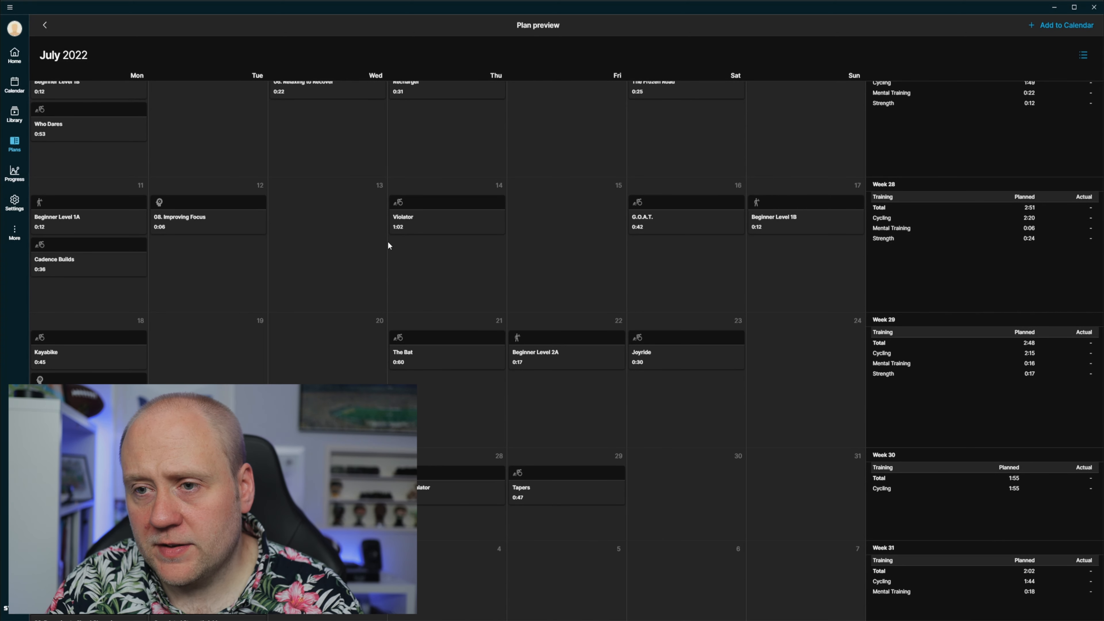
mouse_move(282, 278)
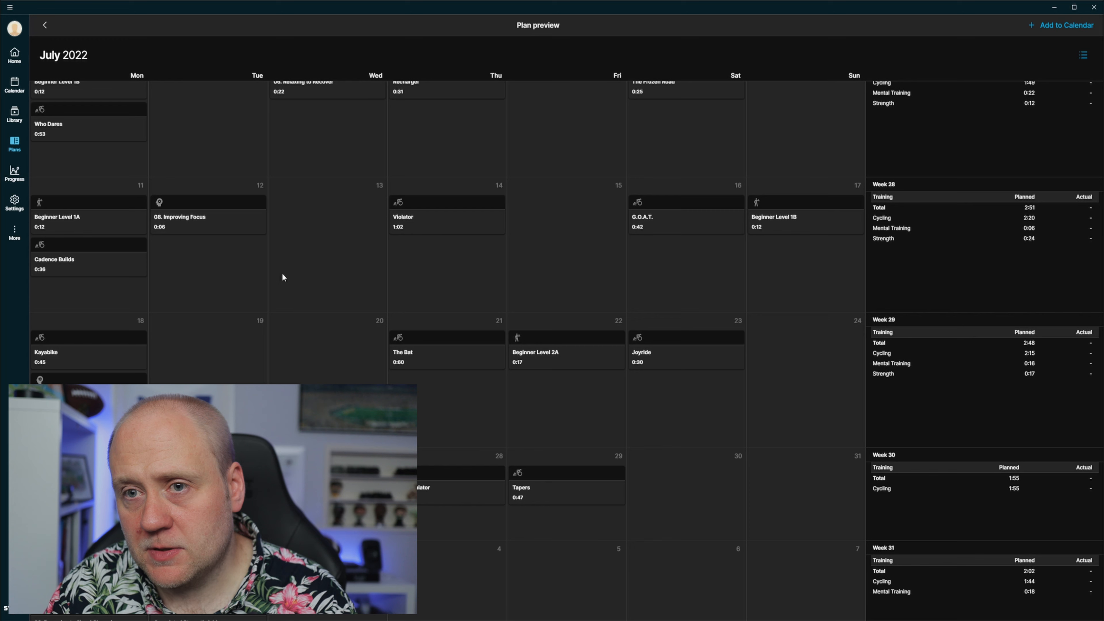
mouse_move(145, 294)
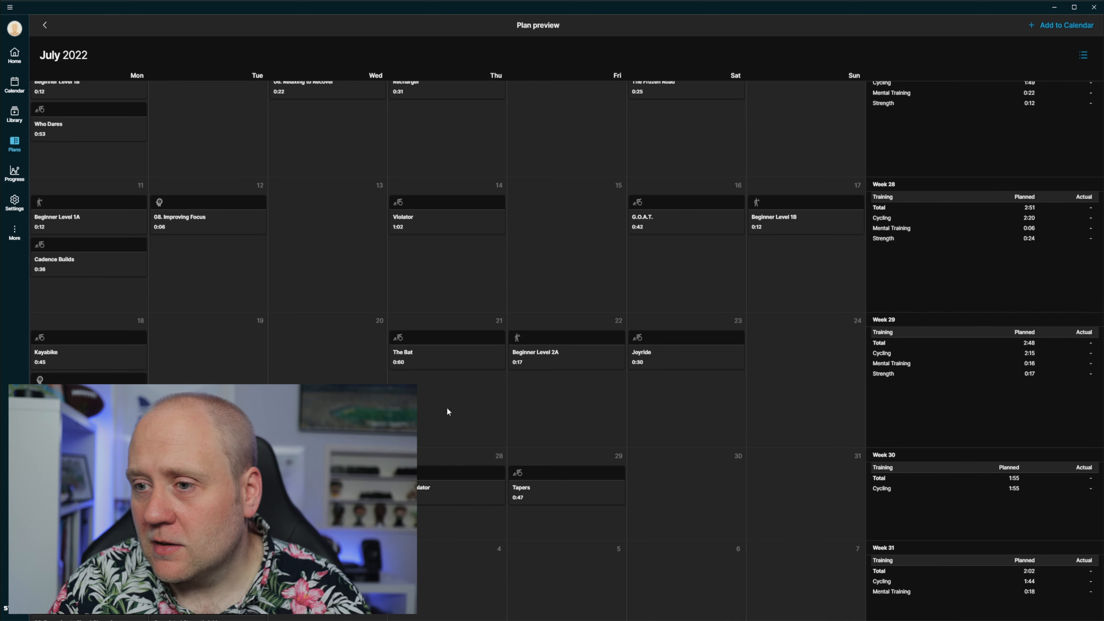
scroll("down", 3)
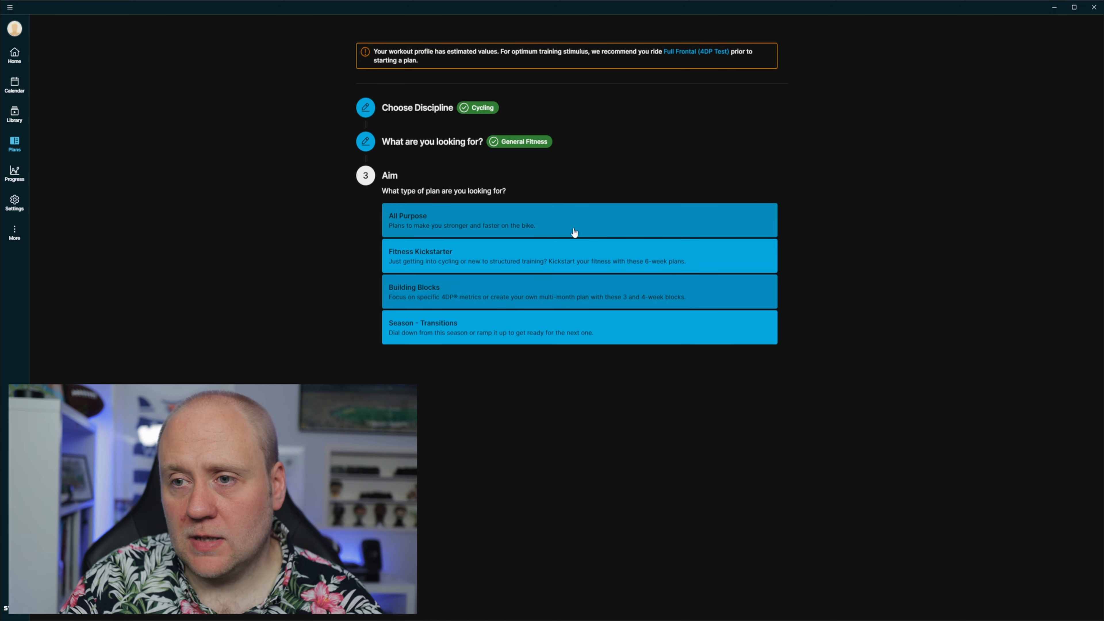
Choose the All Purpose plan type with Moderate weekly volume and a 3:1 work-to-rest progression.
left_click(579, 220)
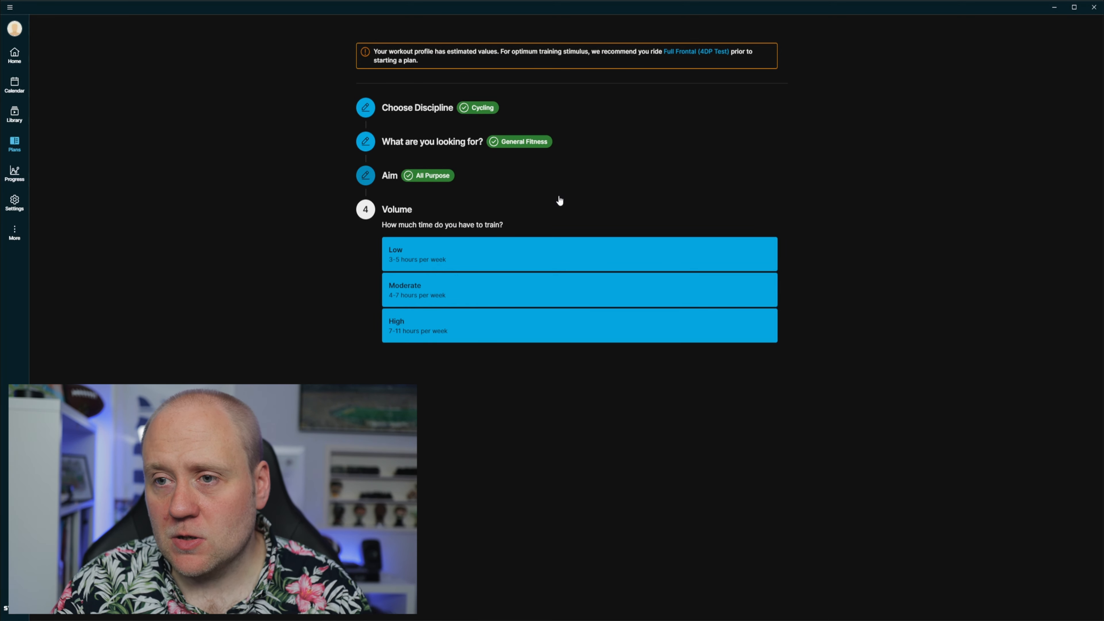
mouse_move(576, 247)
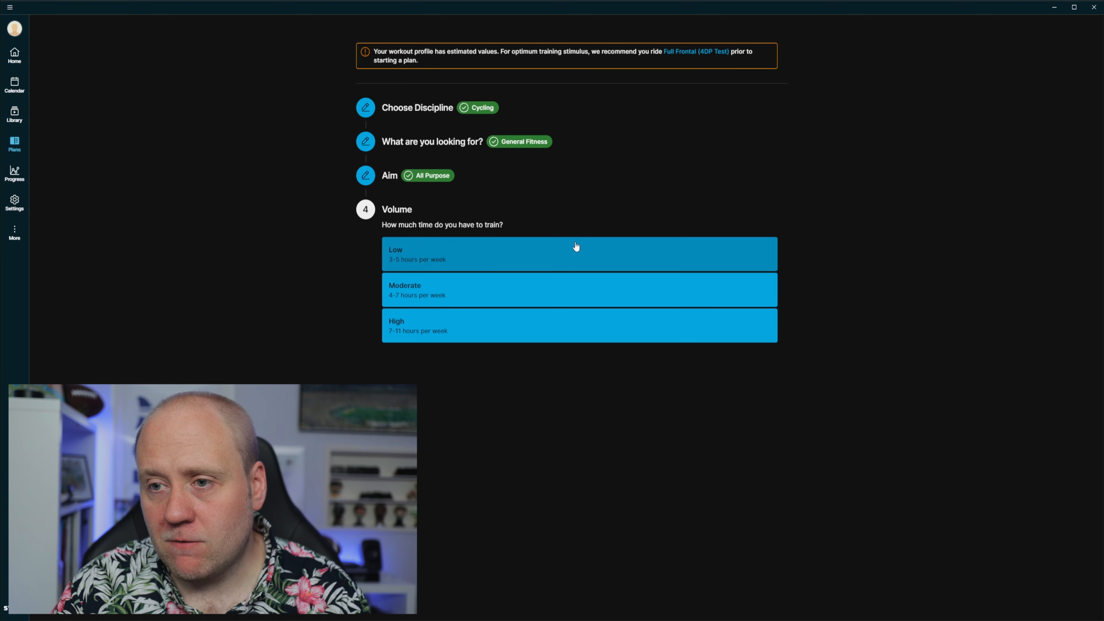
mouse_move(590, 214)
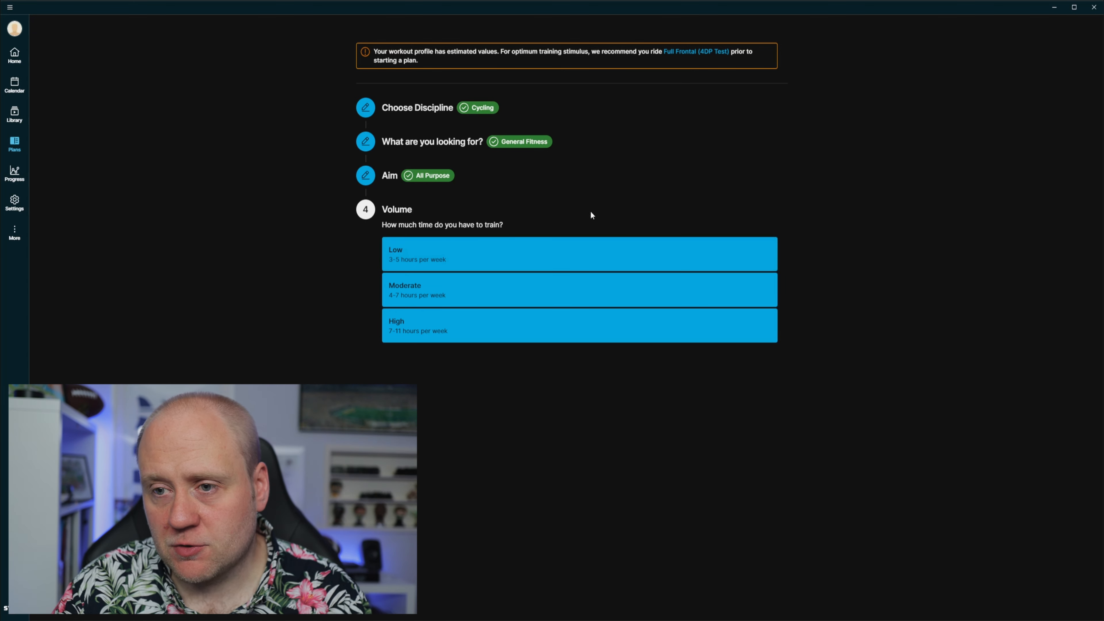
mouse_move(589, 251)
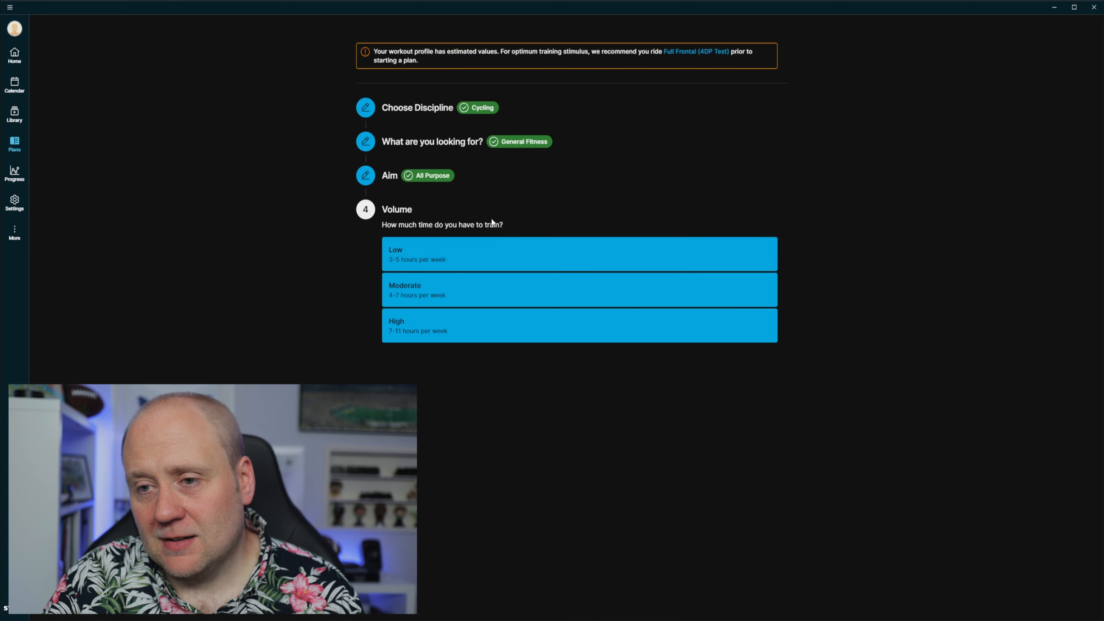
mouse_move(611, 227)
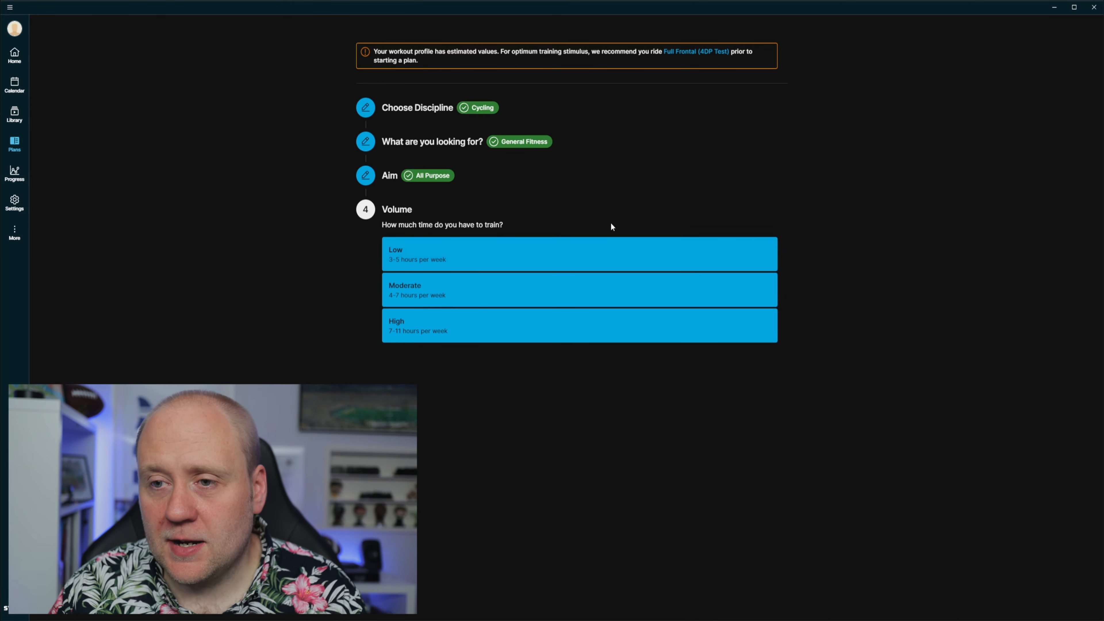
mouse_move(558, 290)
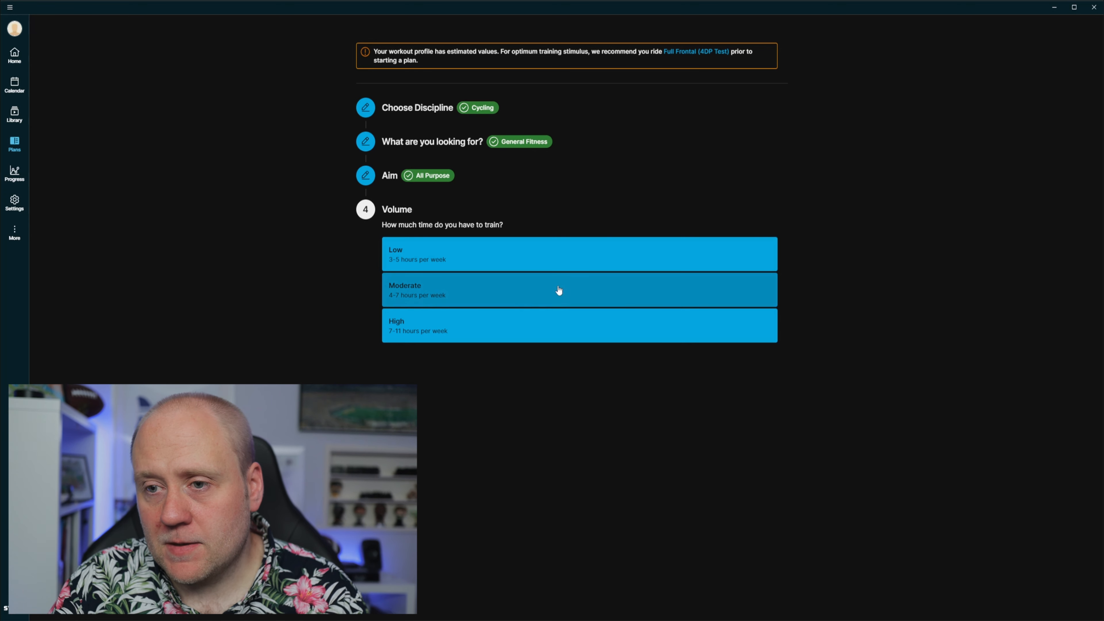
left_click(579, 289)
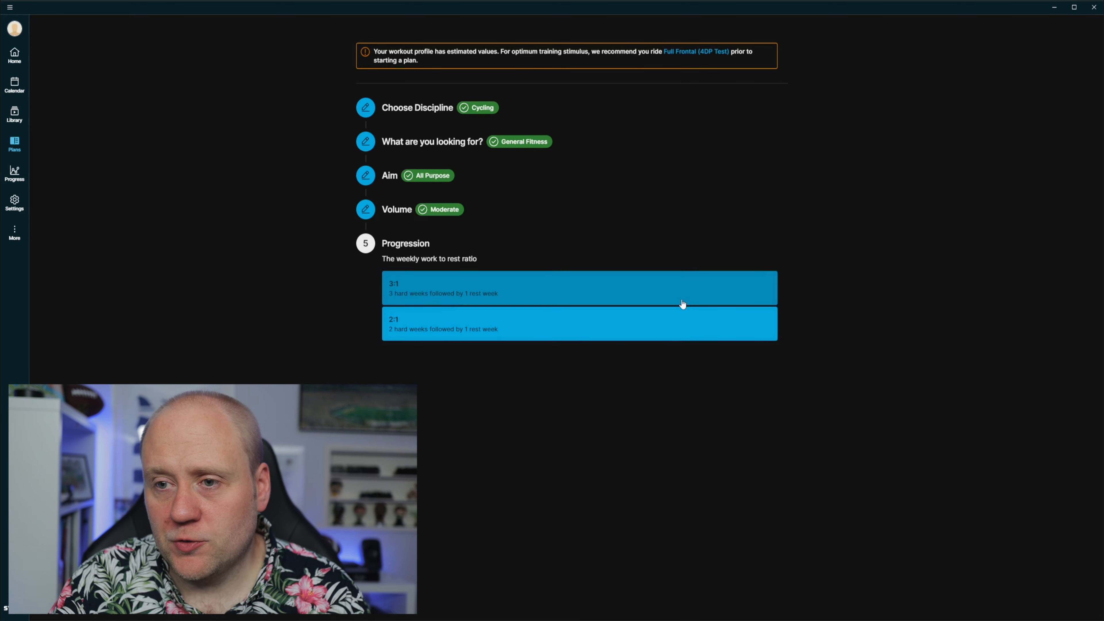
left_click(578, 288)
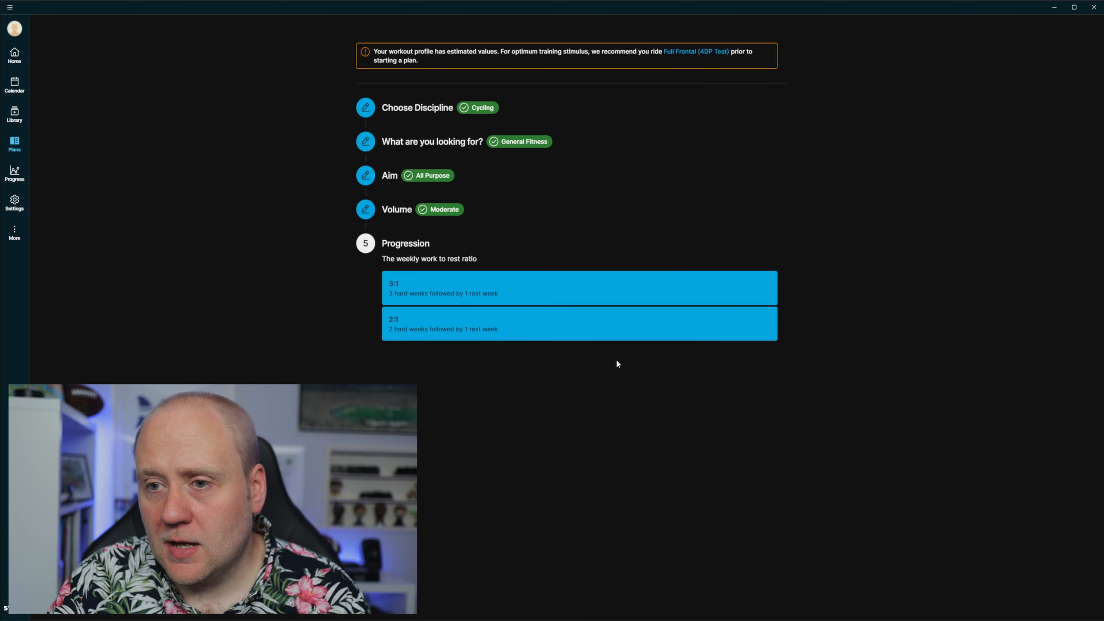
mouse_move(514, 247)
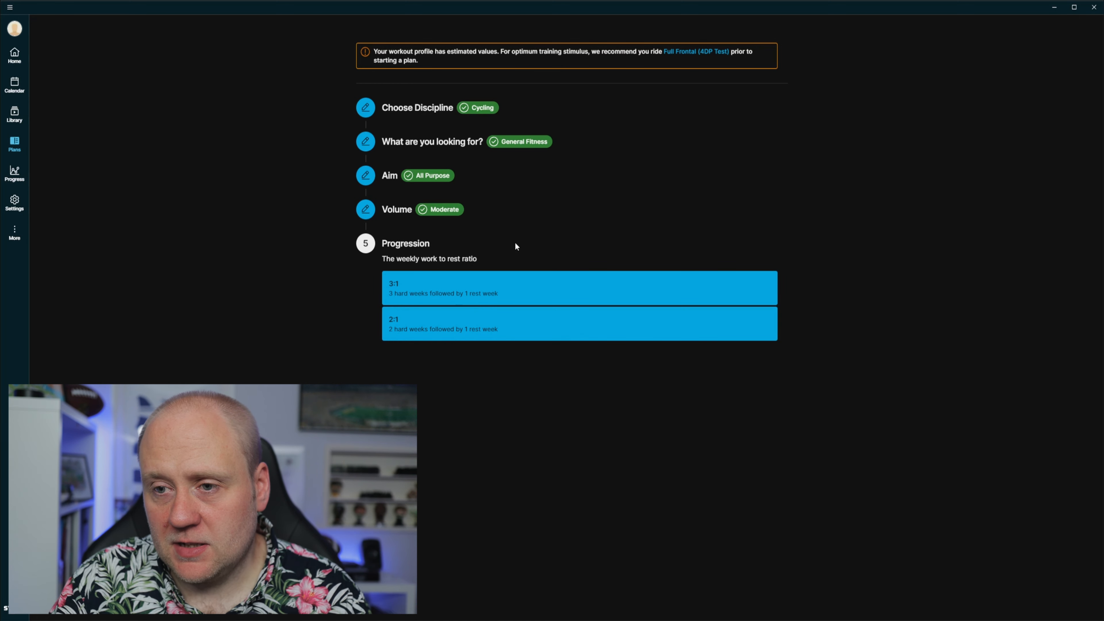
mouse_move(468, 301)
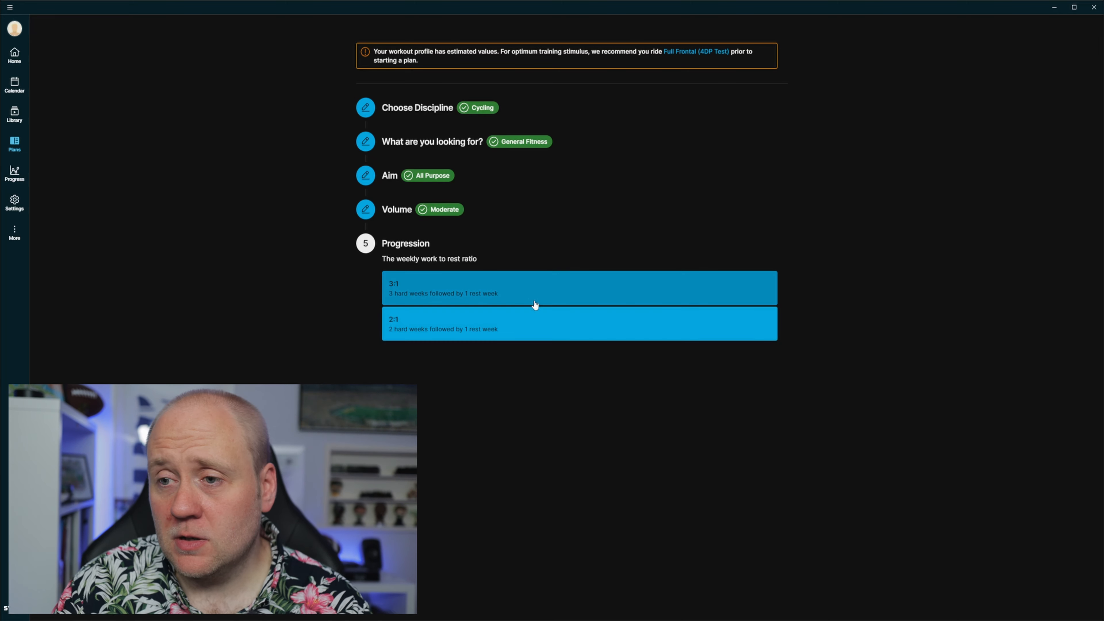
left_click(579, 287)
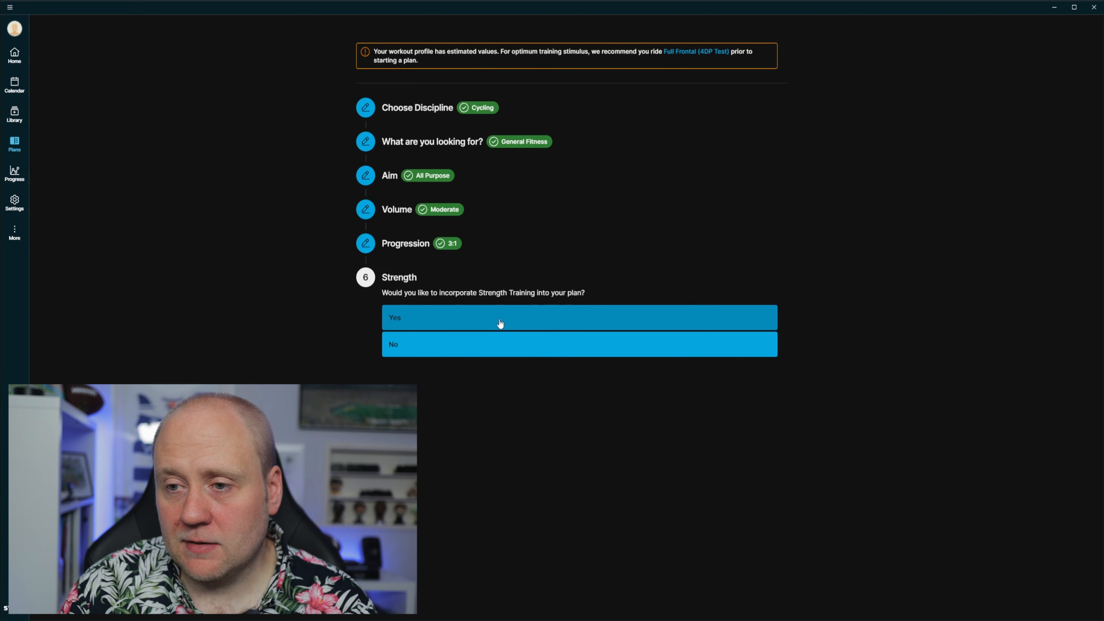
Include Level 1 strength training, keep the June 22 start date, and preview the plan.
left_click(579, 317)
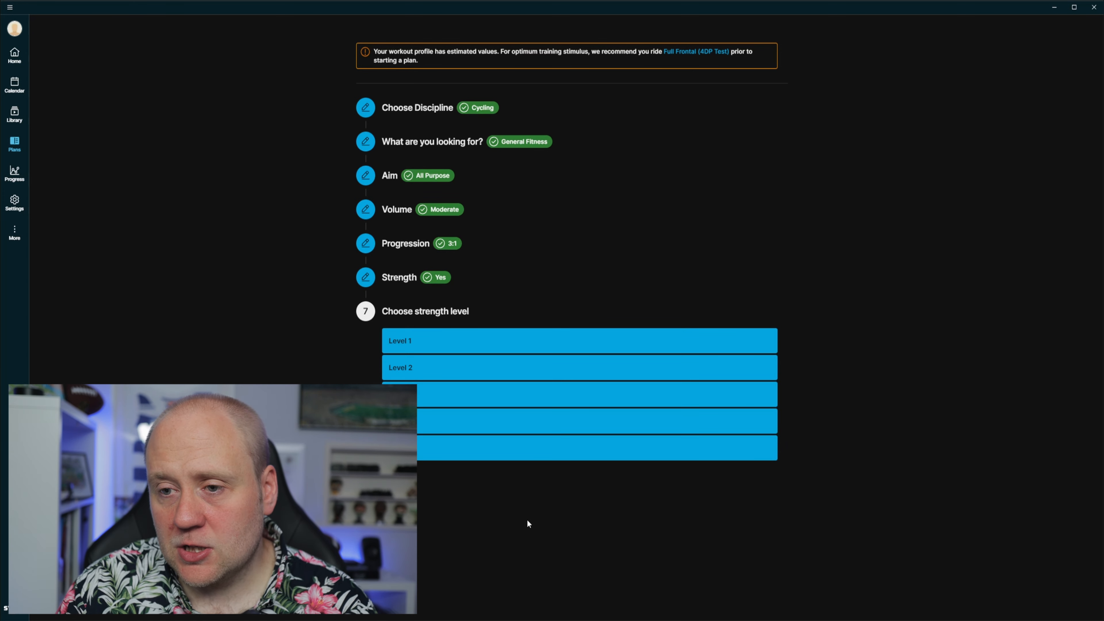
left_click(579, 340)
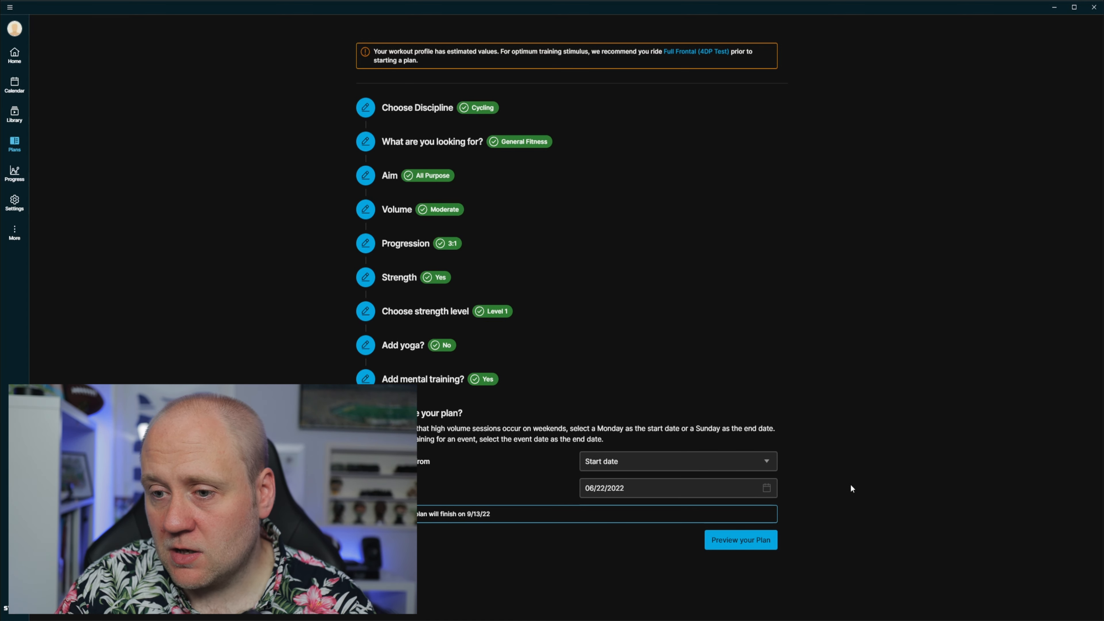
mouse_move(792, 508)
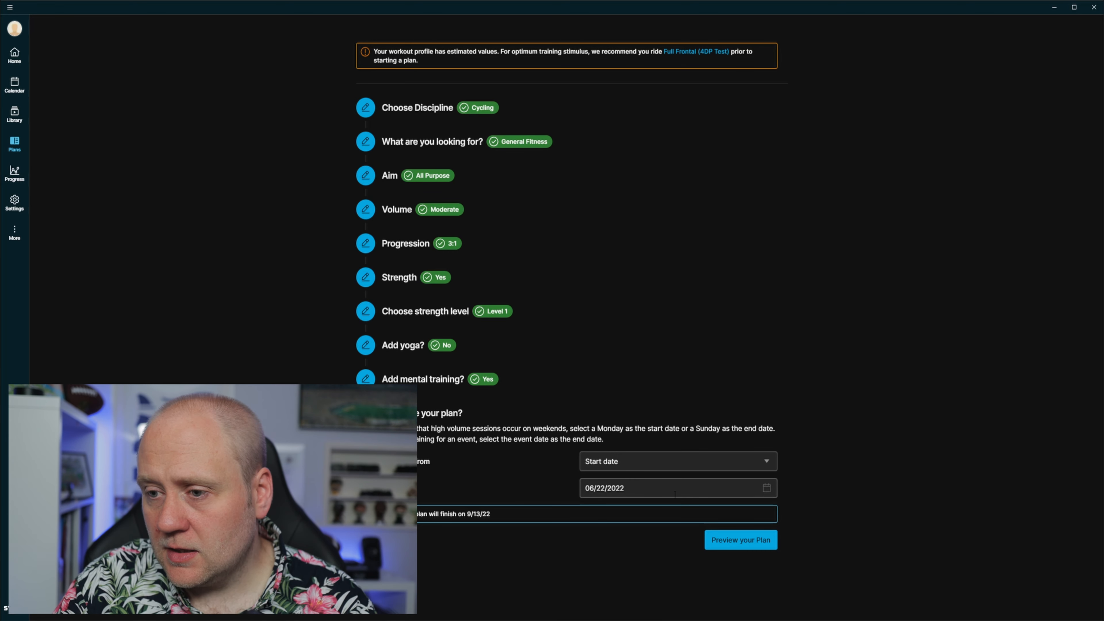
left_click(666, 488)
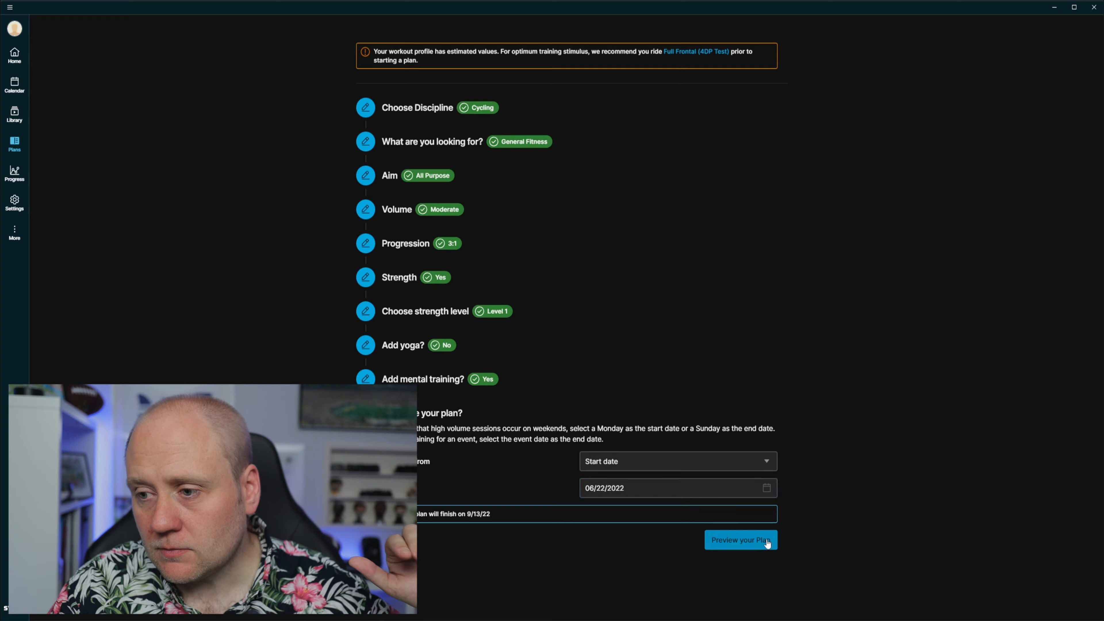
left_click(739, 540)
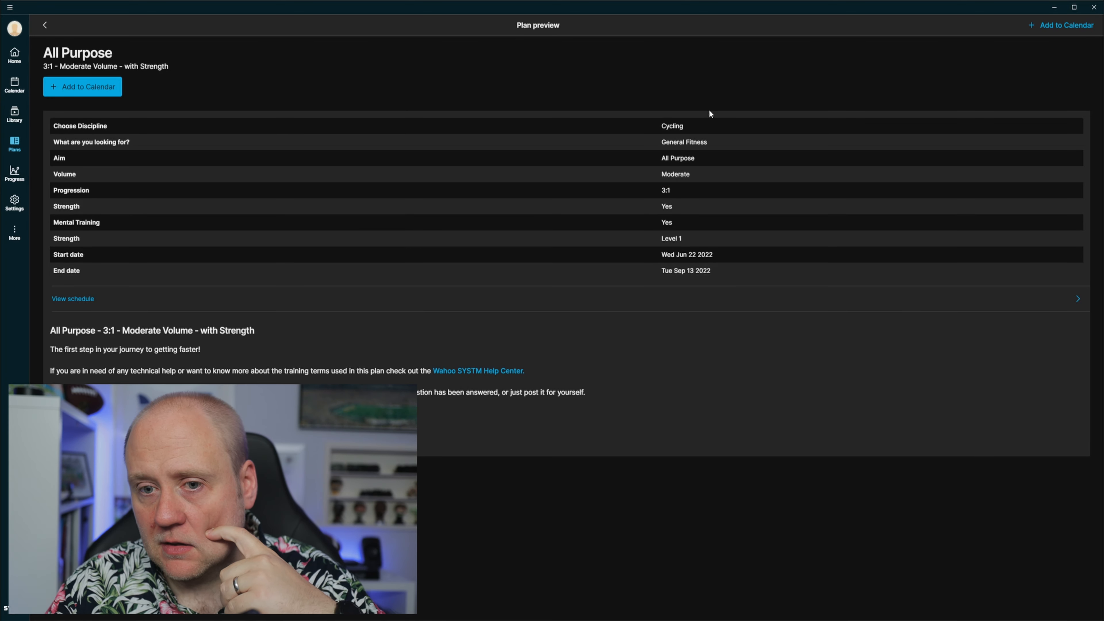
mouse_move(503, 335)
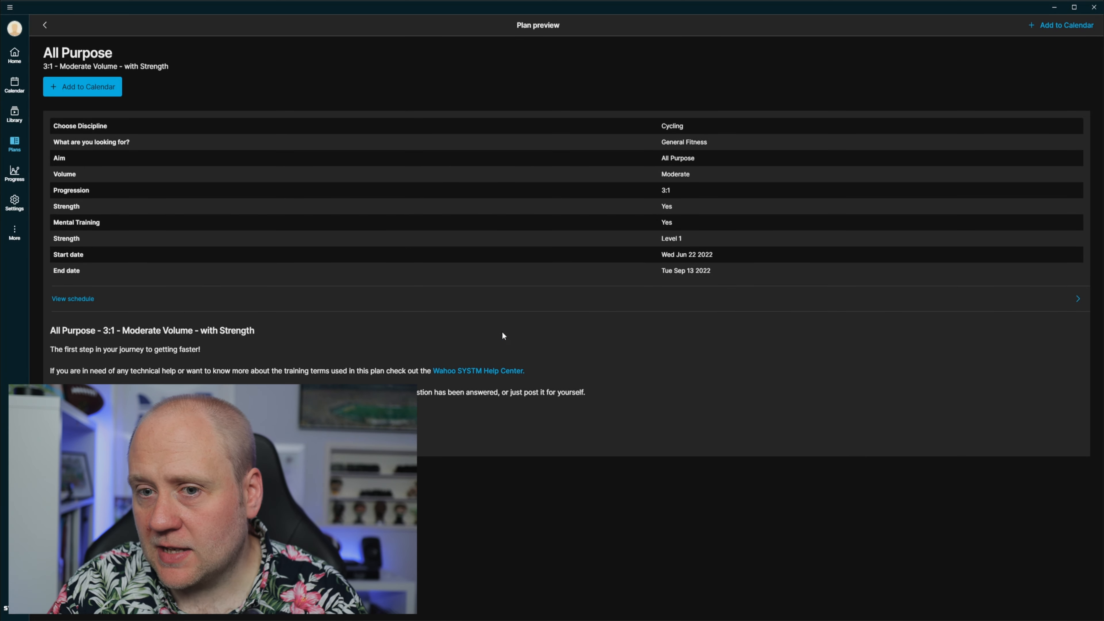
View the All Purpose plan's day-by-day schedule and browse to its final week ending with Full Frontal.
left_click(72, 299)
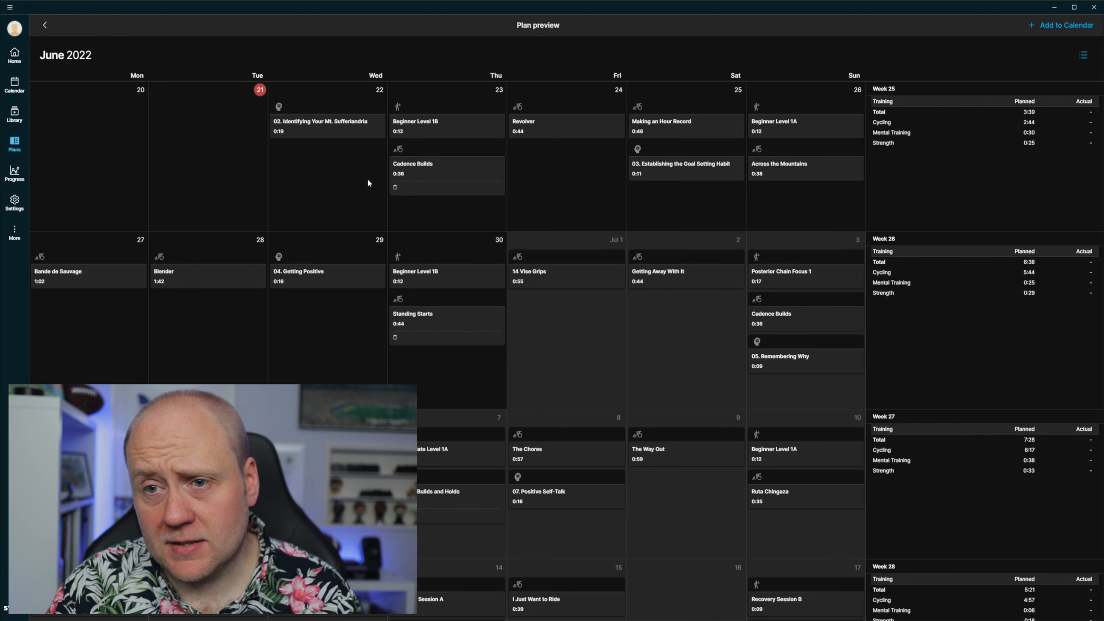
mouse_move(279, 114)
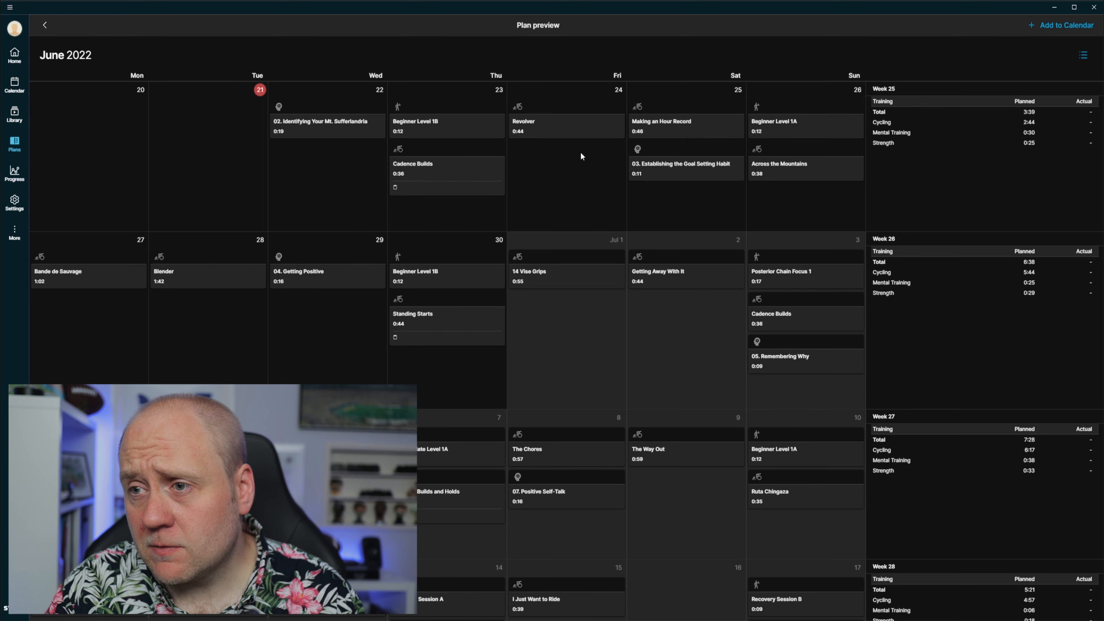
mouse_move(711, 198)
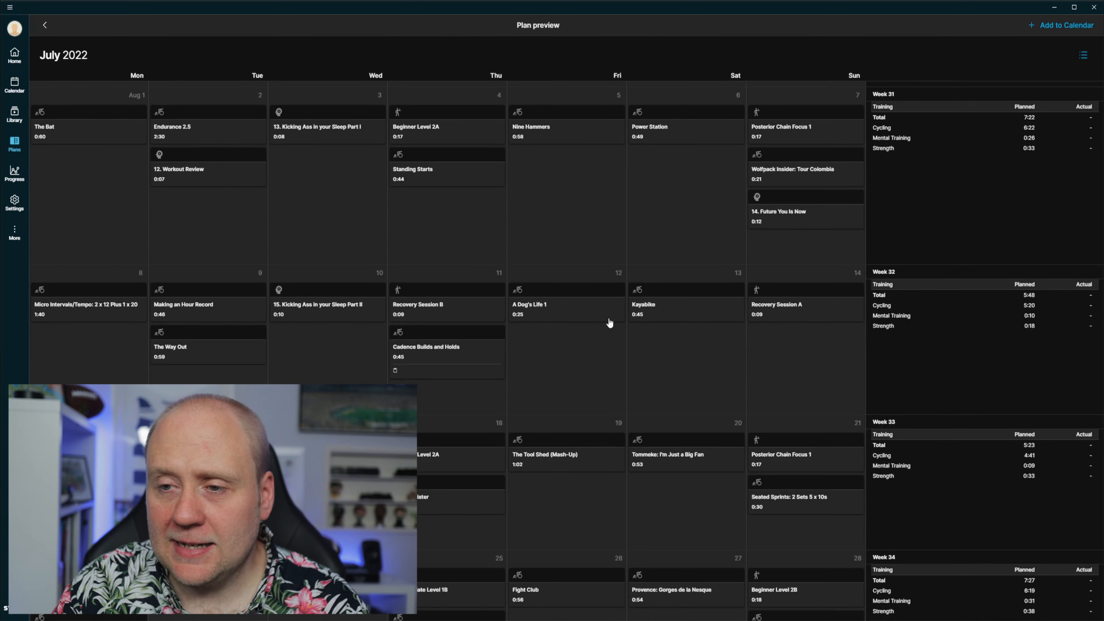
scroll("down", 3)
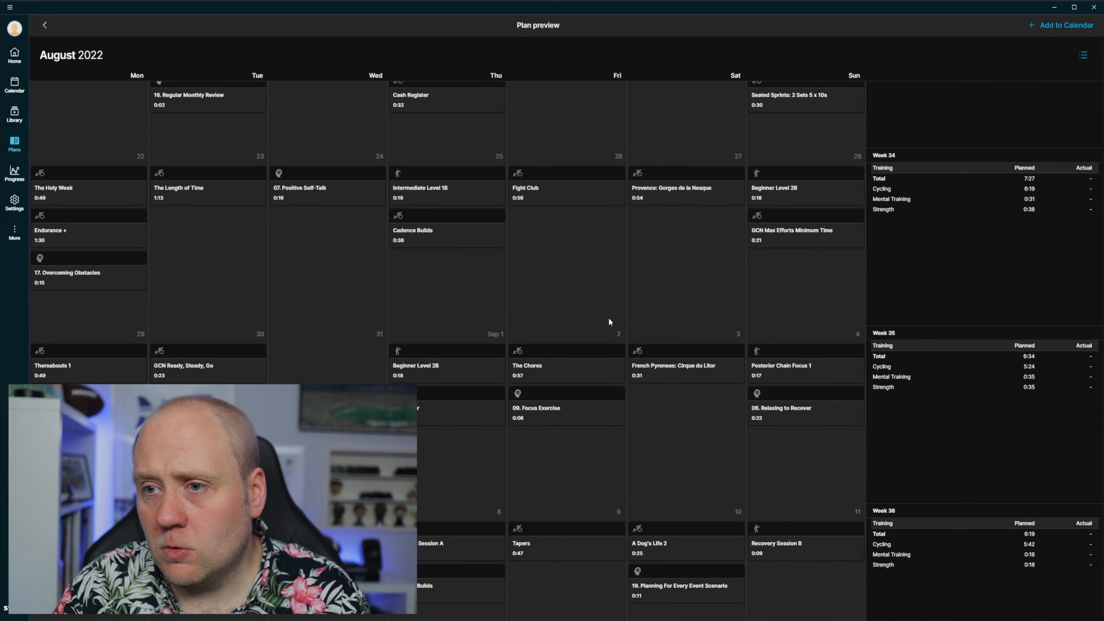
mouse_move(569, 212)
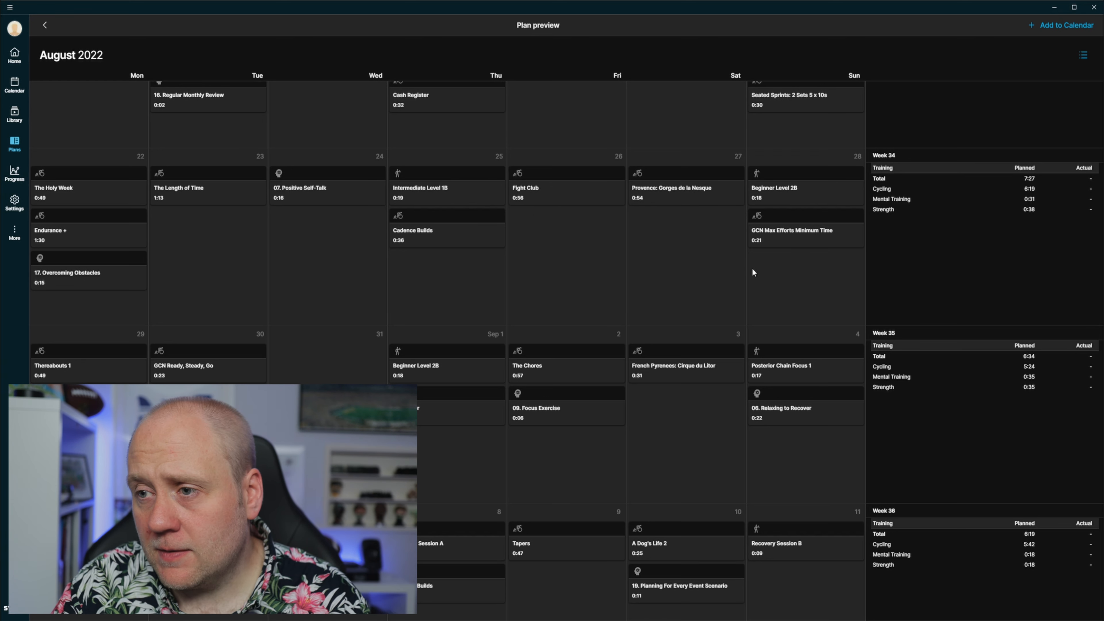
mouse_move(308, 283)
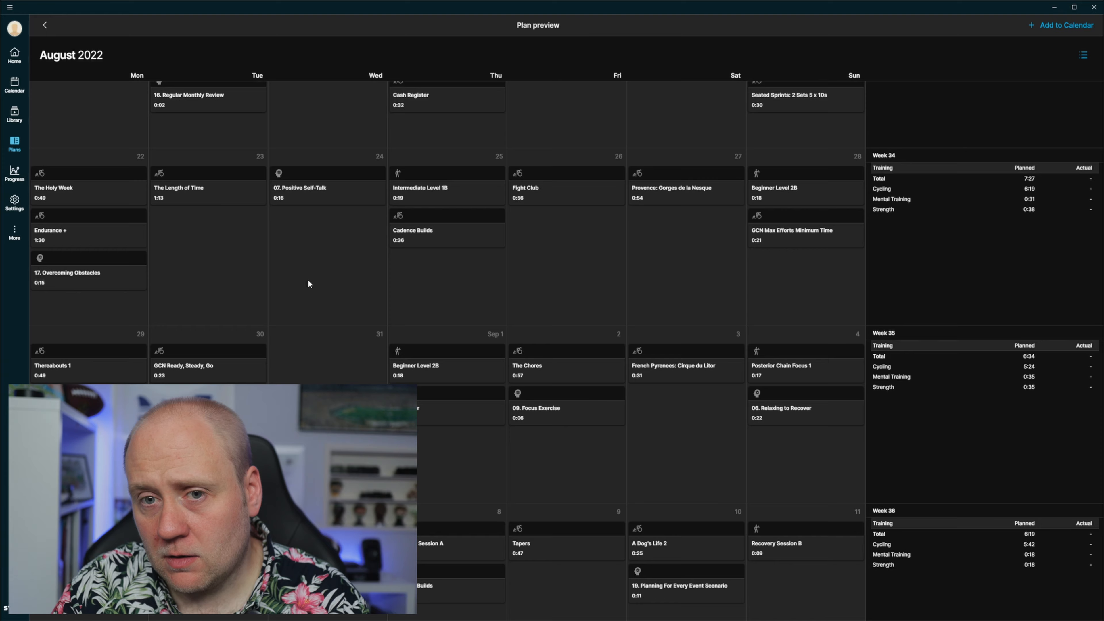
scroll("down", 3)
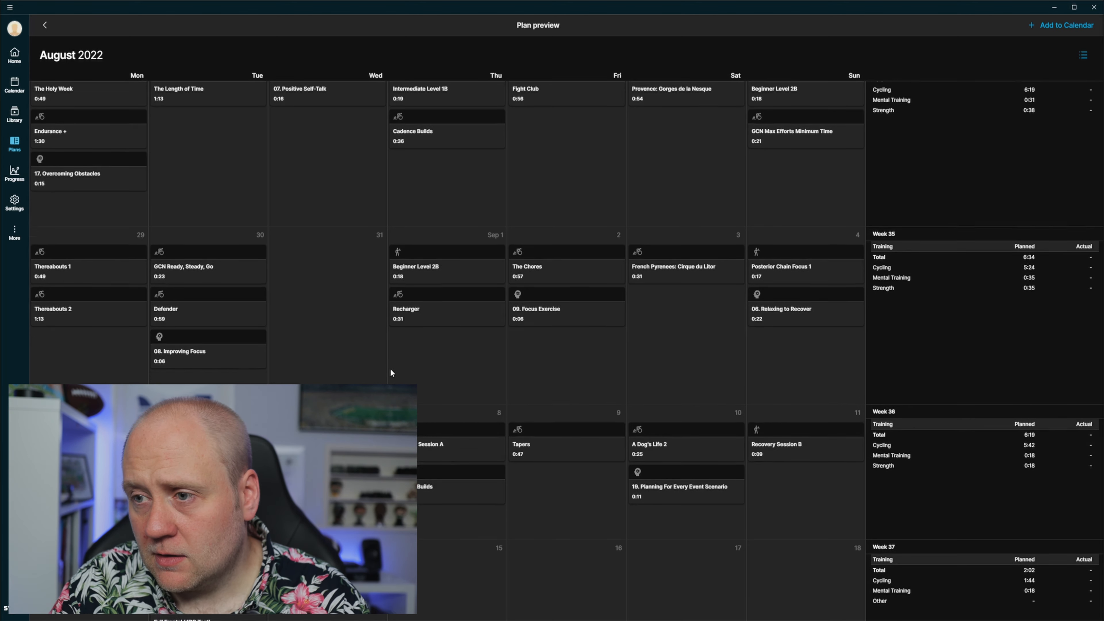
scroll("down", 3)
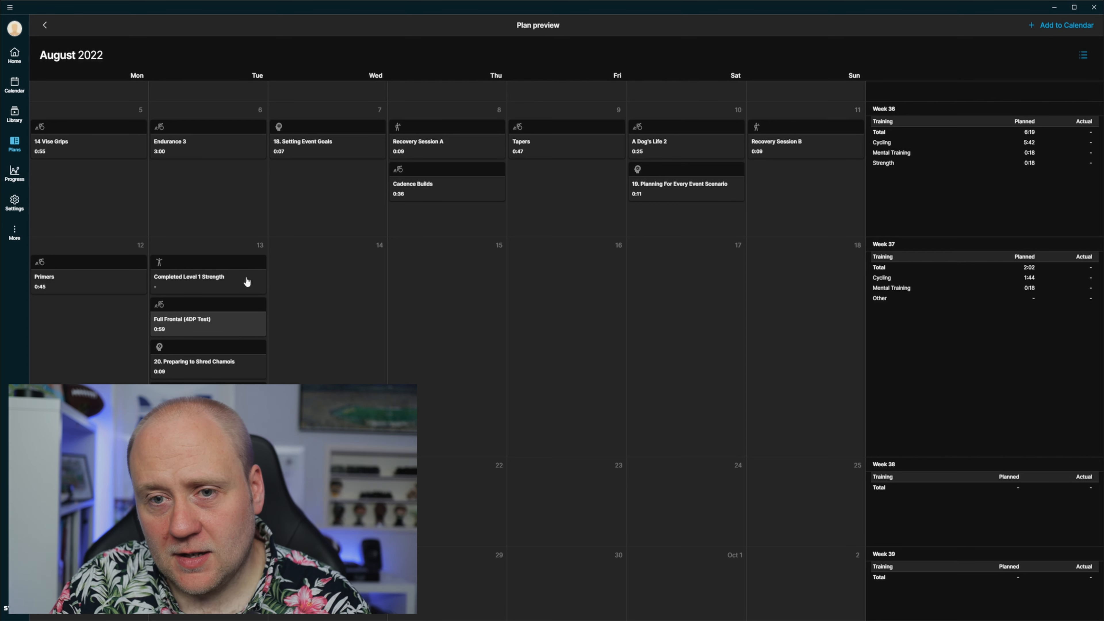
mouse_move(235, 336)
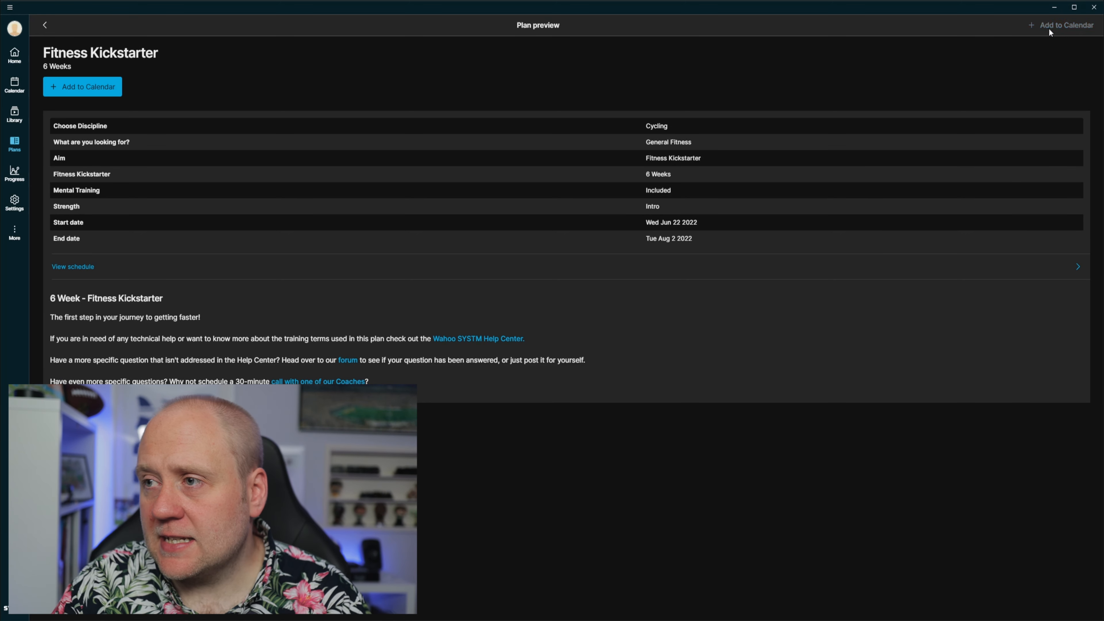
Add the Fitness Kickstarter plan to the calendar and return to the Home dashboard.
left_click(82, 87)
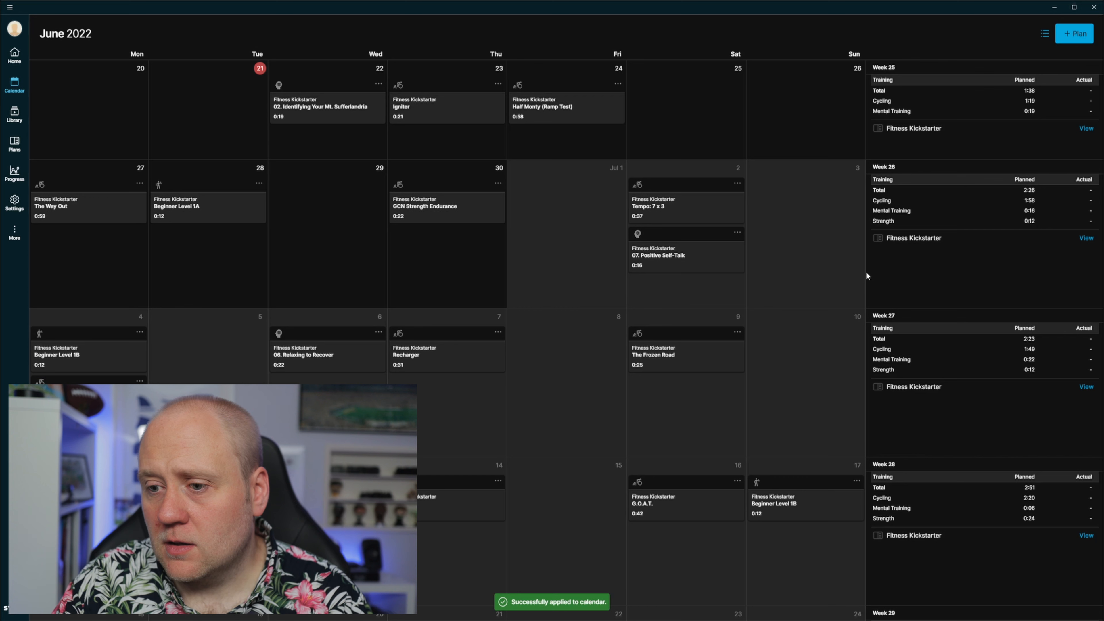
mouse_move(615, 322)
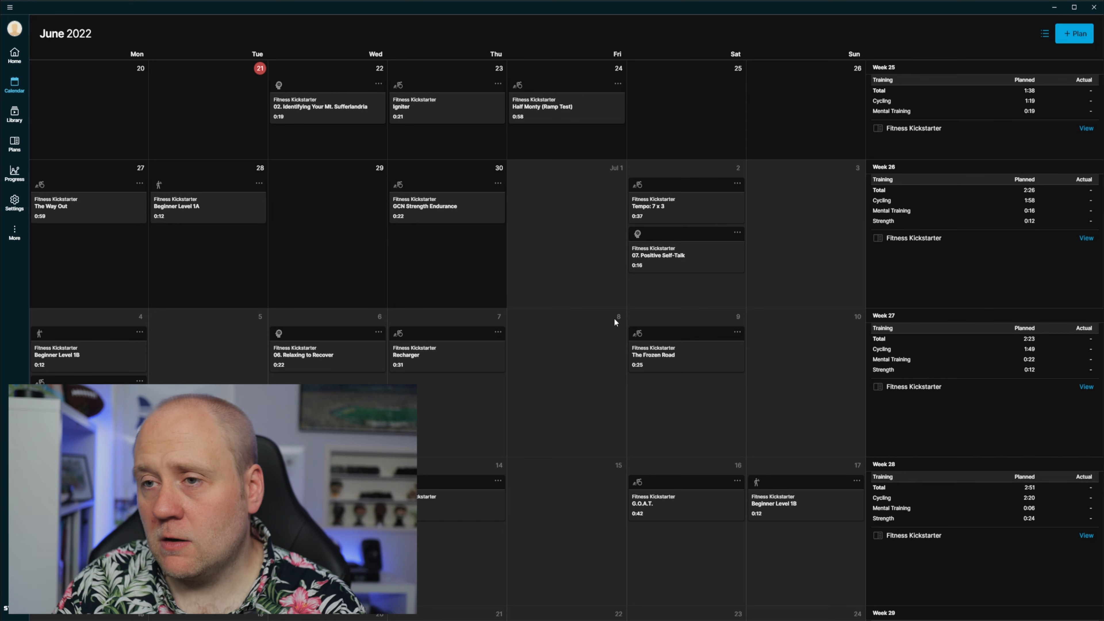
mouse_move(334, 294)
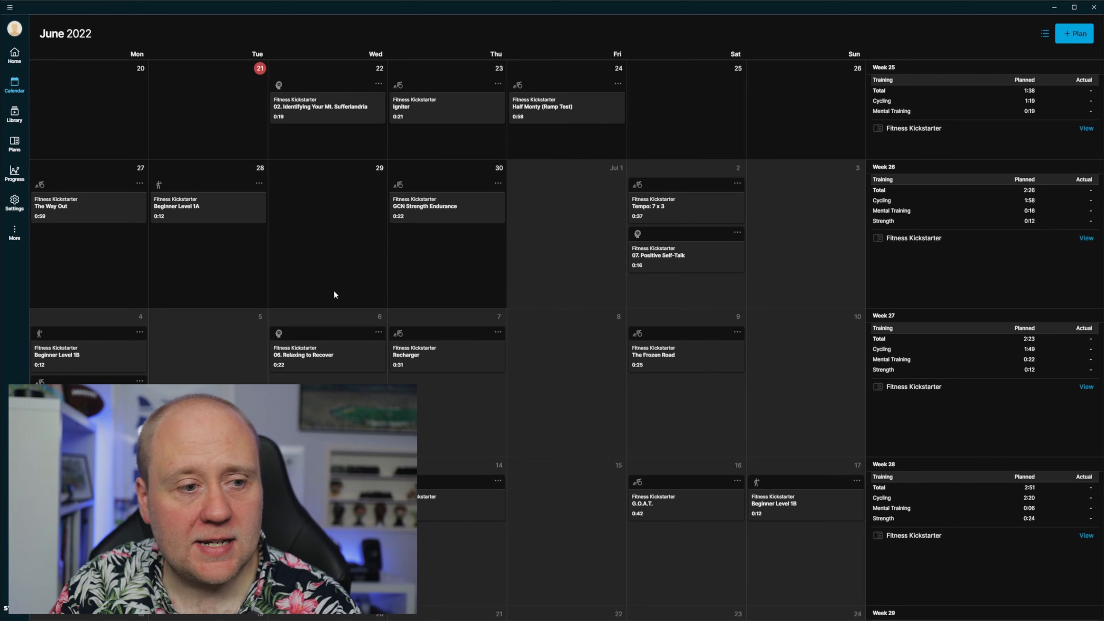
left_click(14, 54)
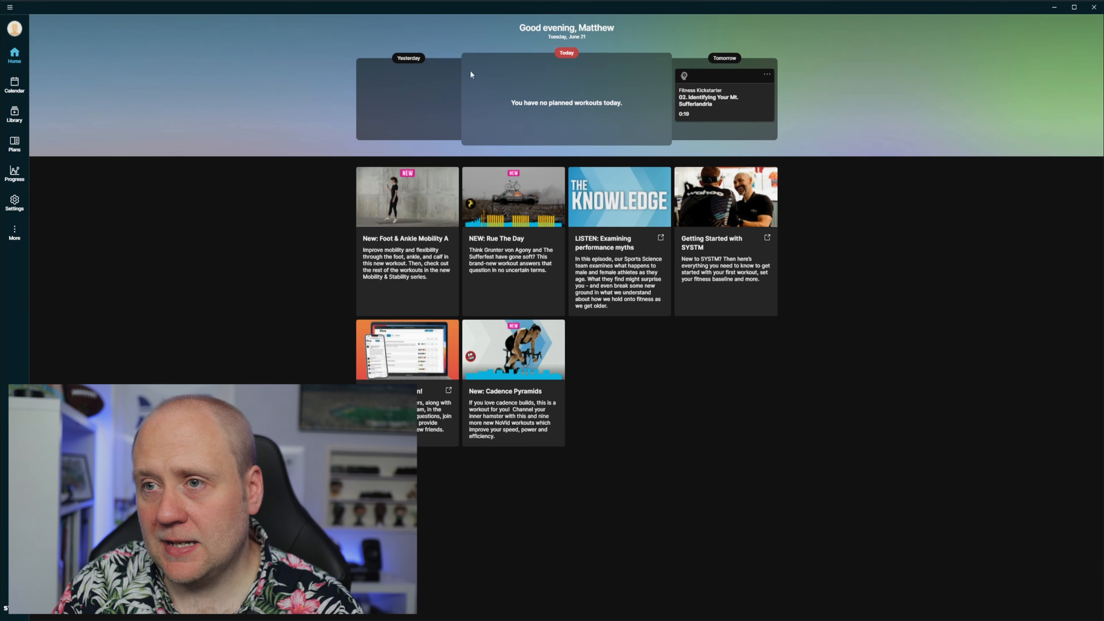
mouse_move(662, 115)
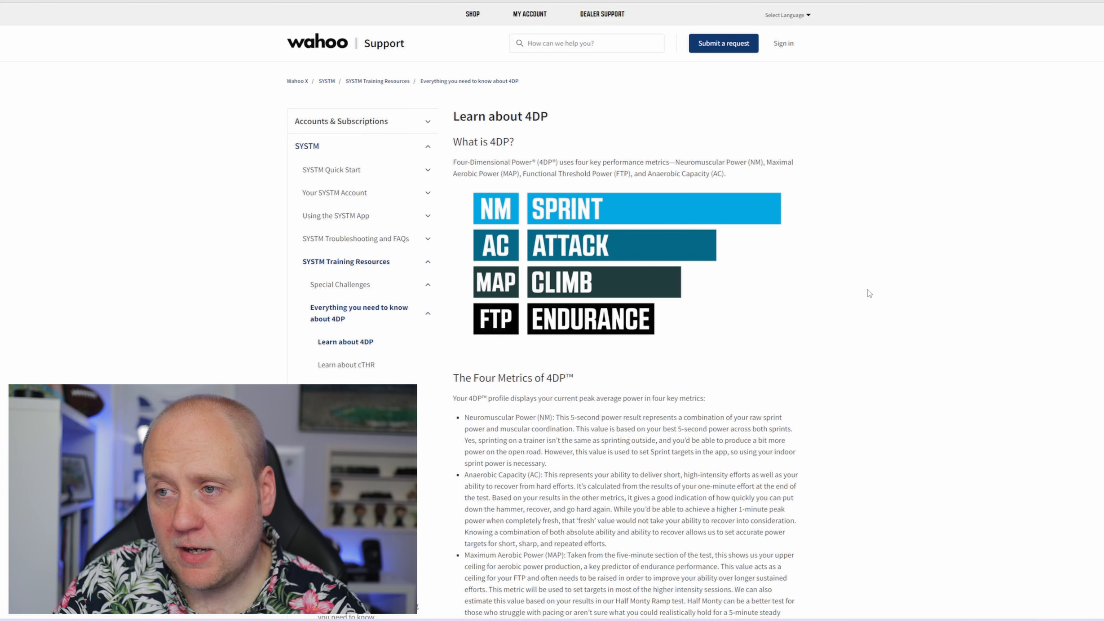
mouse_move(890, 297)
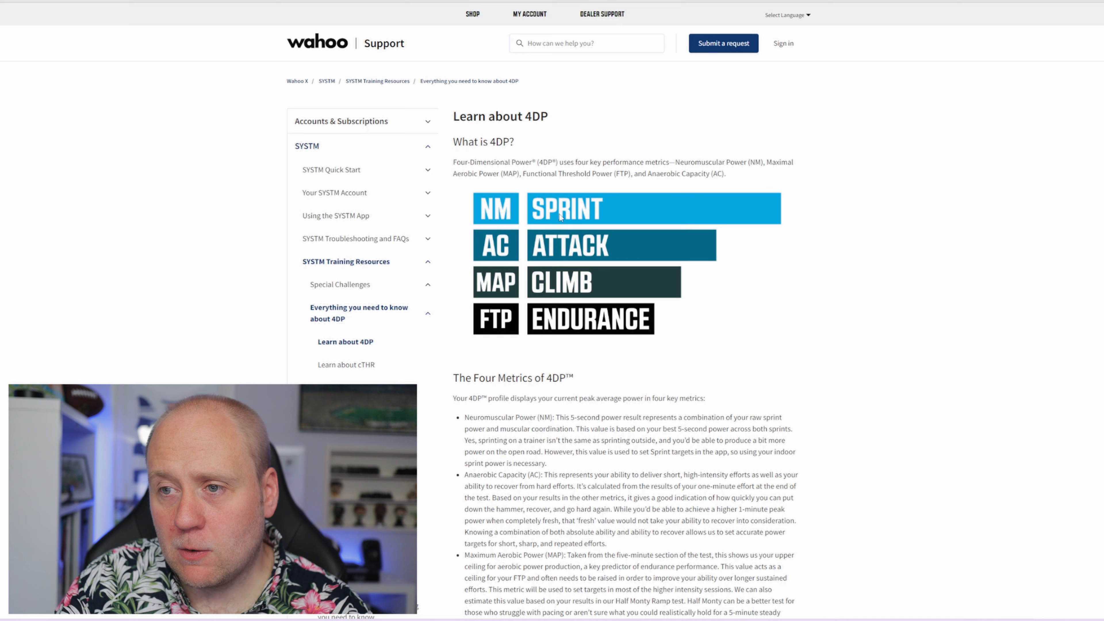
mouse_move(612, 226)
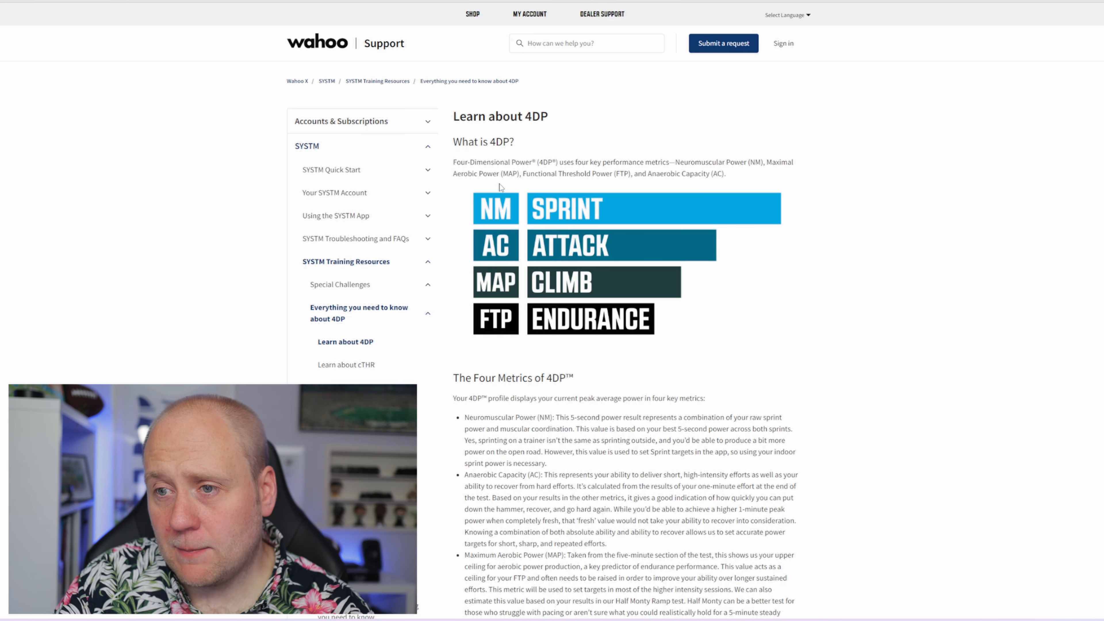
mouse_move(597, 301)
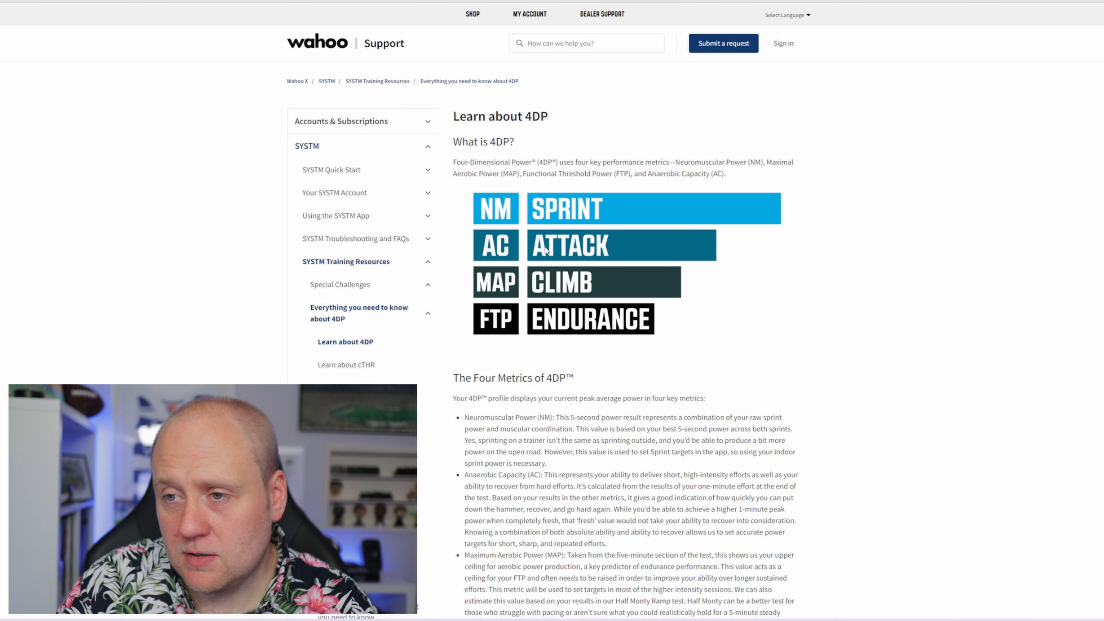
Read through the Wahoo Support 'Learn about 4DP' article on the four power metrics.
scroll("down", 3)
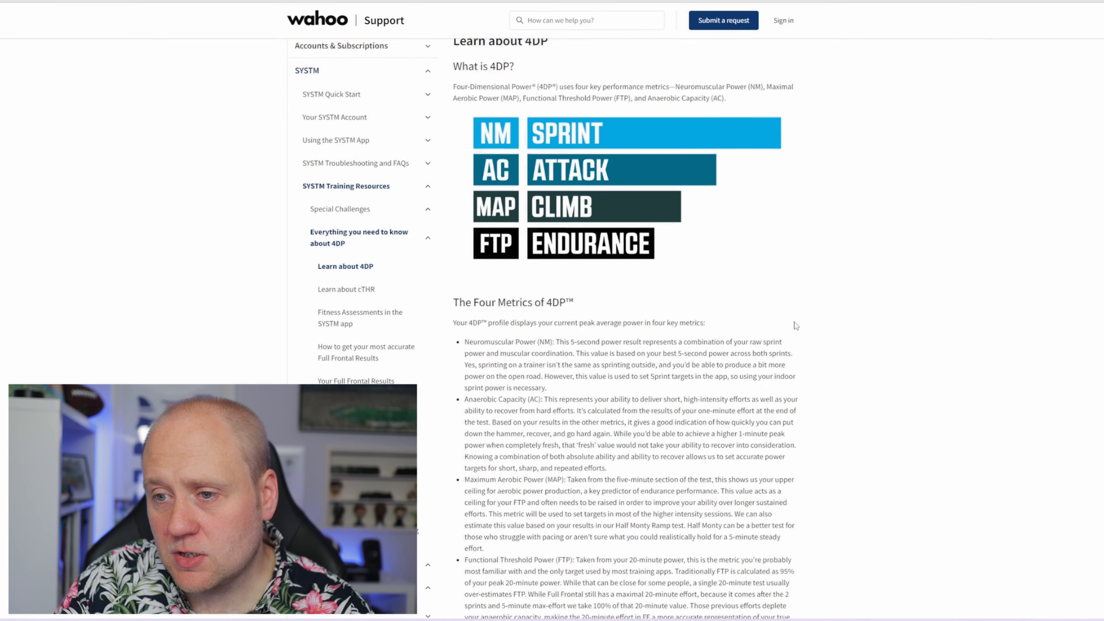
scroll("down", 3)
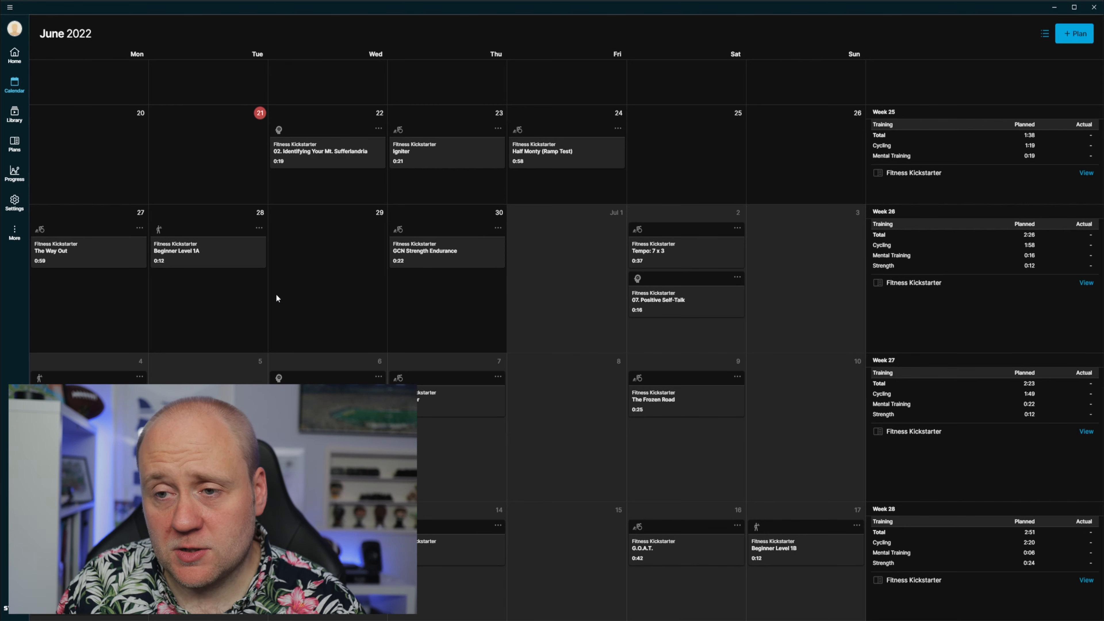
Show the GCN Strength Endurance workout details scheduled for 30 June 2022.
left_click(446, 252)
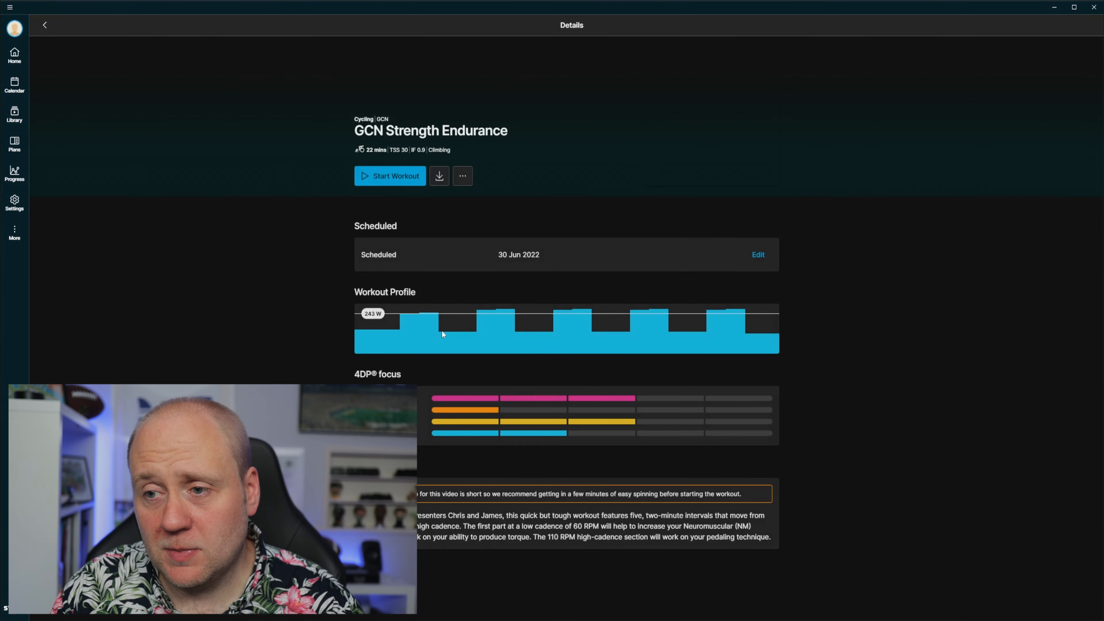